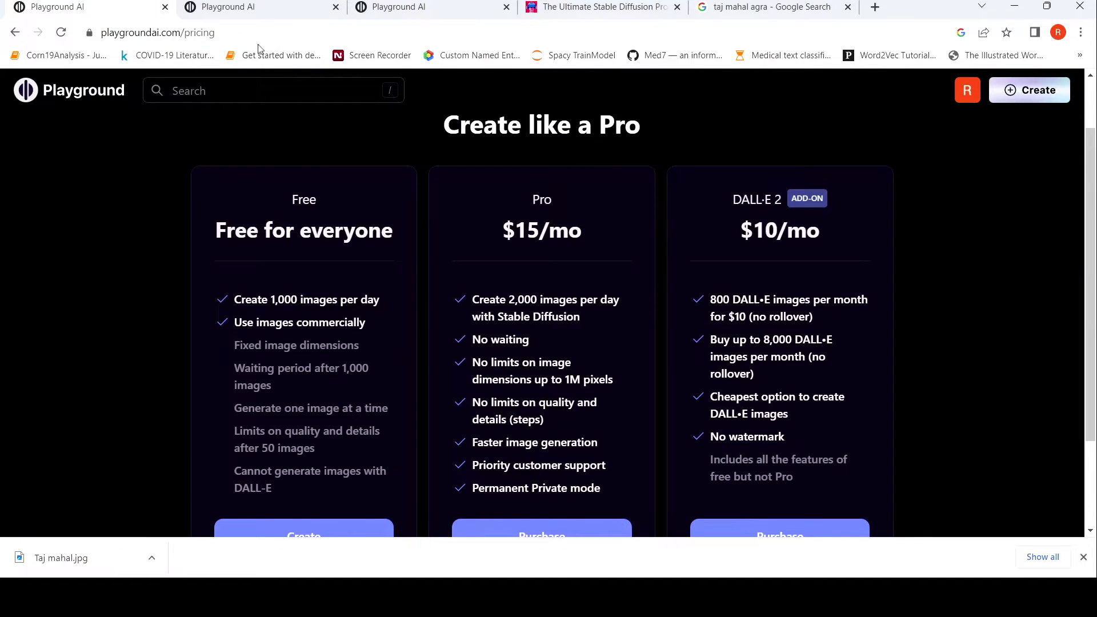
{"action": "mouse_move", "coordinate": [148, 136]}
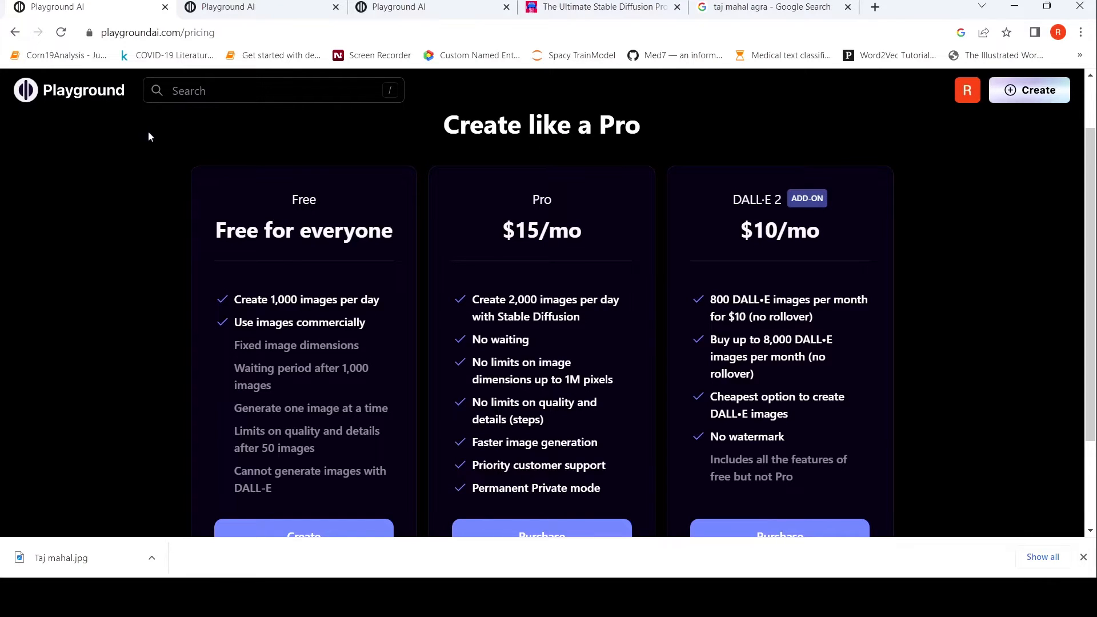
Leave the pricing page for the home feed's community posts.
{"action": "left_click", "coordinate": [273, 90]}
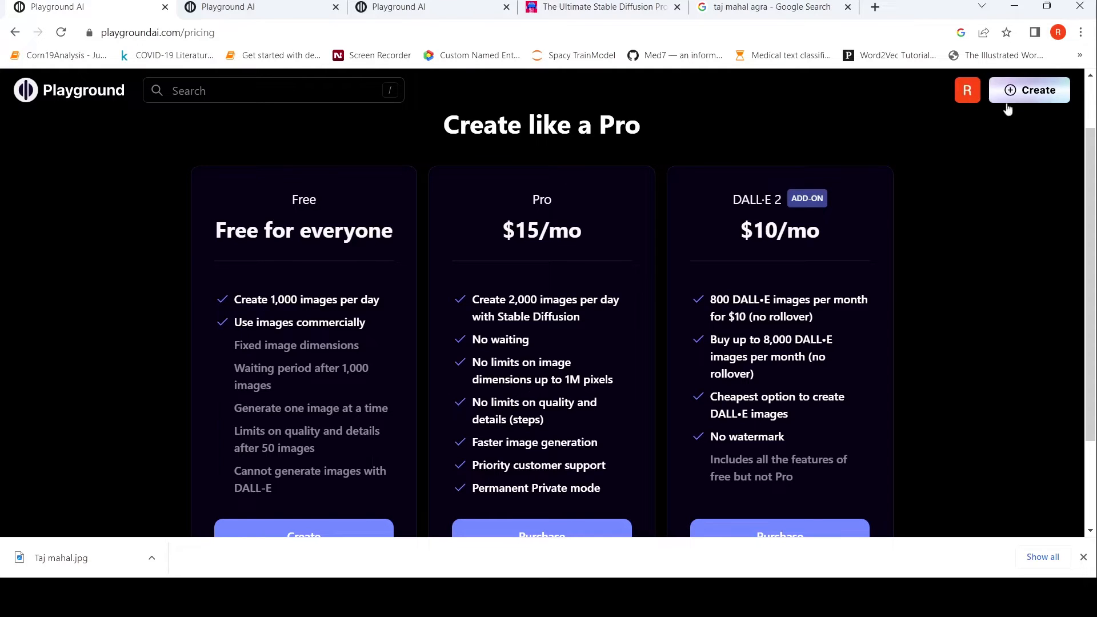
{"action": "mouse_move", "coordinate": [69, 117]}
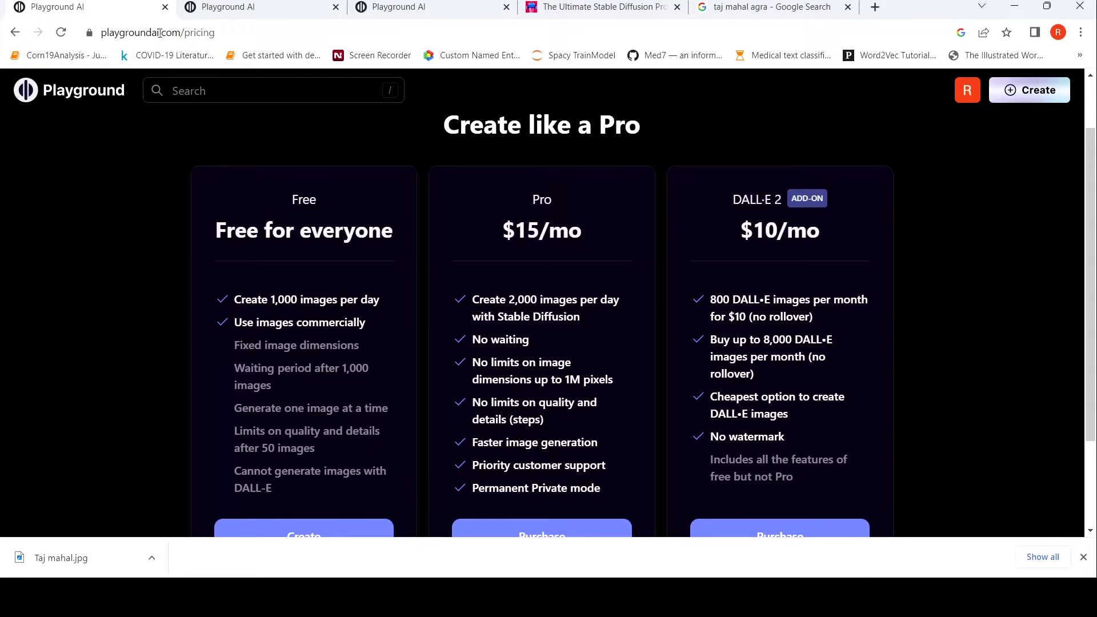
{"action": "mouse_move", "coordinate": [79, 124]}
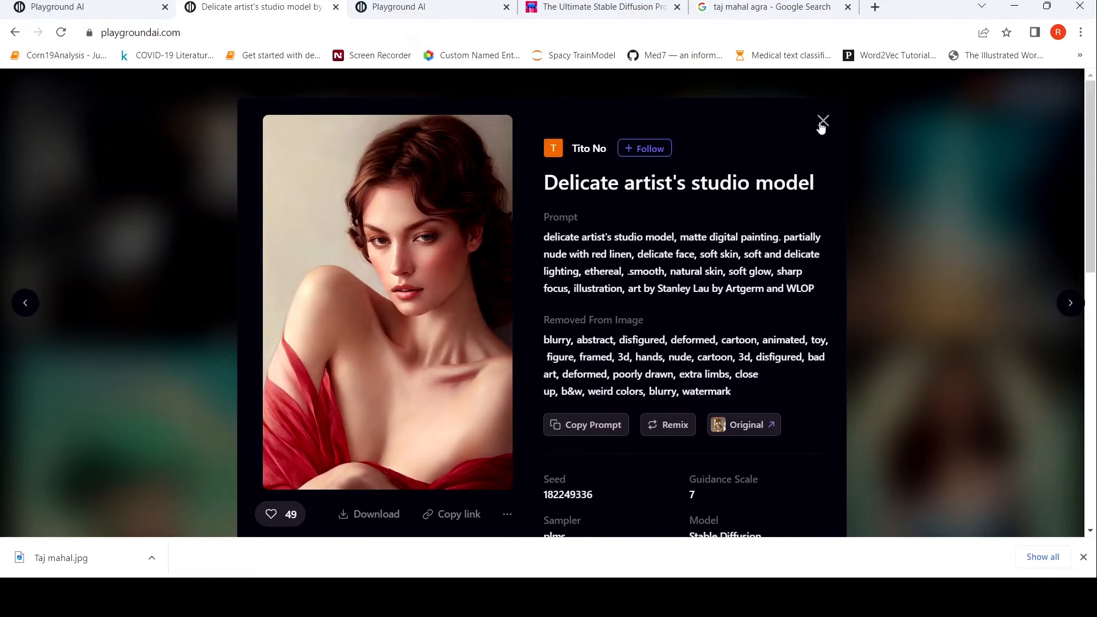
Close the studio model post, open Middle age astronaut and scroll its prompt, seed 256993527 and guidance 10.
{"action": "left_click", "coordinate": [822, 120]}
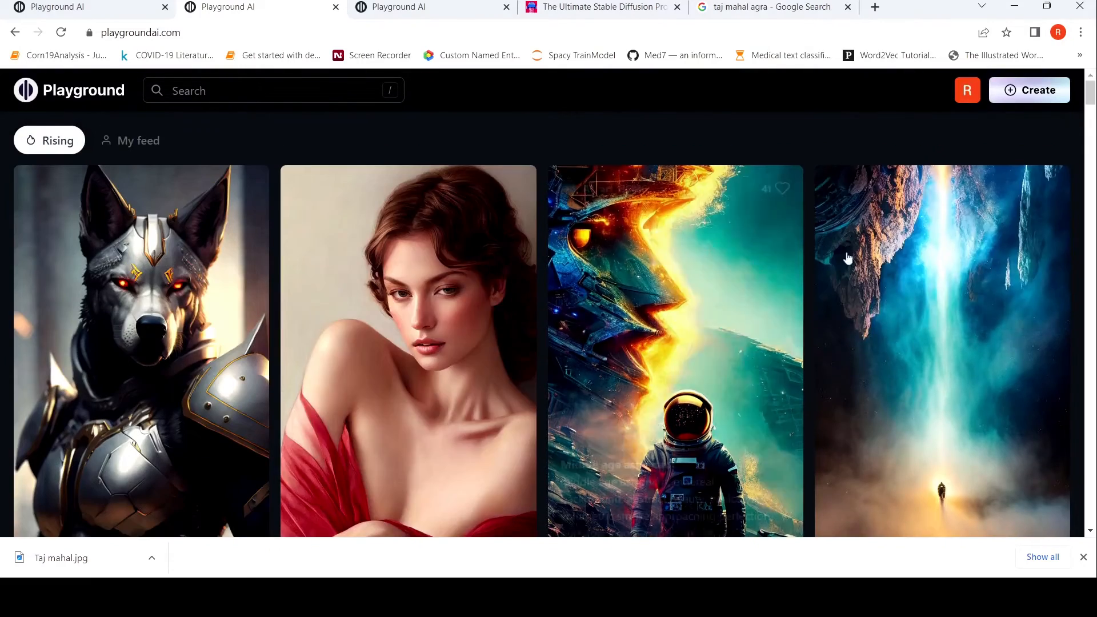
{"action": "scroll", "scroll_direction": "down", "scroll_amount": 3}
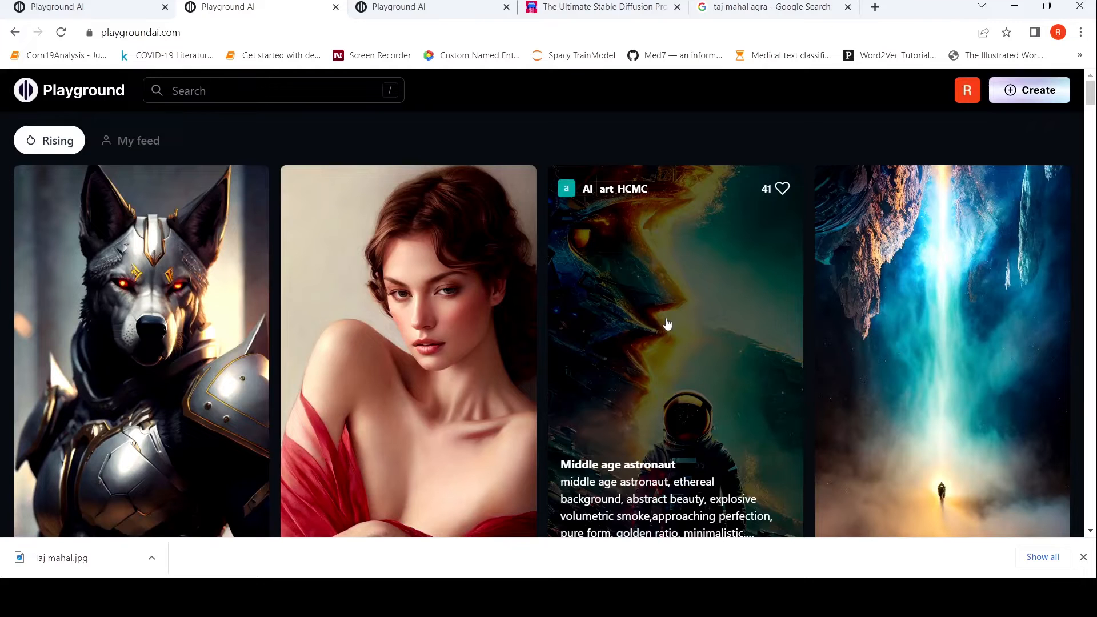
{"action": "left_click", "coordinate": [667, 324]}
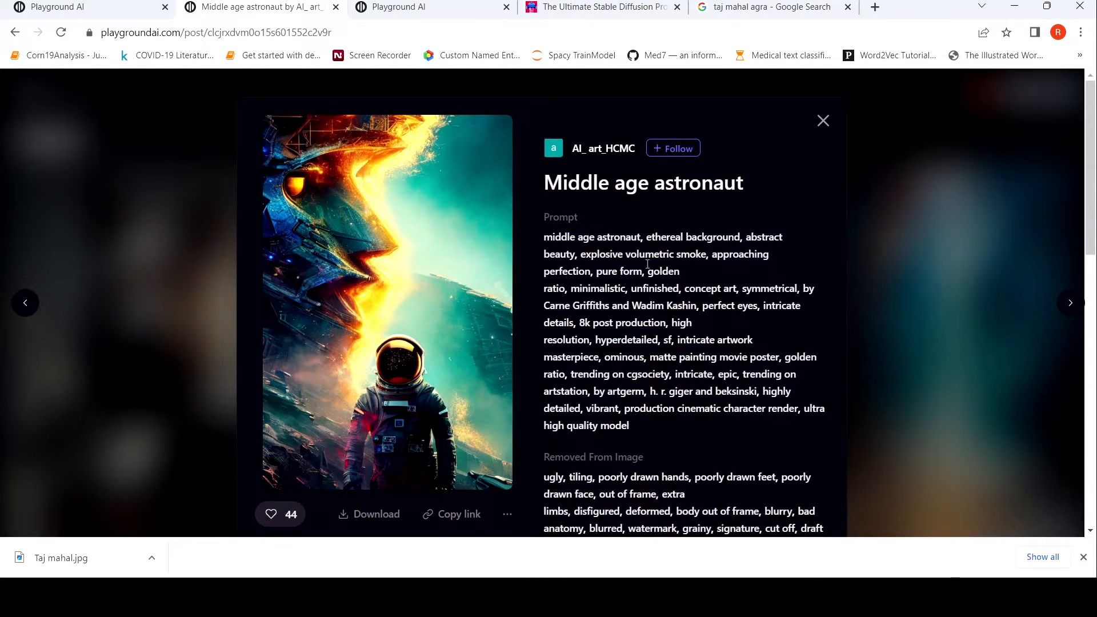
{"action": "mouse_move", "coordinate": [468, 338]}
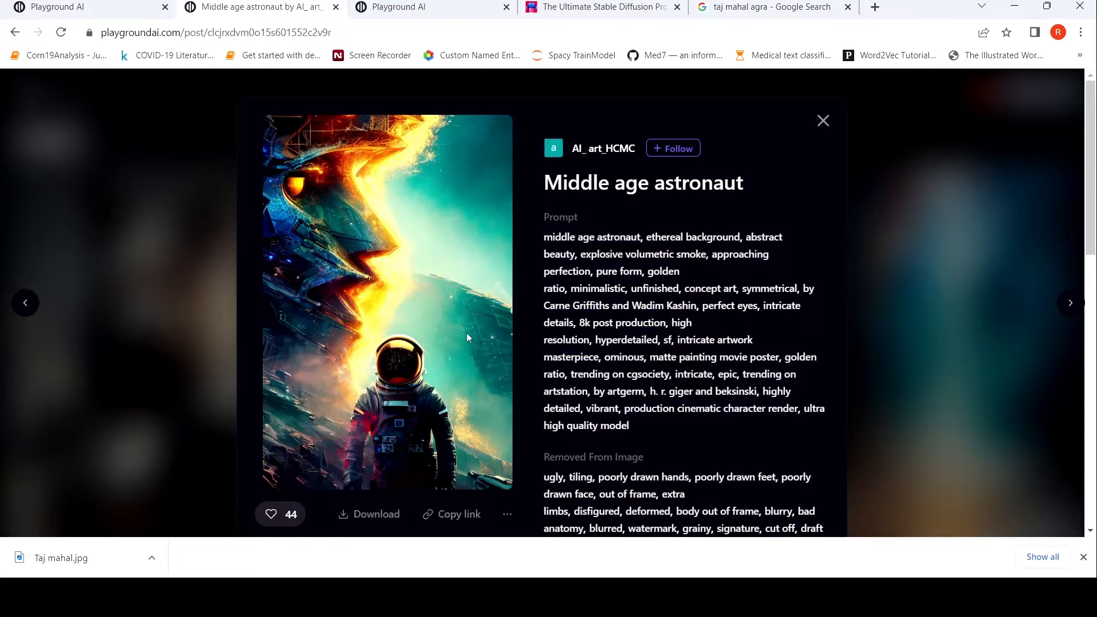
{"action": "scroll", "scroll_direction": "down", "scroll_amount": 3}
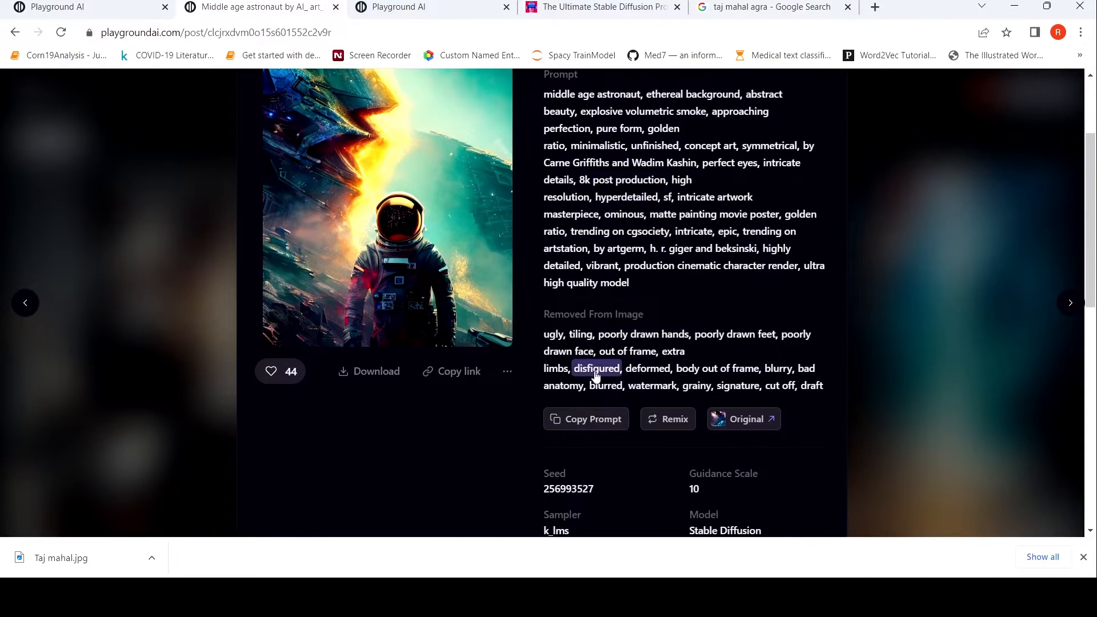
{"action": "mouse_move", "coordinate": [597, 343]}
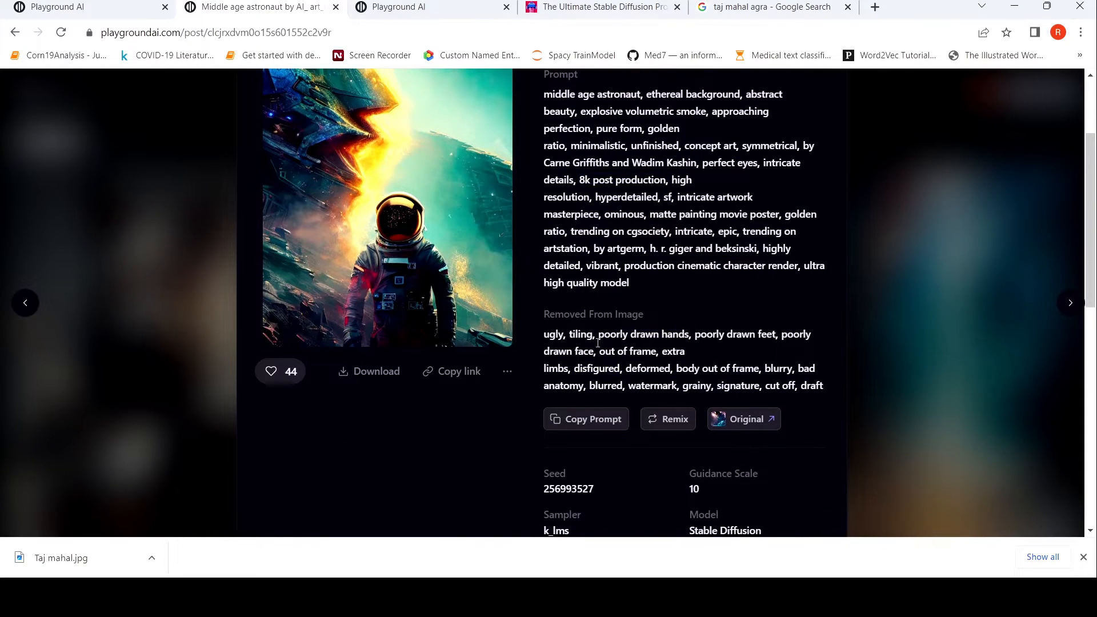
{"action": "scroll", "scroll_direction": "down", "scroll_amount": 3}
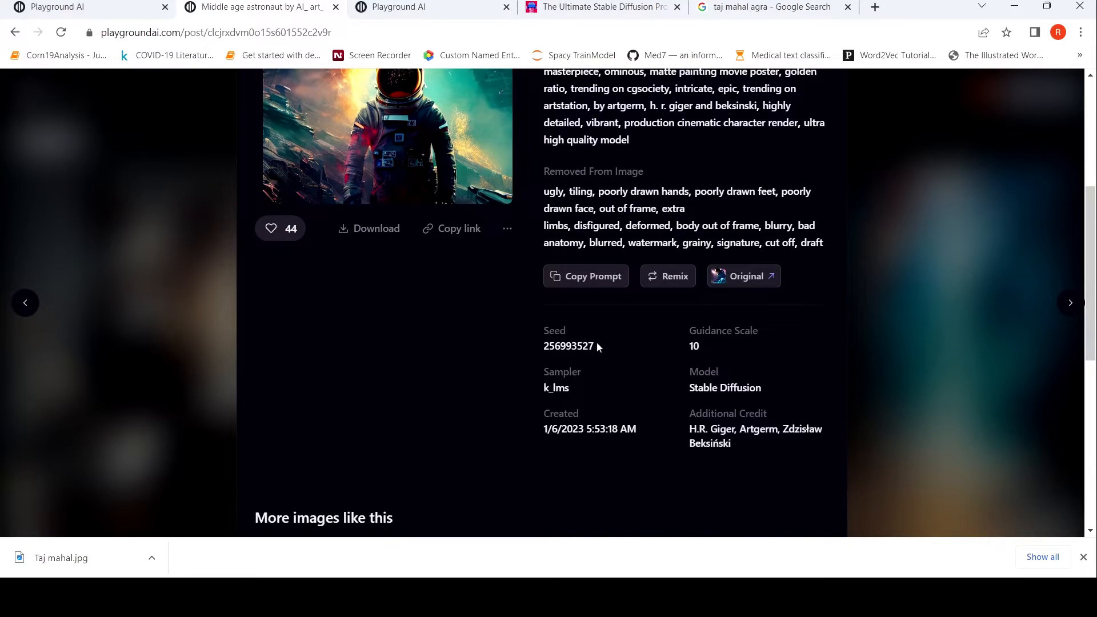
{"action": "mouse_move", "coordinate": [595, 300]}
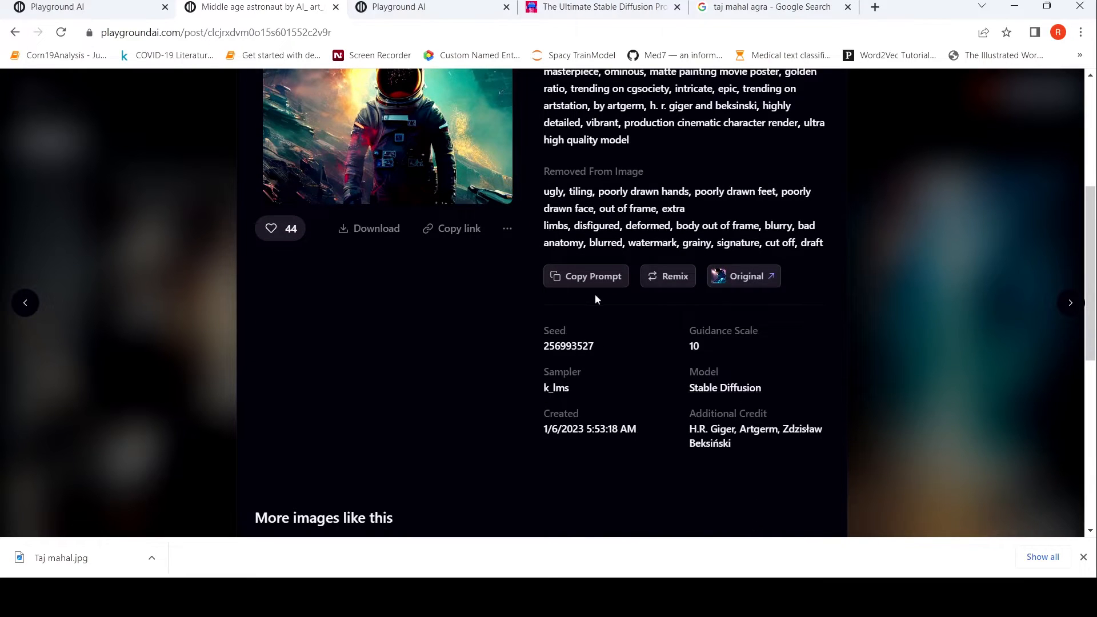
{"action": "mouse_move", "coordinate": [1073, 270]}
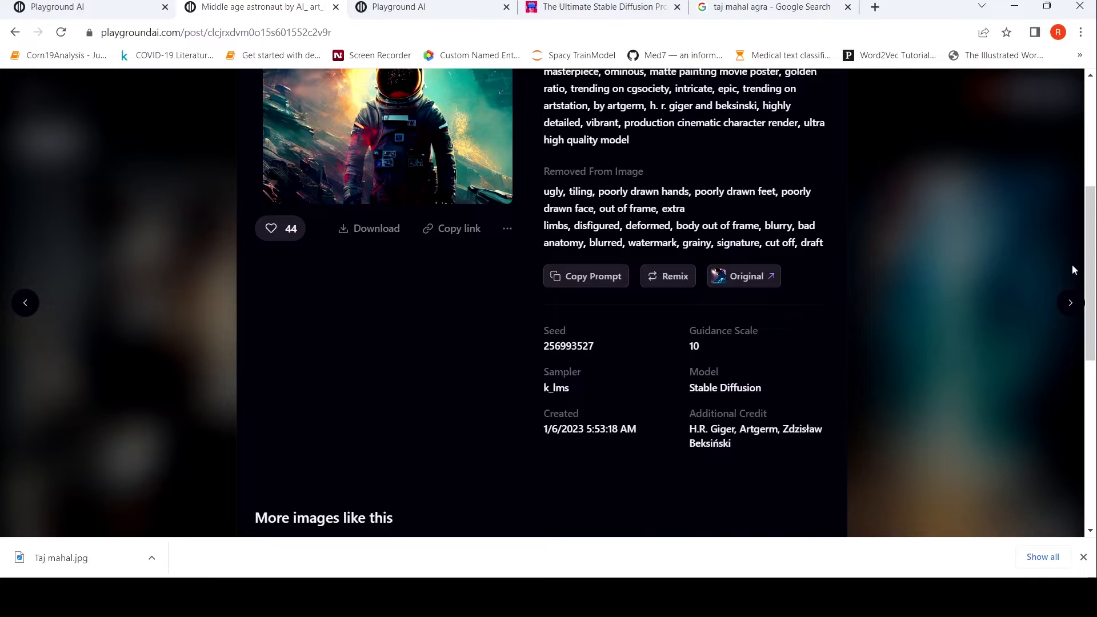
{"action": "mouse_move", "coordinate": [1022, 259]}
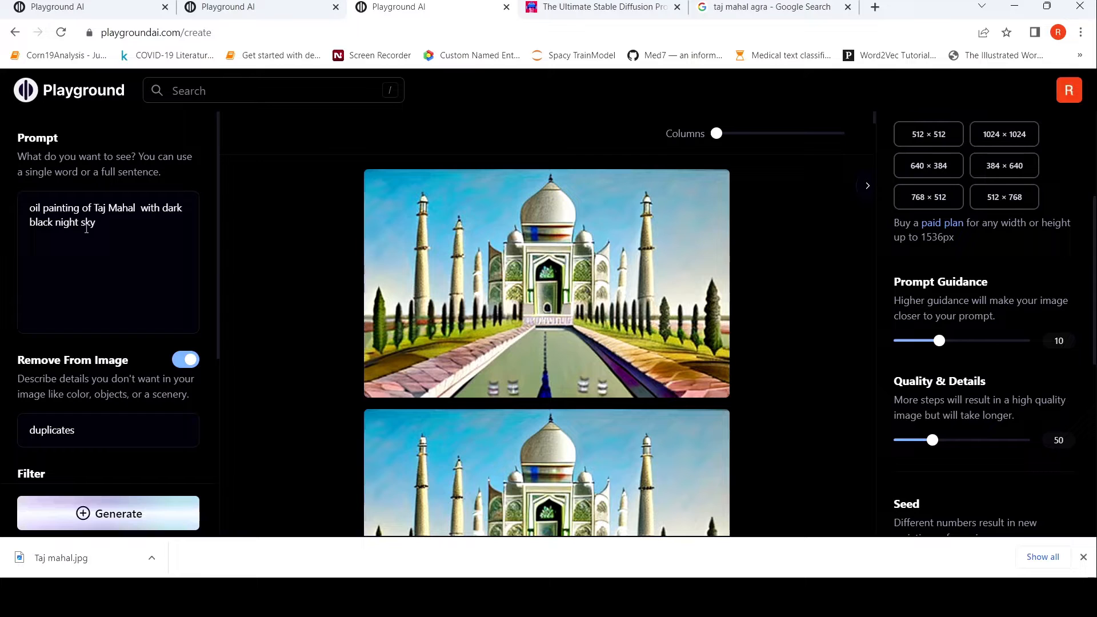
Choose Lush illumination from the style filter list for the Taj Mahal setup.
{"action": "scroll", "scroll_direction": "down", "scroll_amount": 3}
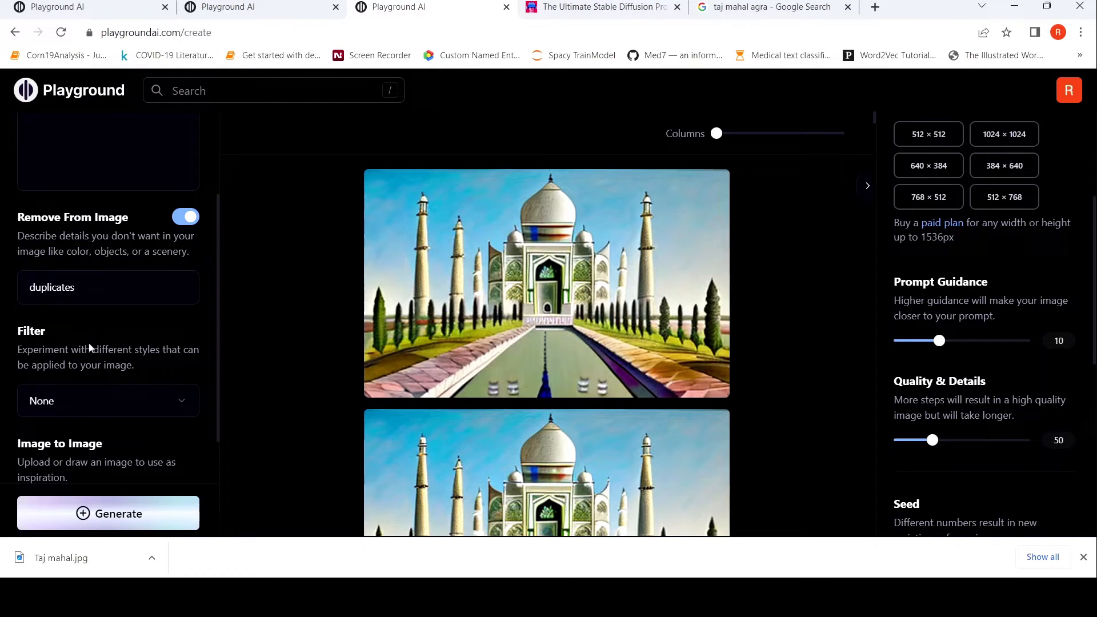
{"action": "scroll", "scroll_direction": "down", "scroll_amount": 3}
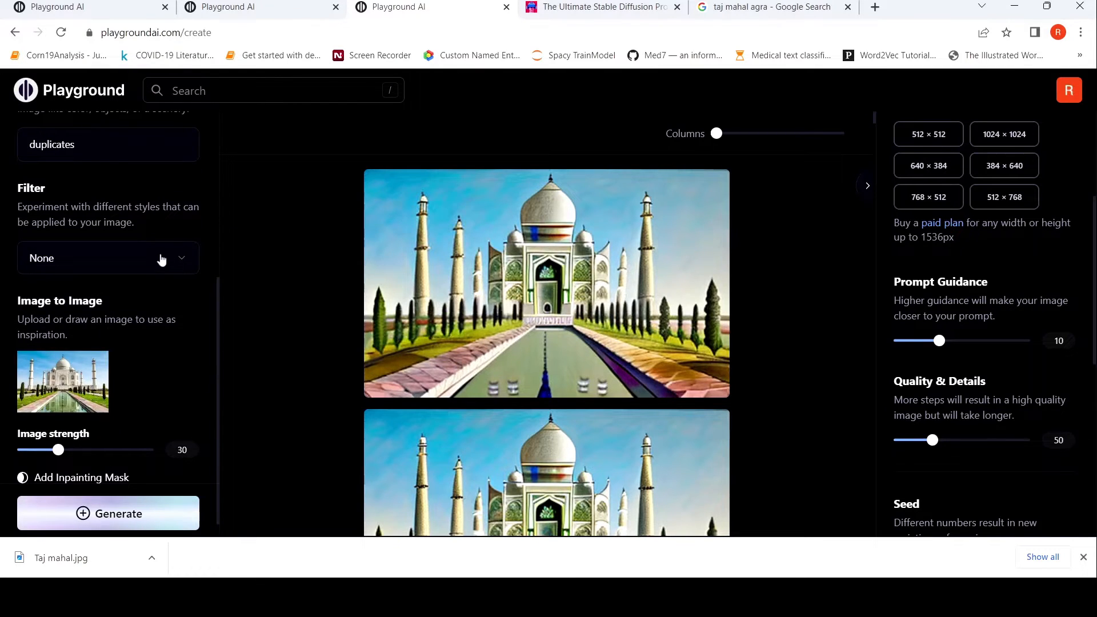
{"action": "left_click", "coordinate": [107, 257]}
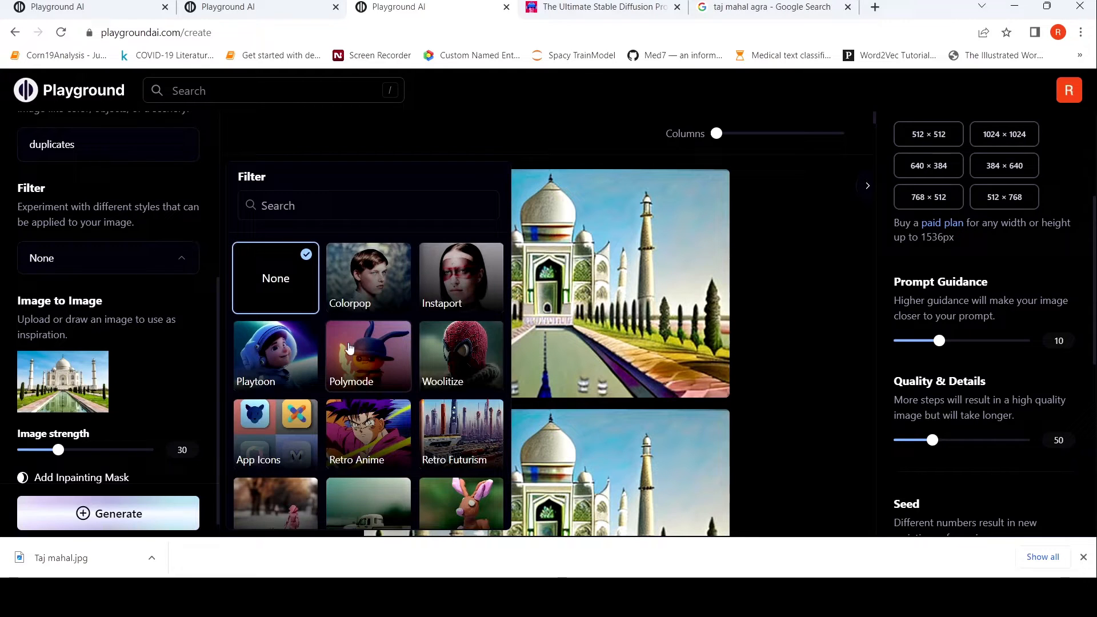
{"action": "scroll", "scroll_direction": "down", "scroll_amount": 3}
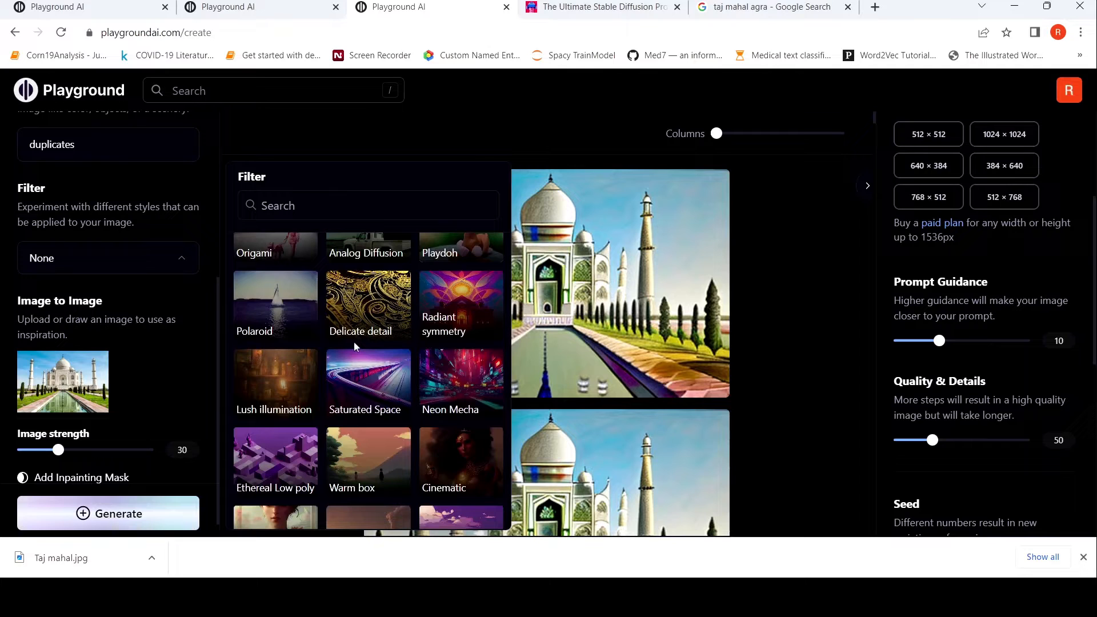
{"action": "left_click", "coordinate": [276, 204]}
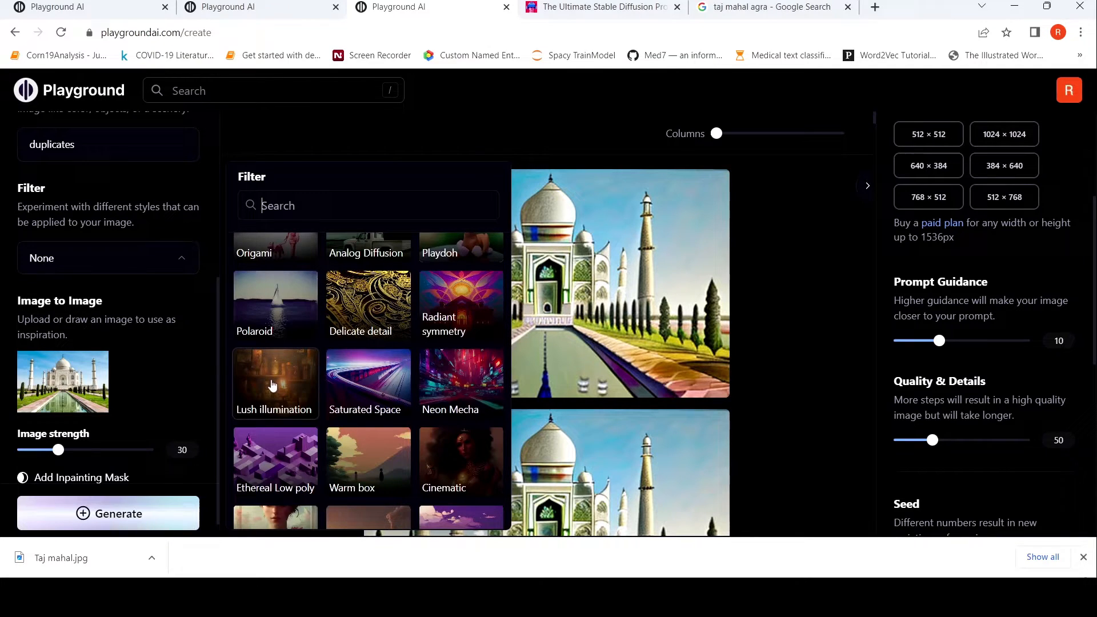
{"action": "left_click", "coordinate": [274, 384]}
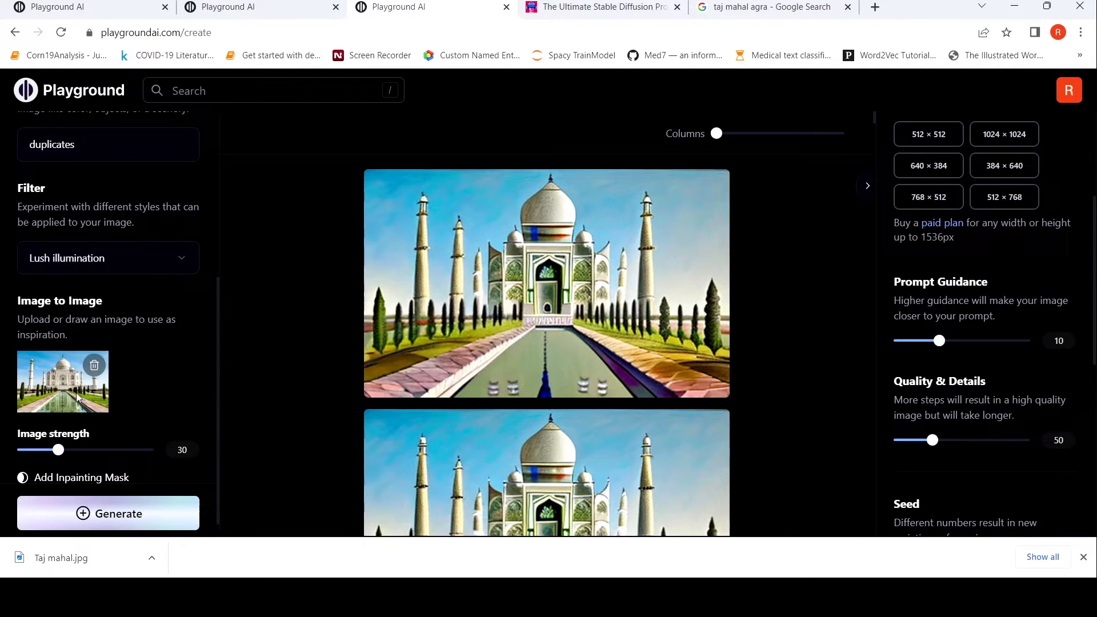
Delete the Taj Mahal reference image and dismiss the DALL·E add-on notice, staying on Stable Diffusion 1.5.
{"action": "left_click", "coordinate": [95, 365]}
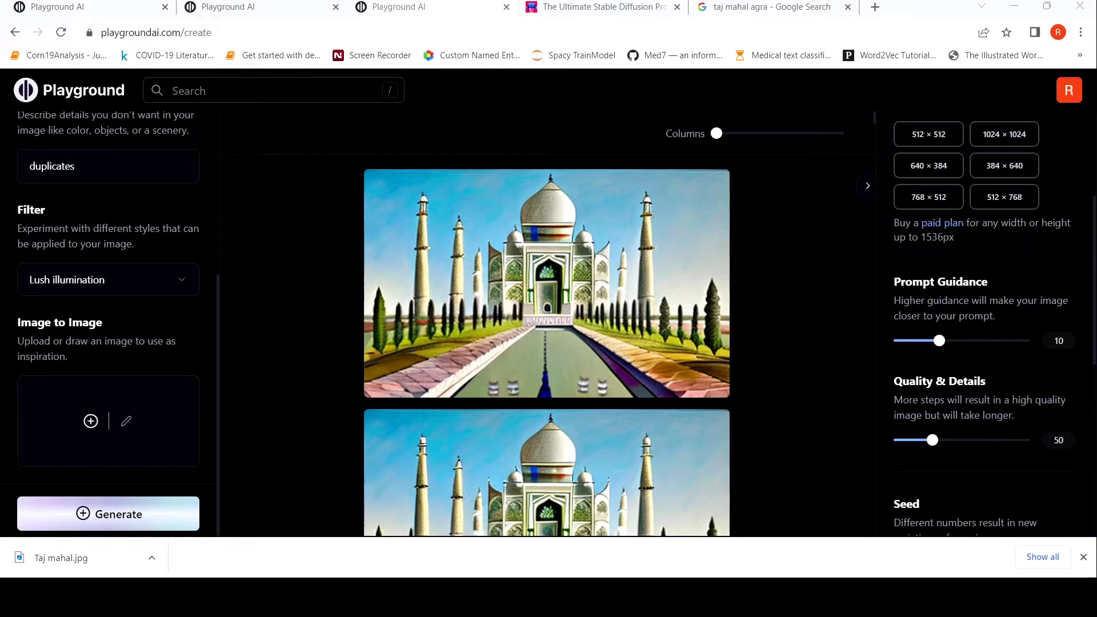
{"action": "left_click", "coordinate": [91, 420]}
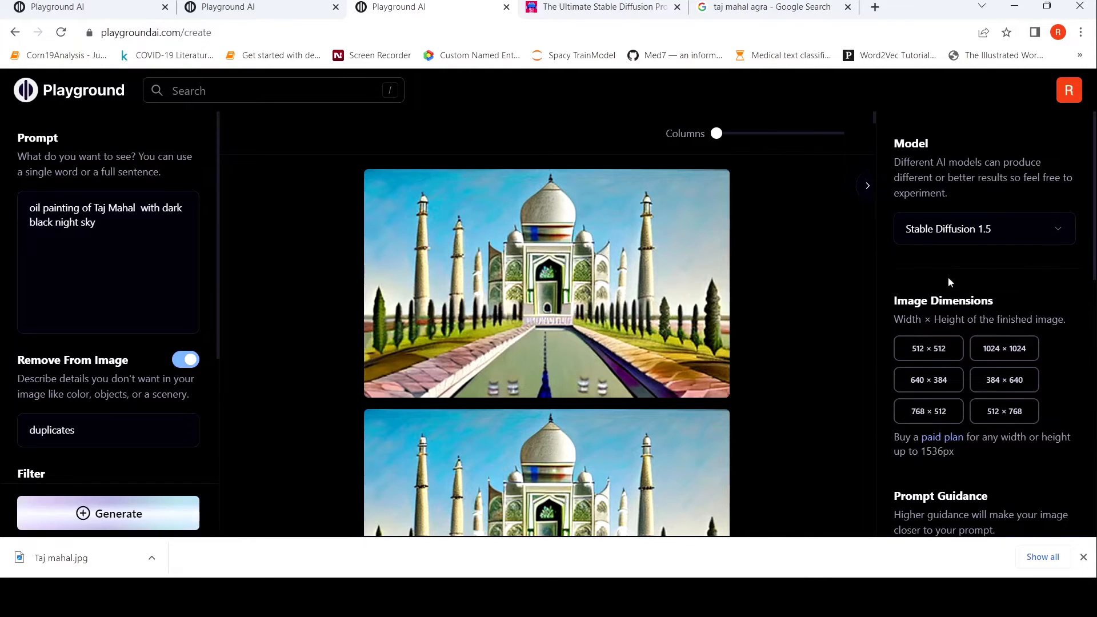
{"action": "left_click", "coordinate": [107, 513]}
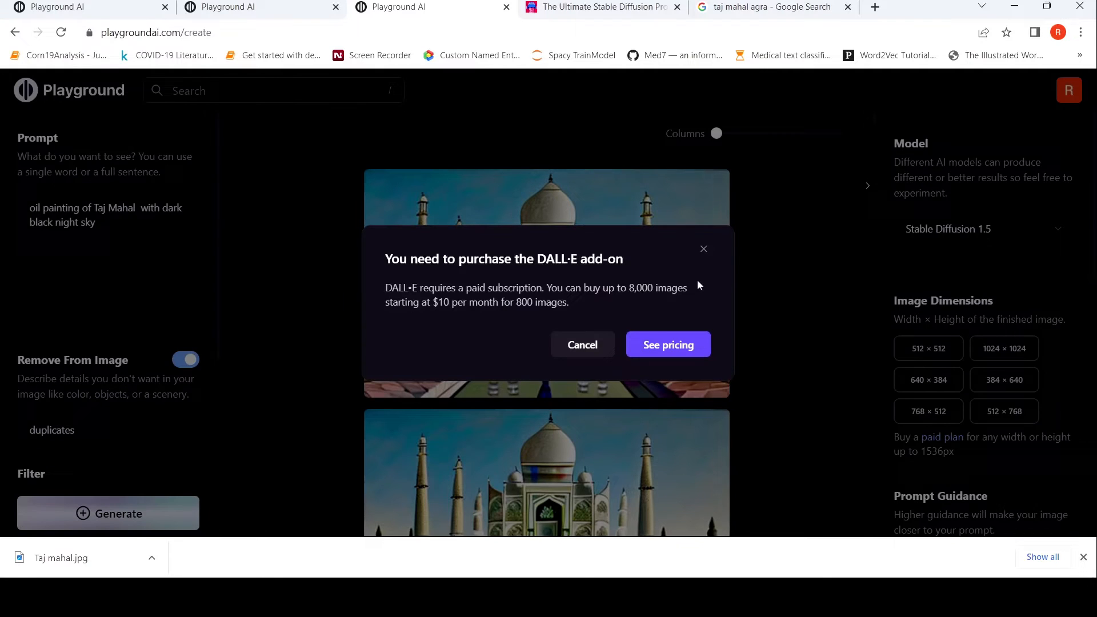
{"action": "mouse_move", "coordinate": [704, 251]}
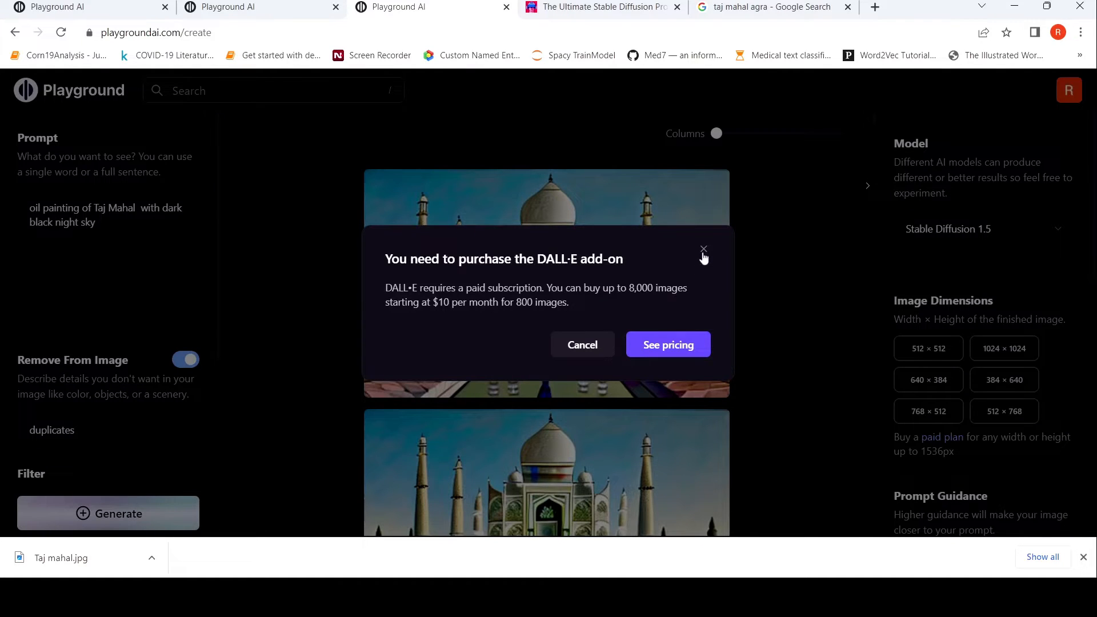
{"action": "left_click", "coordinate": [703, 251]}
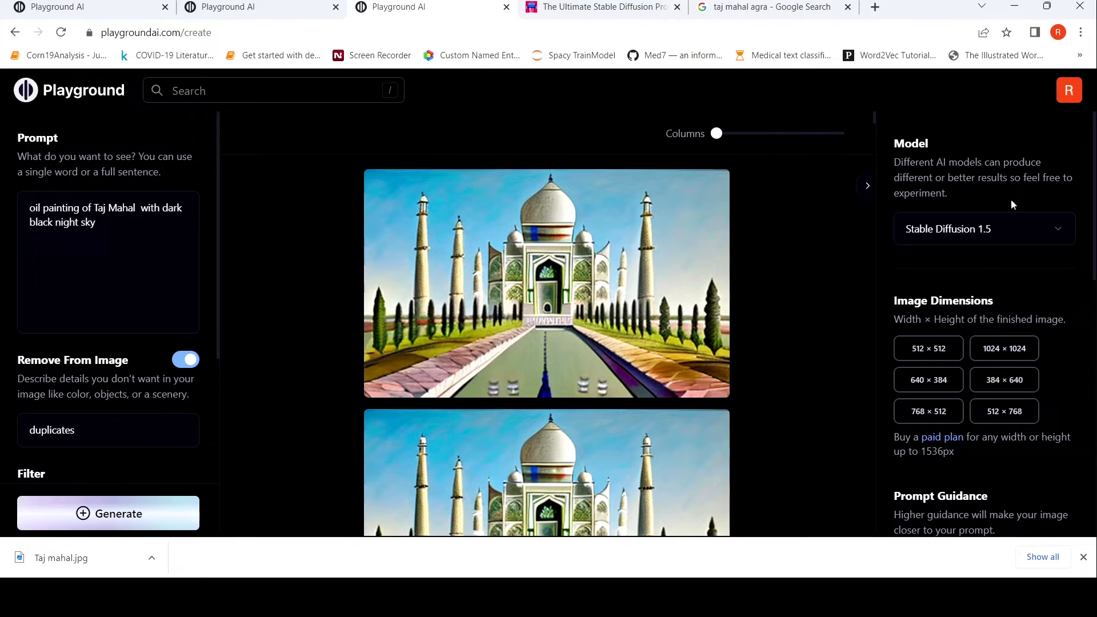
Set the output size to 1024 × 1024 in the right settings panel.
{"action": "scroll", "scroll_direction": "down", "scroll_amount": 3}
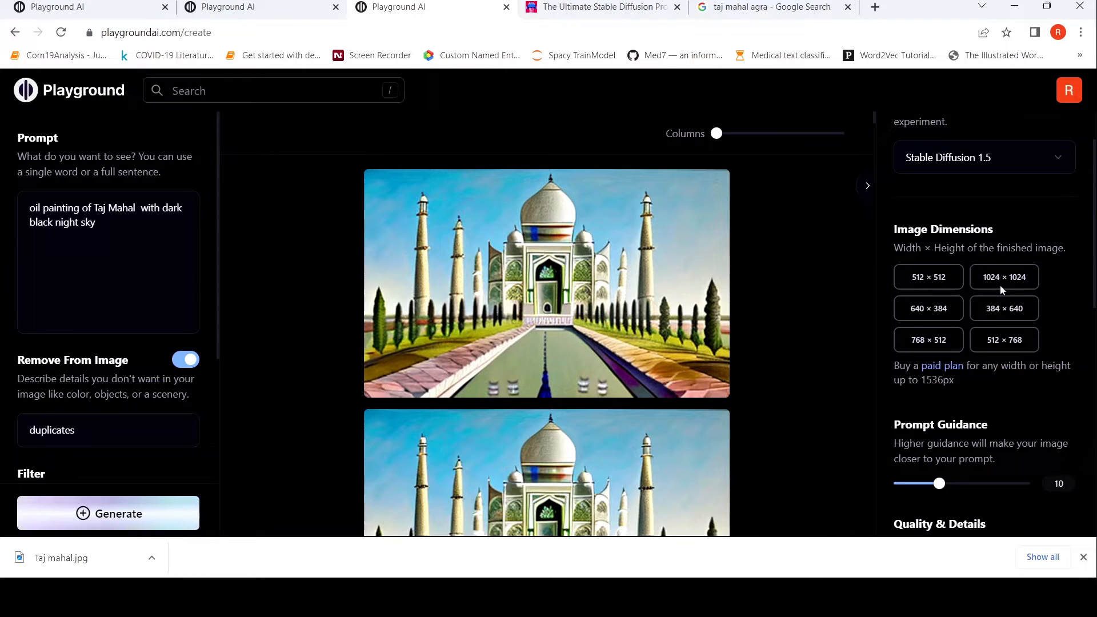
{"action": "left_click", "coordinate": [1003, 276]}
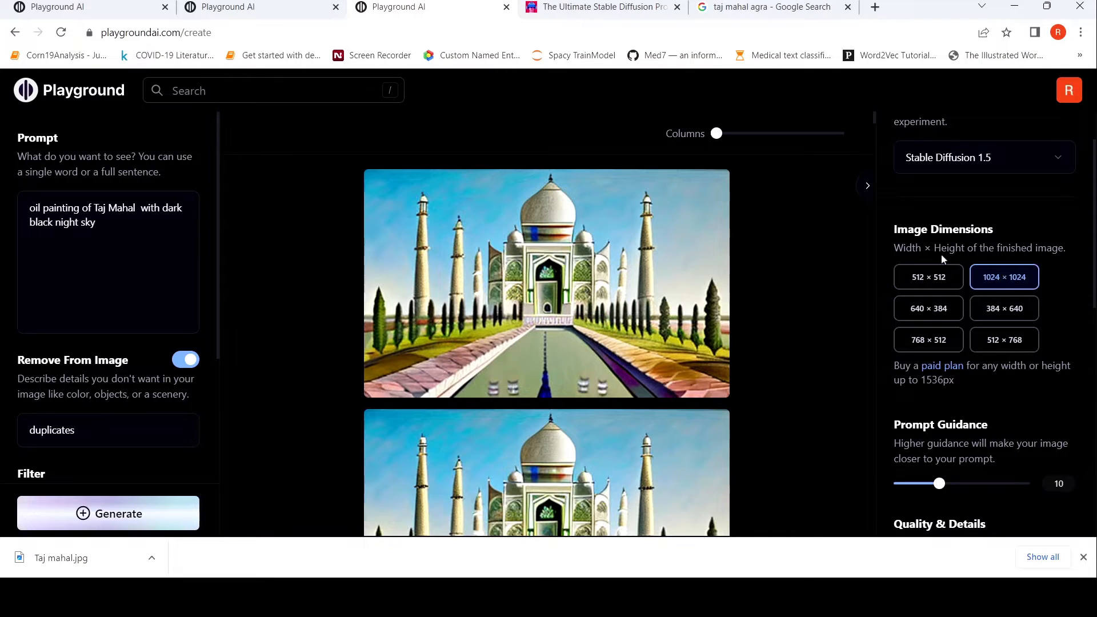
{"action": "scroll", "scroll_direction": "down", "scroll_amount": 3}
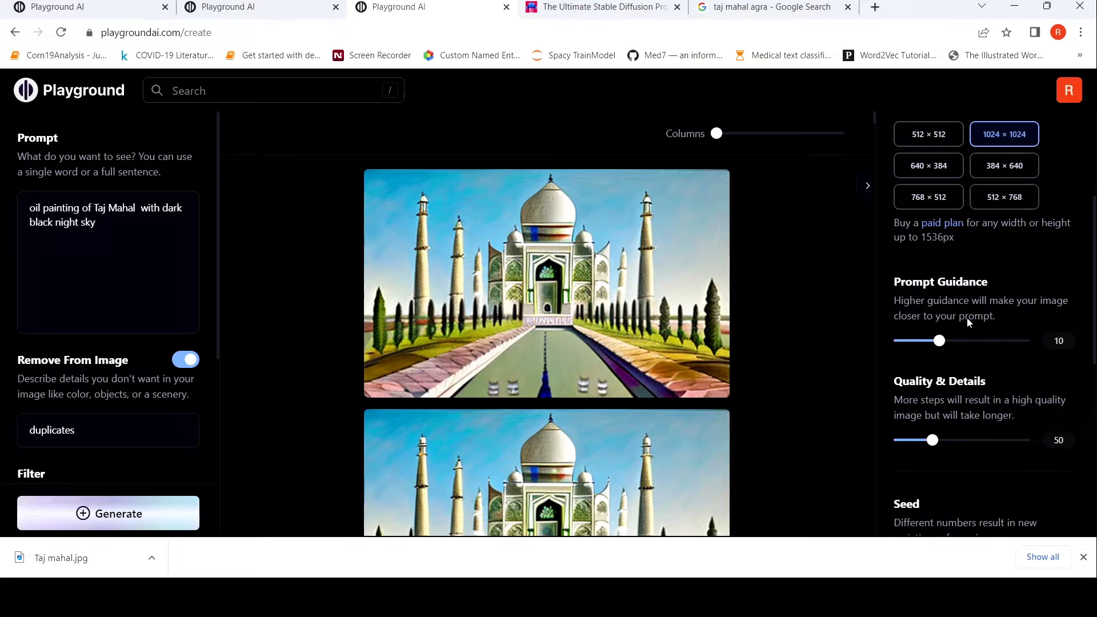
{"action": "mouse_move", "coordinate": [958, 311]}
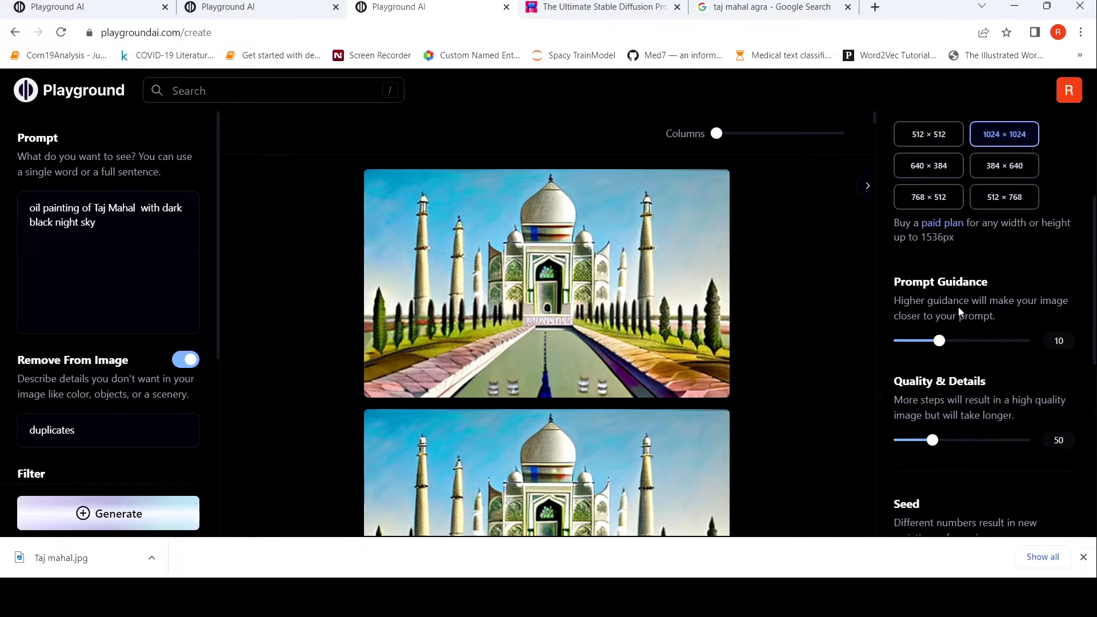
{"action": "mouse_move", "coordinate": [974, 316]}
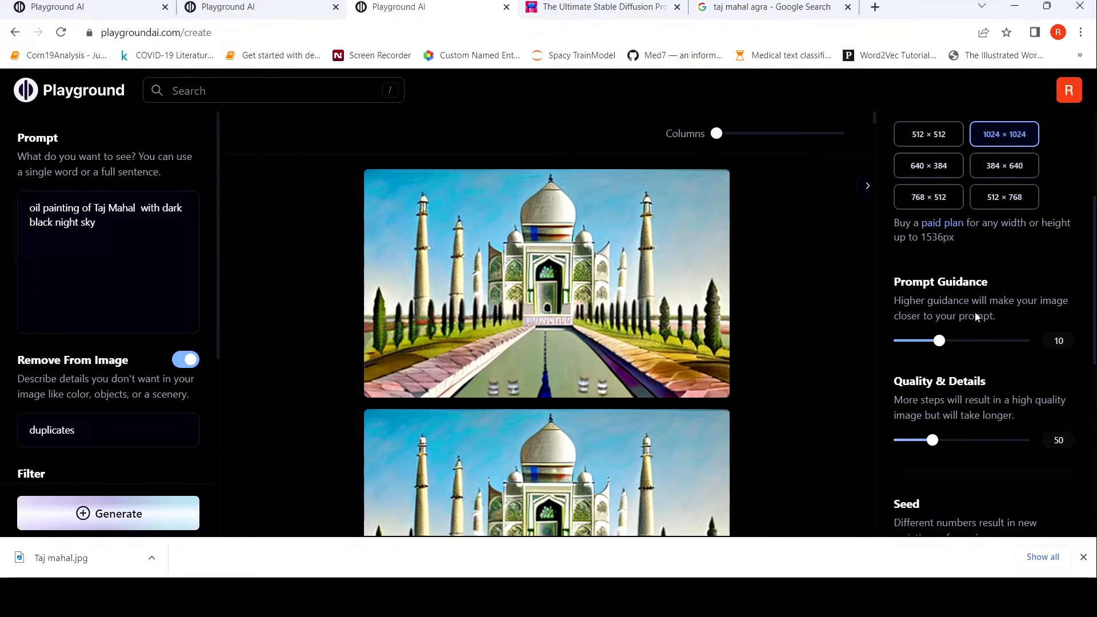
{"action": "scroll", "scroll_direction": "down", "scroll_amount": 3}
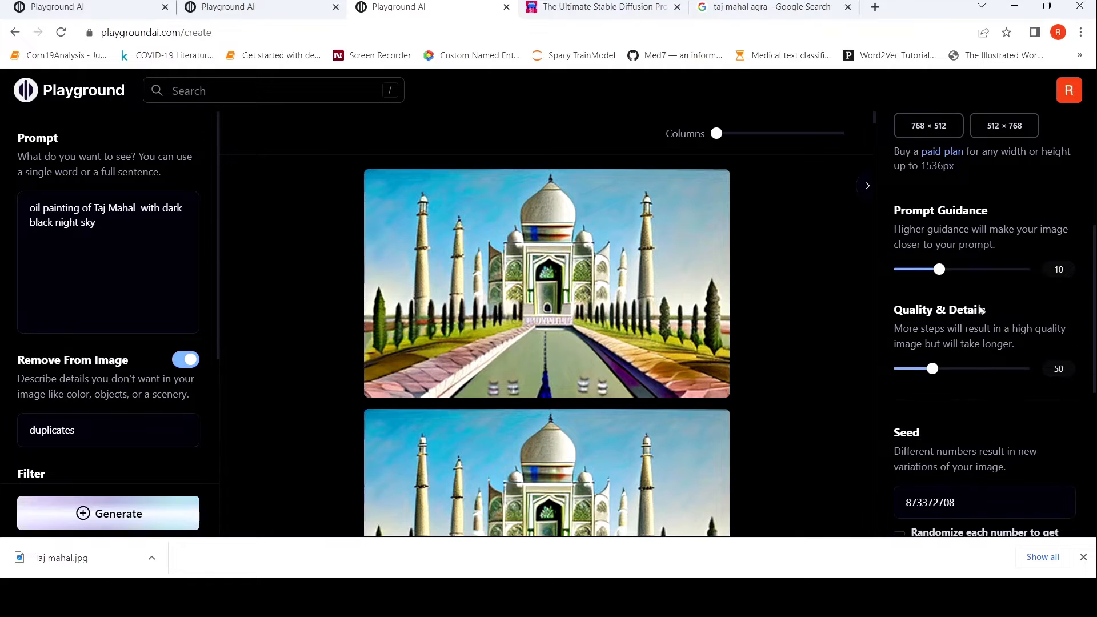
{"action": "mouse_move", "coordinate": [974, 281]}
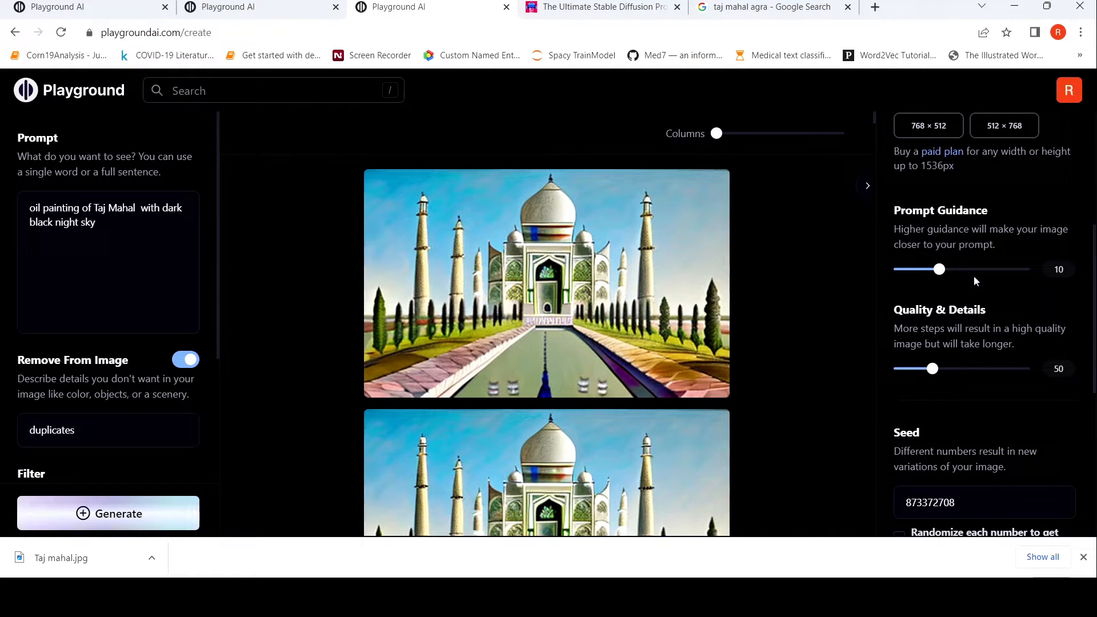
{"action": "scroll", "scroll_direction": "down", "scroll_amount": 3}
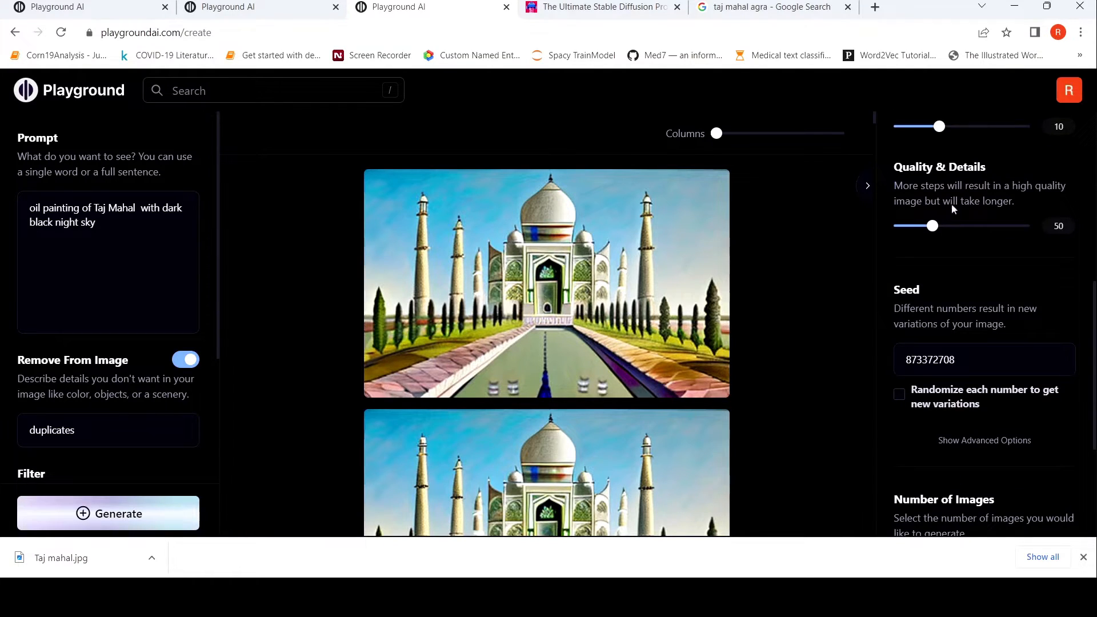
{"action": "mouse_move", "coordinate": [980, 203]}
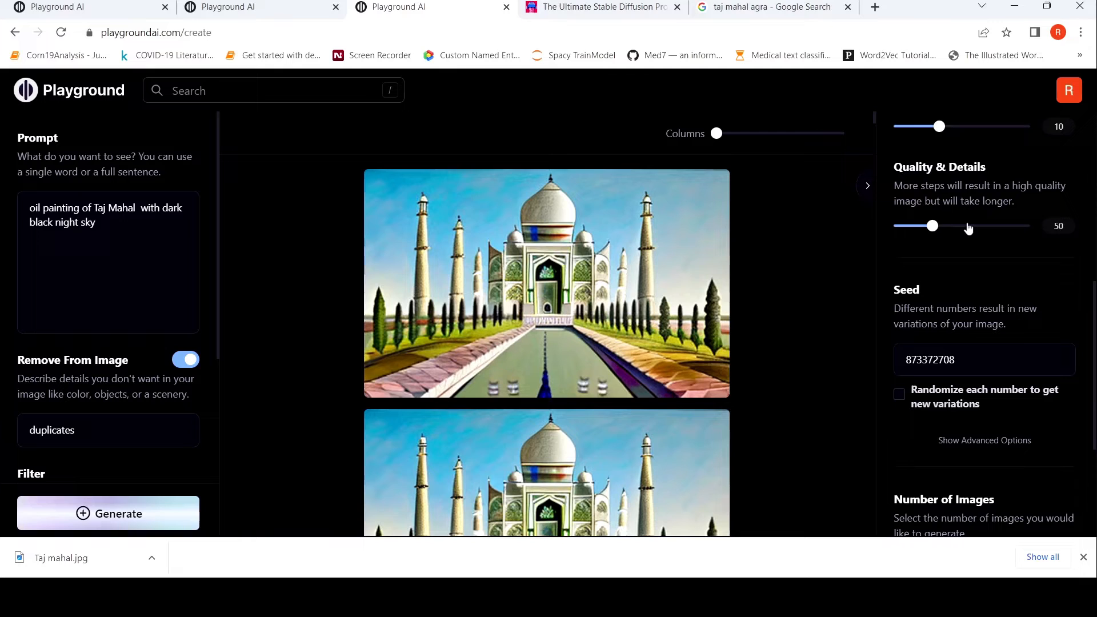
Drag the Quality & Details slider up to 84 and back to settle at 56 steps.
{"action": "left_click_drag", "start_coordinate": [932, 225], "coordinate": [966, 225]}
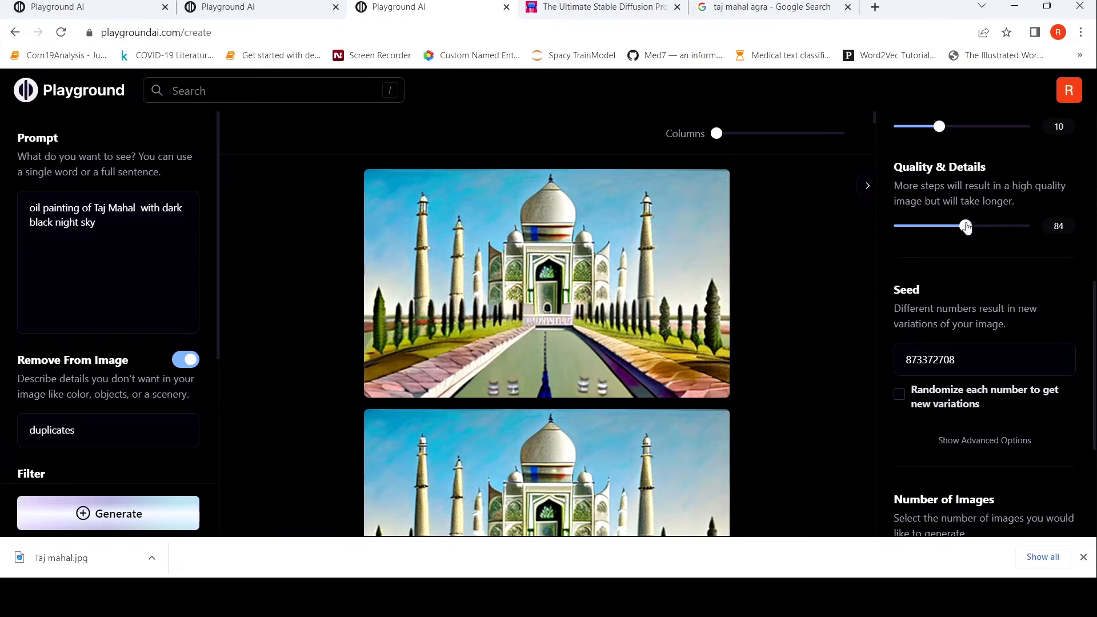
{"action": "left_click_drag", "start_coordinate": [965, 225], "coordinate": [930, 225]}
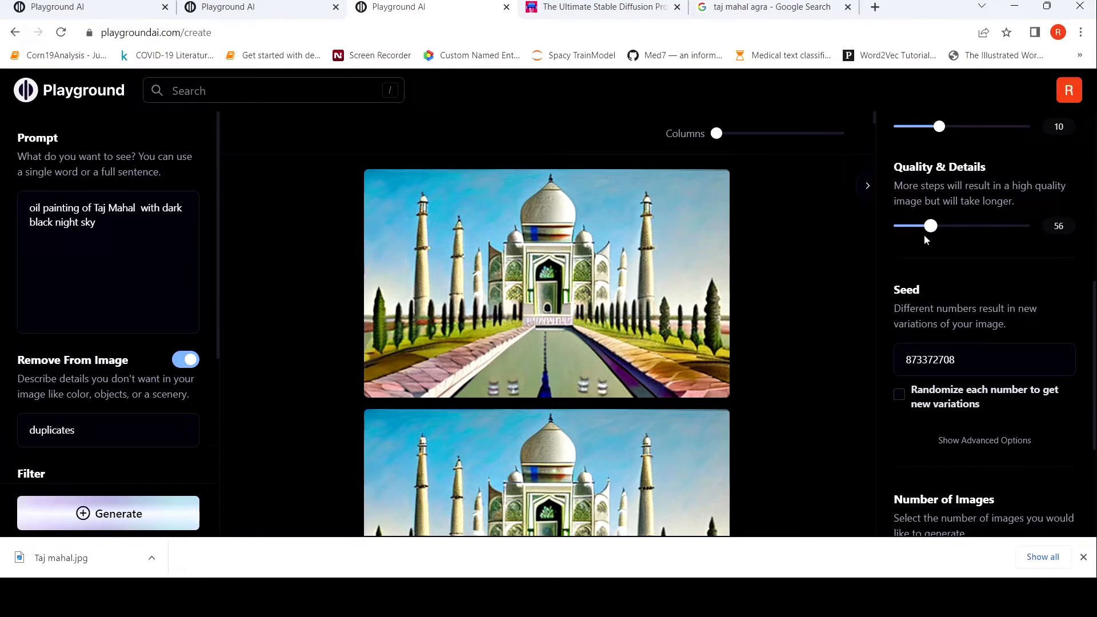
{"action": "left_click_drag", "start_coordinate": [930, 225], "coordinate": [908, 225]}
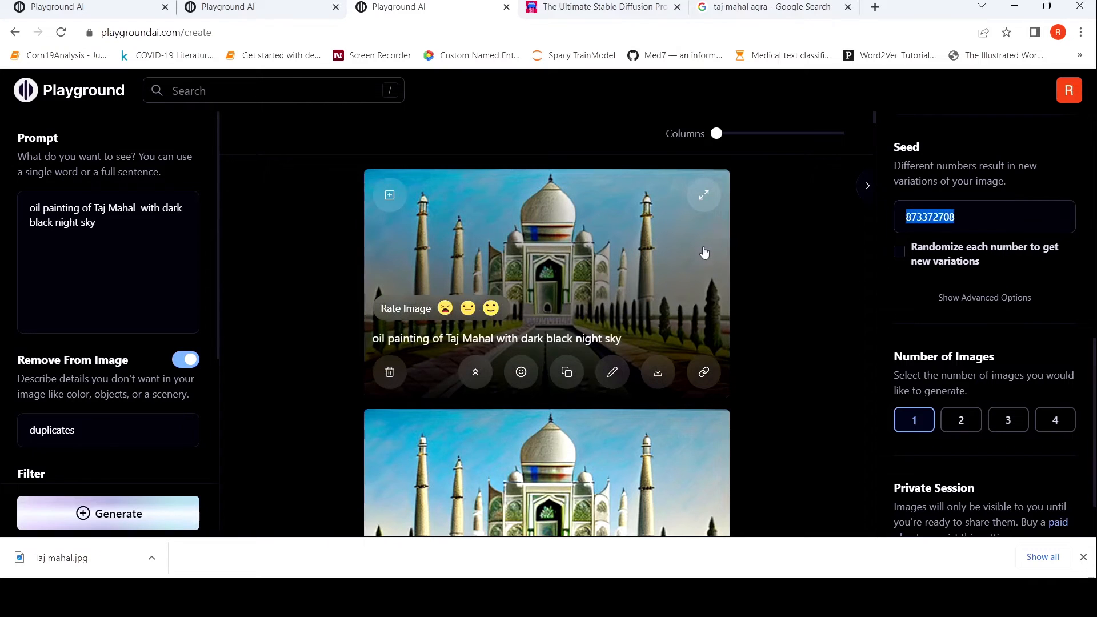
Replace the seed 873372708 with 100.
{"action": "type", "text": "1"}
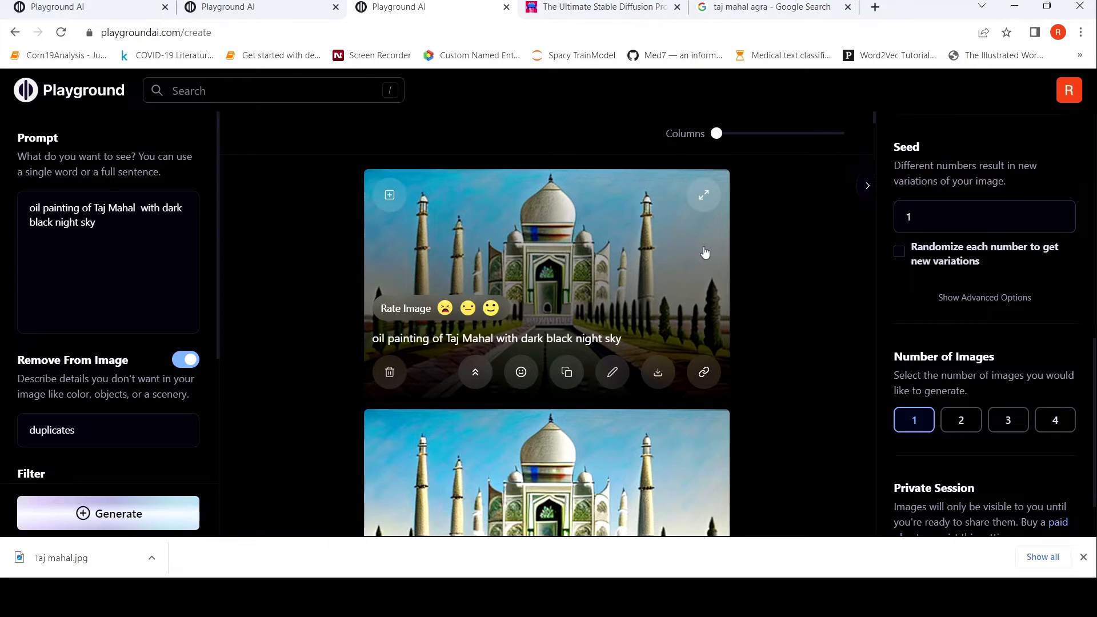
{"action": "type", "text": "00"}
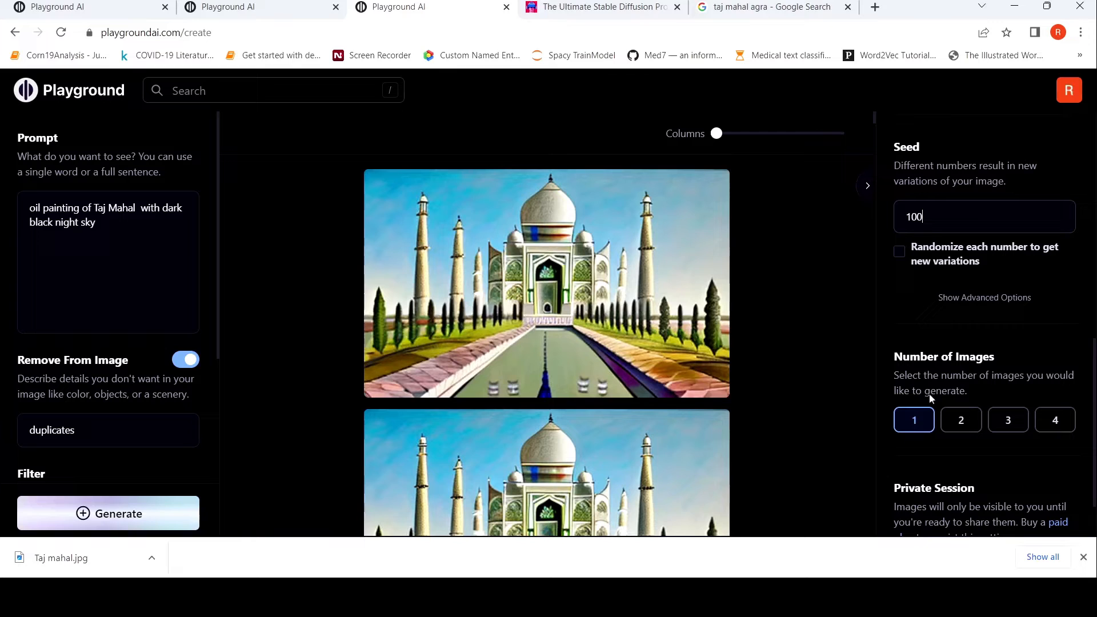
{"action": "scroll", "scroll_direction": "down", "scroll_amount": 3}
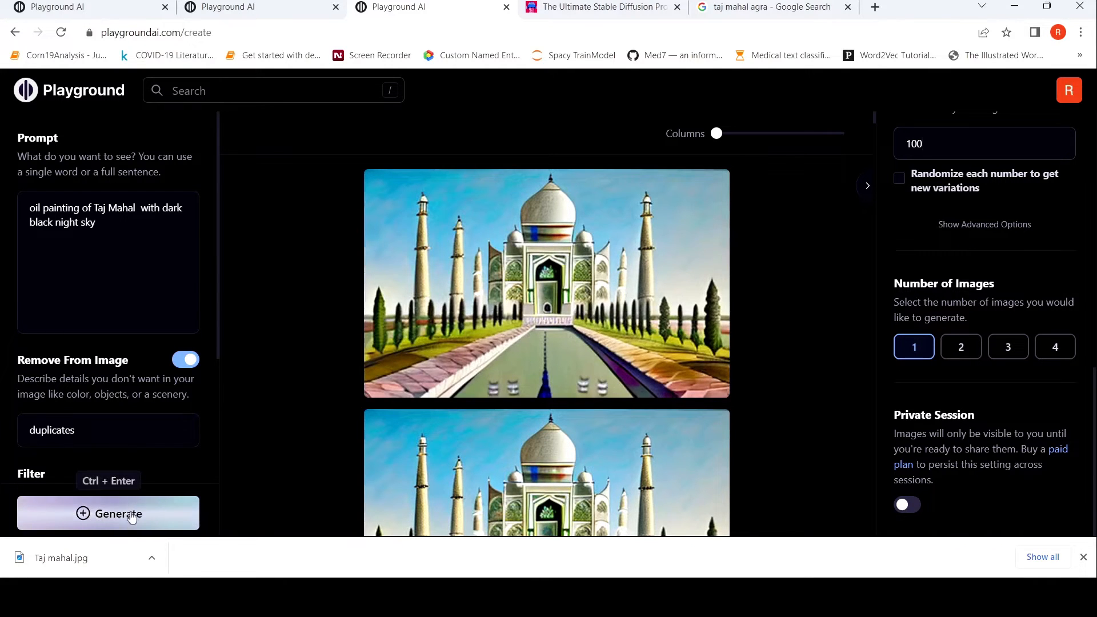
Generate a new Taj Mahal painting using seed 100.
{"action": "left_click", "coordinate": [108, 513]}
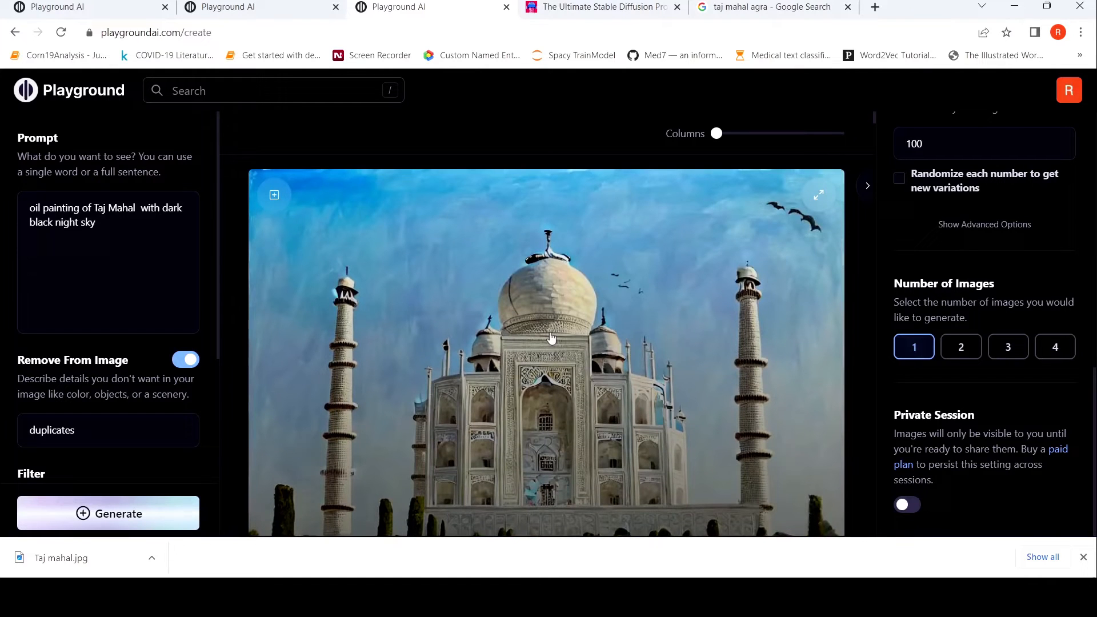
{"action": "mouse_move", "coordinate": [590, 280]}
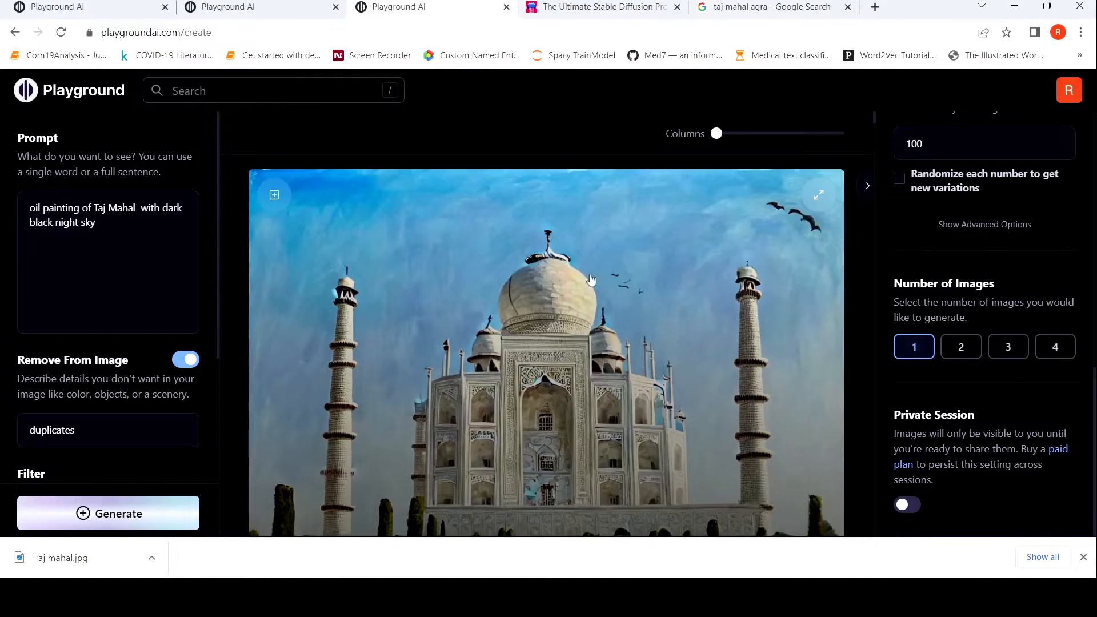
{"action": "mouse_move", "coordinate": [510, 187]}
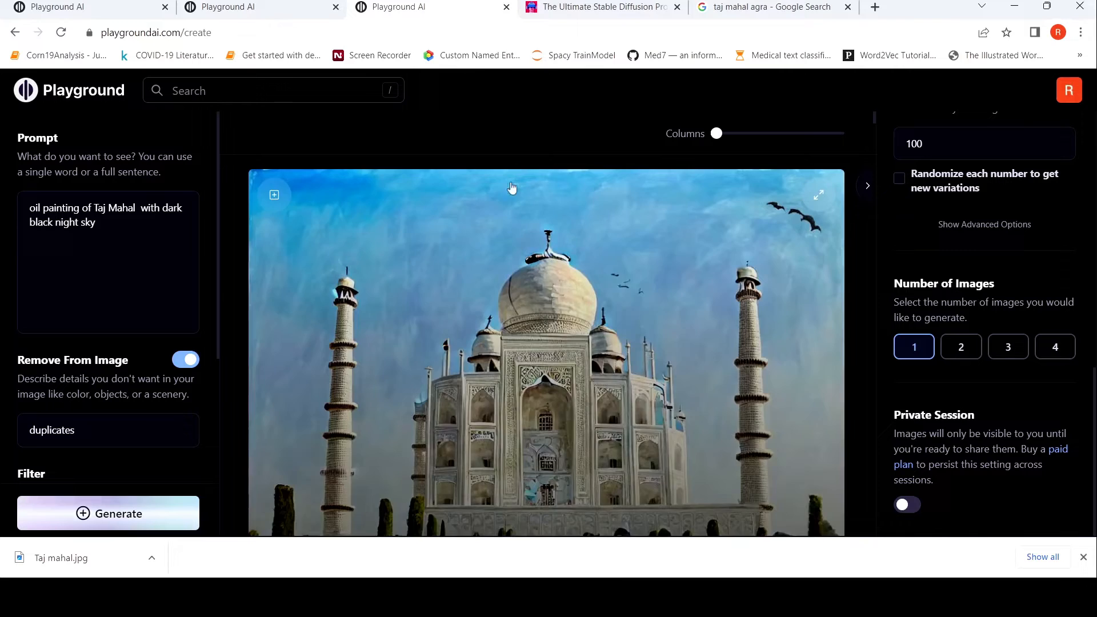
{"action": "mouse_move", "coordinate": [526, 248]}
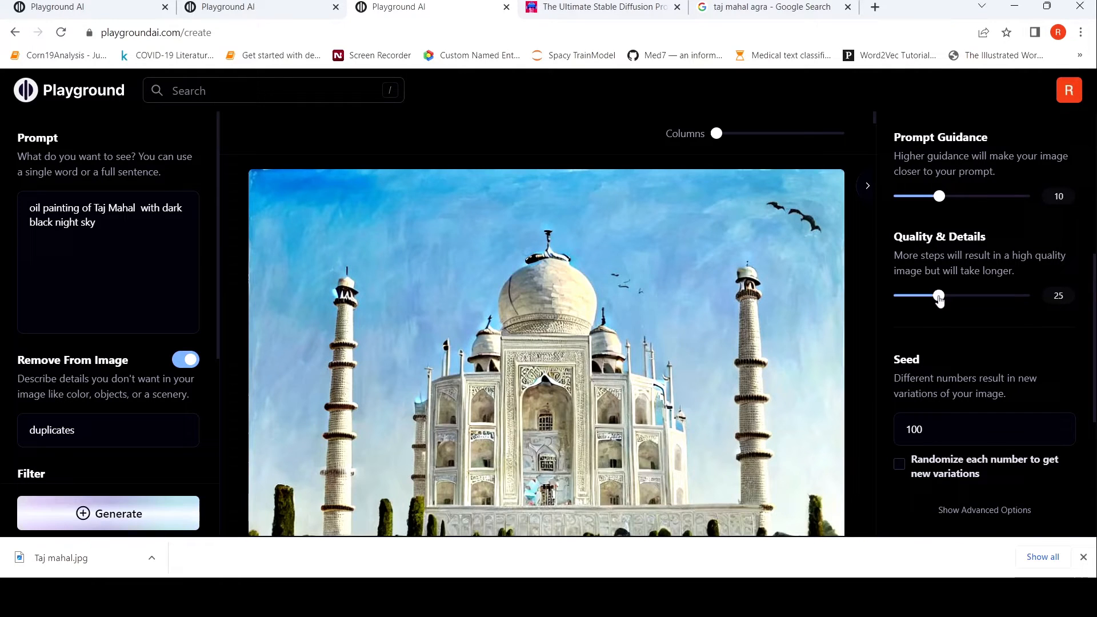
Set quality to 53 steps and output size to 512 × 512.
{"action": "left_click_drag", "start_coordinate": [938, 295], "coordinate": [936, 295]}
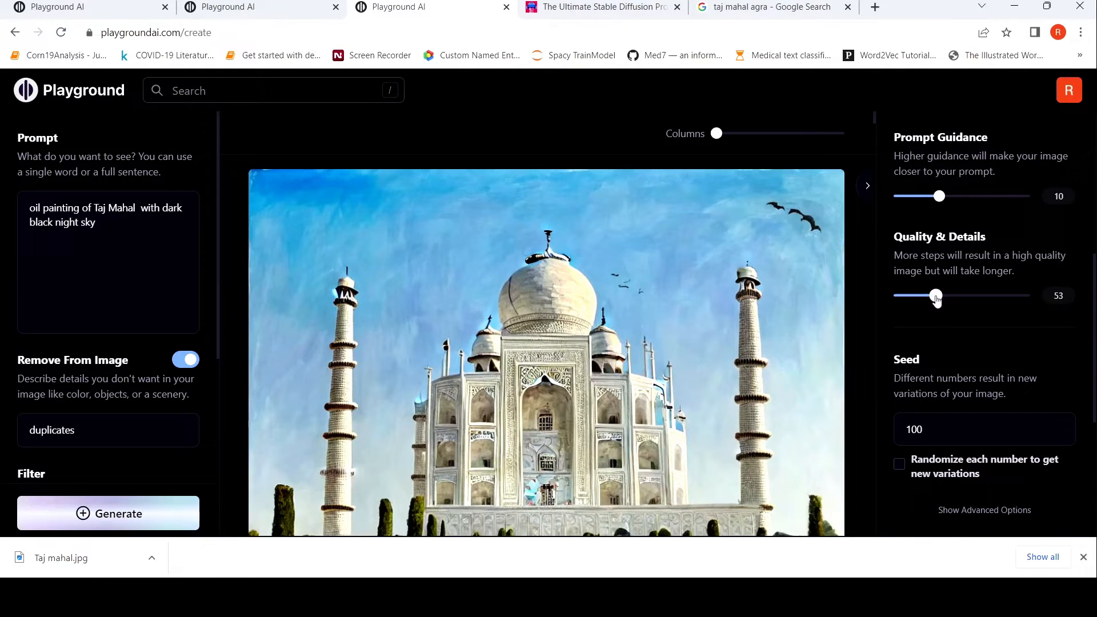
{"action": "left_click_drag", "start_coordinate": [939, 294], "coordinate": [936, 295]}
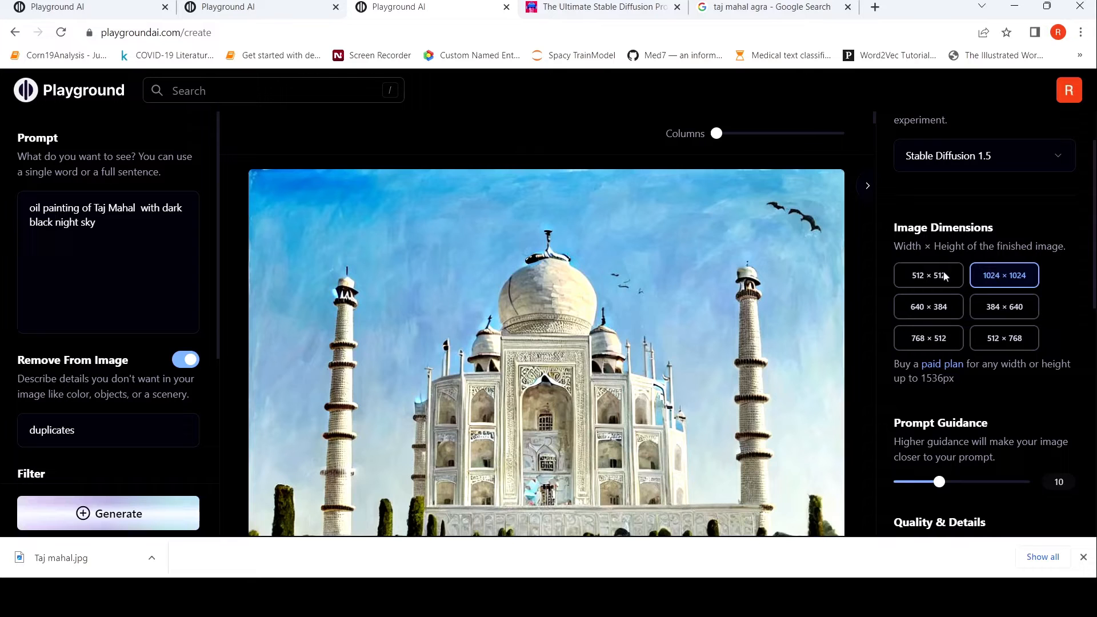
{"action": "left_click", "coordinate": [927, 275]}
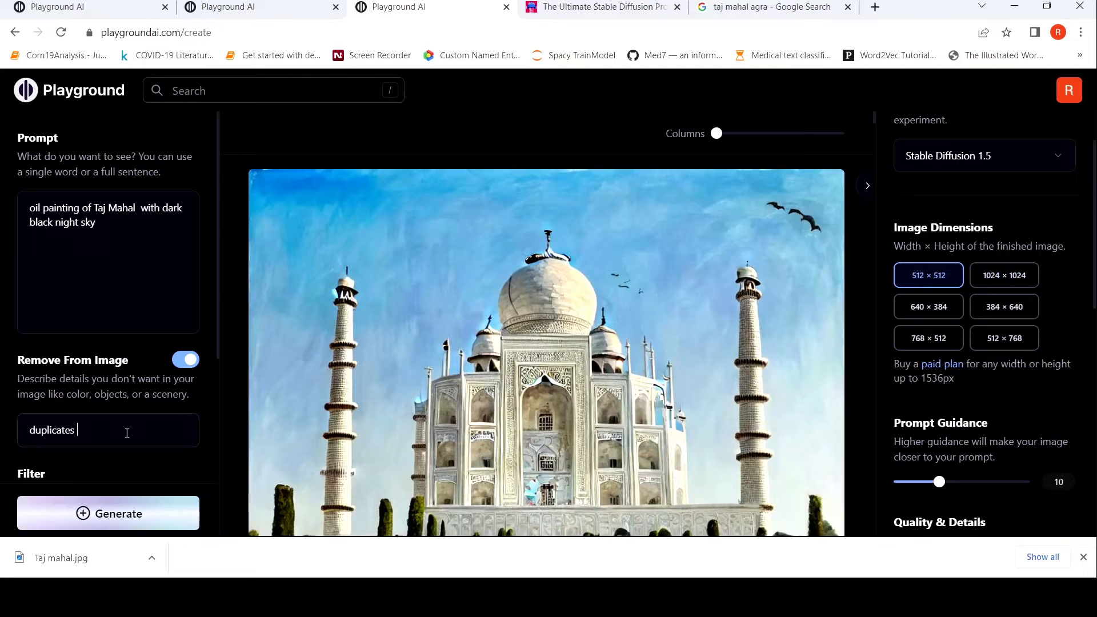
Add ', blue sky' to Remove From Image and generate the Taj Mahal again.
{"action": "type", "text": ", blue sk"}
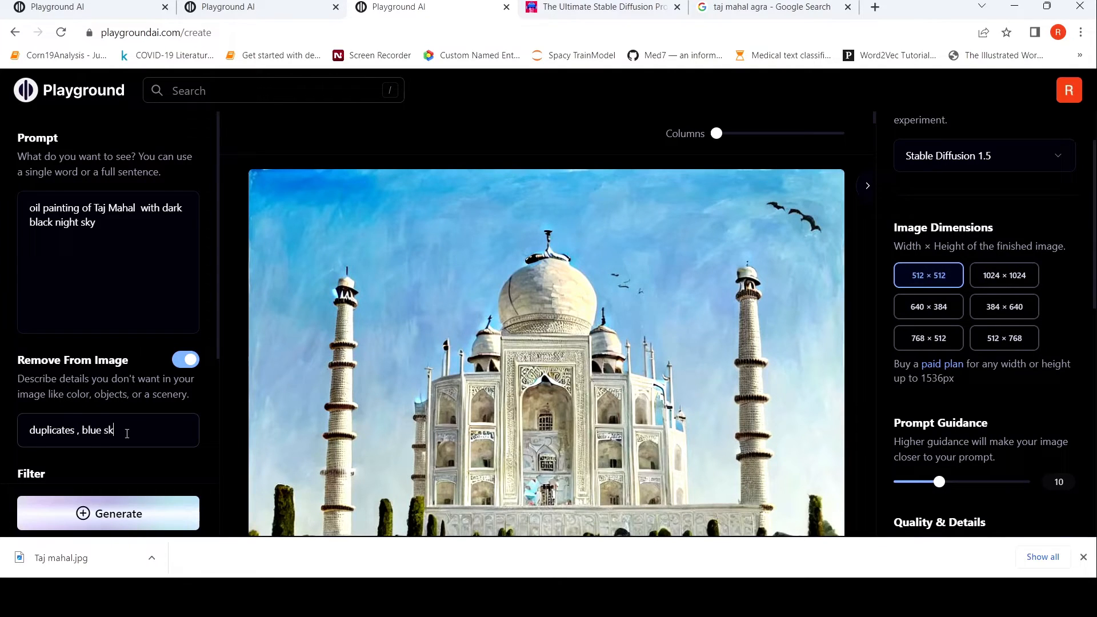
{"action": "type", "text": "y"}
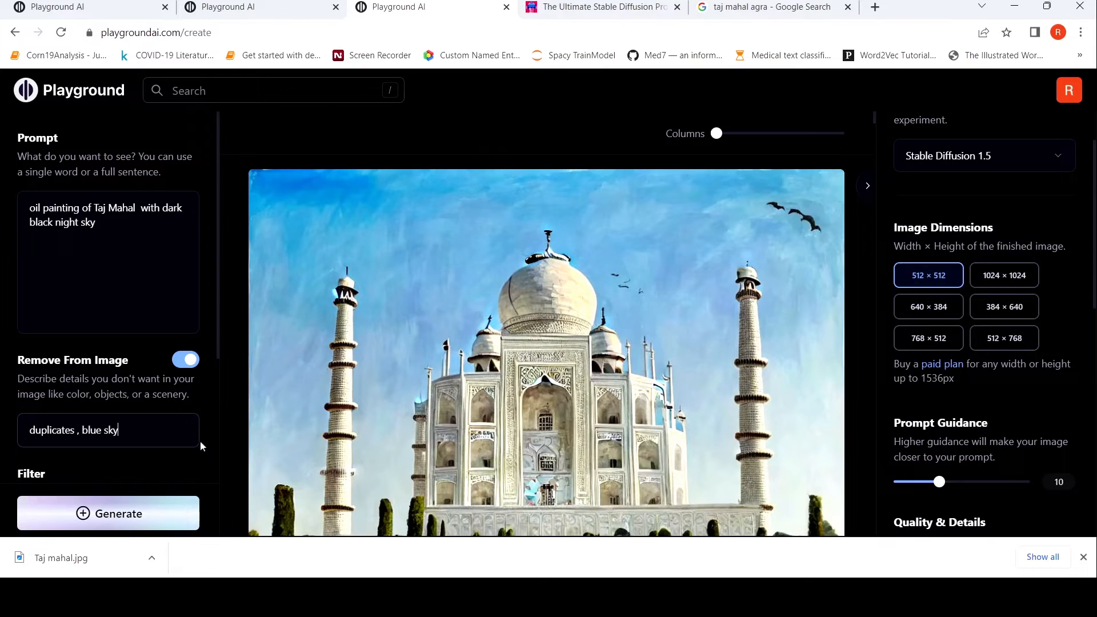
{"action": "left_click", "coordinate": [107, 513]}
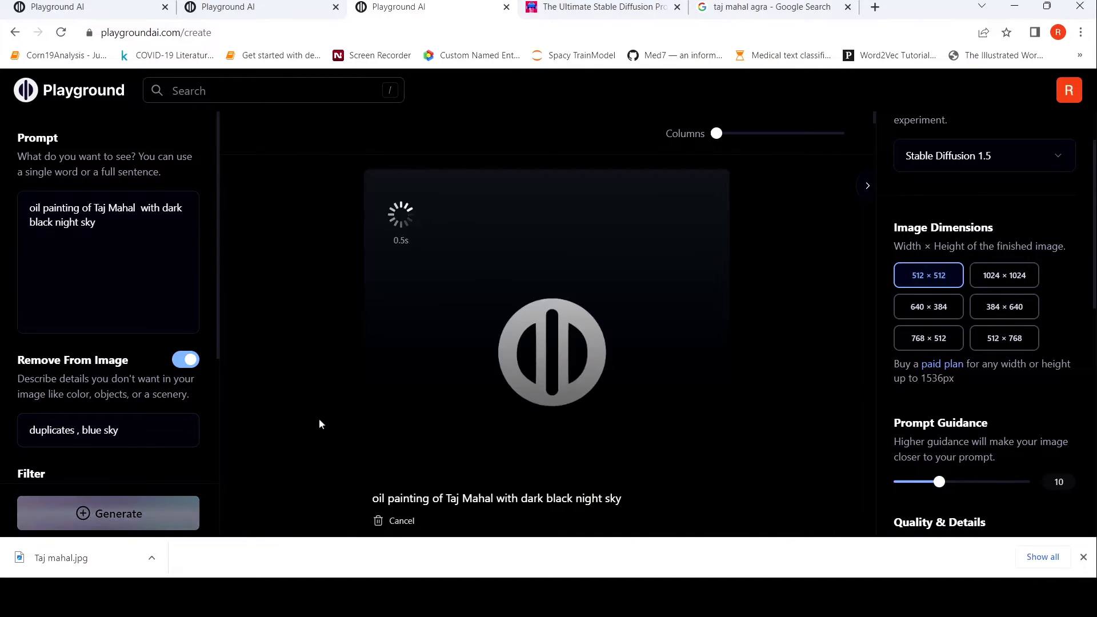
{"action": "mouse_move", "coordinate": [506, 360]}
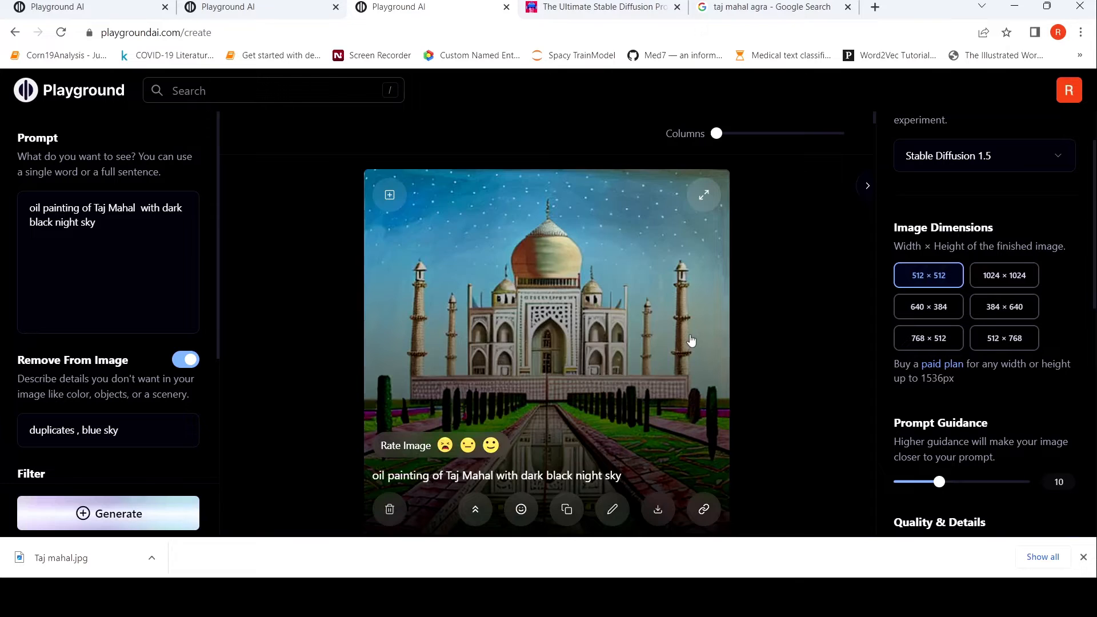
{"action": "mouse_move", "coordinate": [636, 306]}
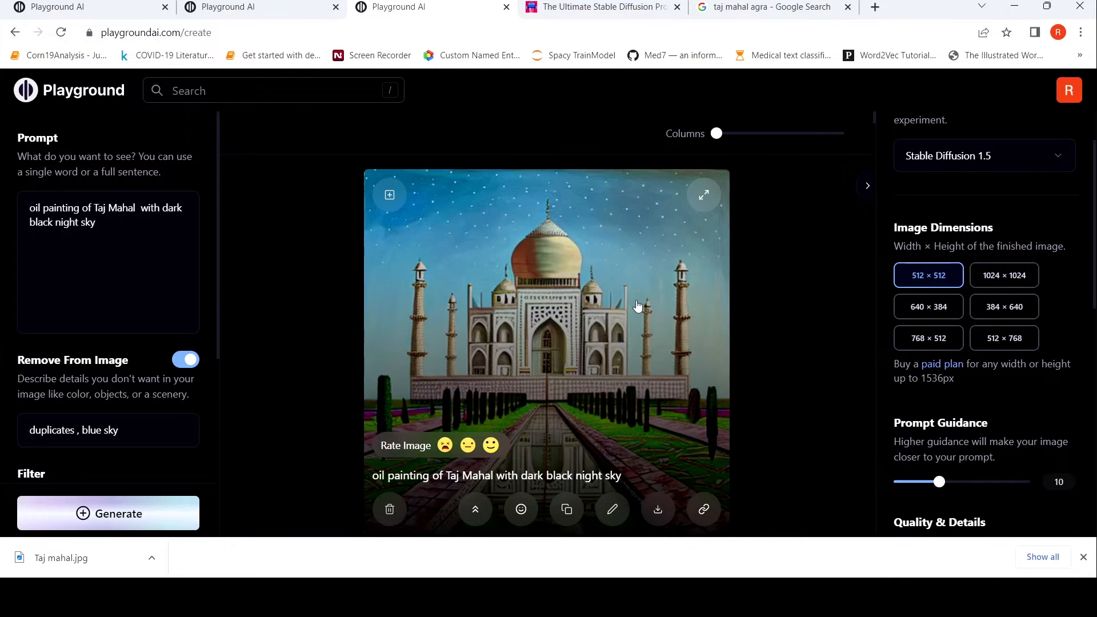
{"action": "mouse_move", "coordinate": [638, 220]}
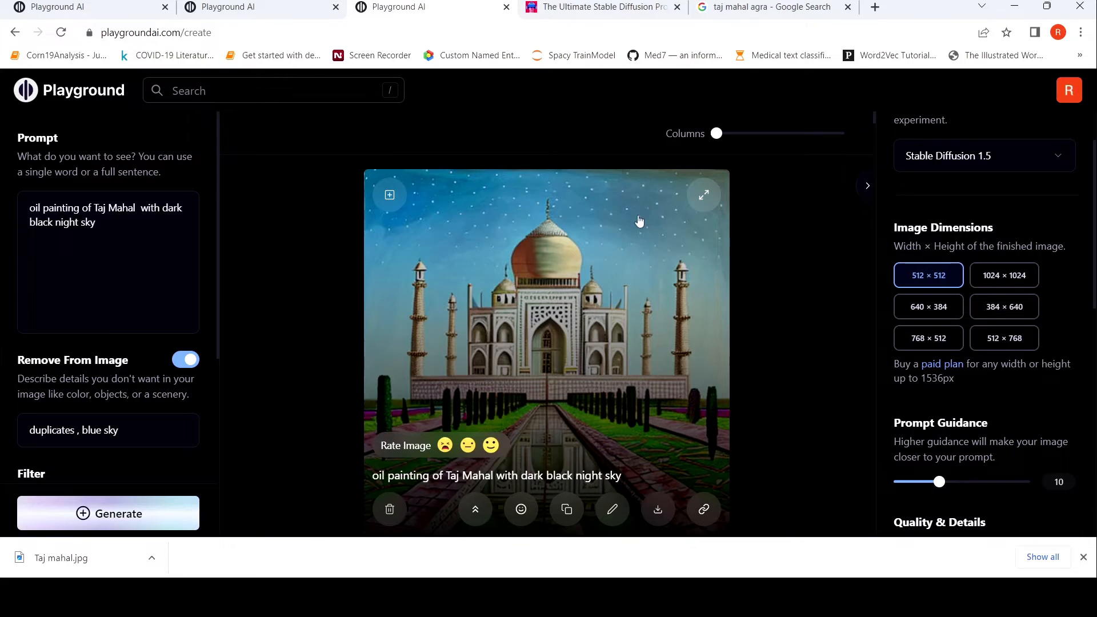
{"action": "mouse_move", "coordinate": [625, 235]}
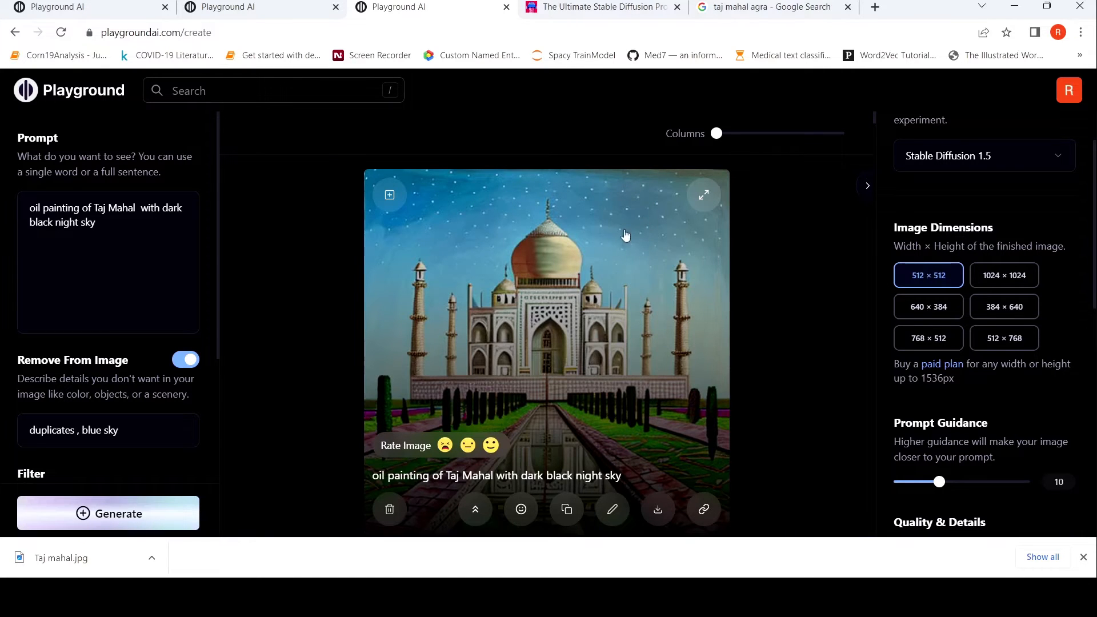
{"action": "mouse_move", "coordinate": [618, 227]}
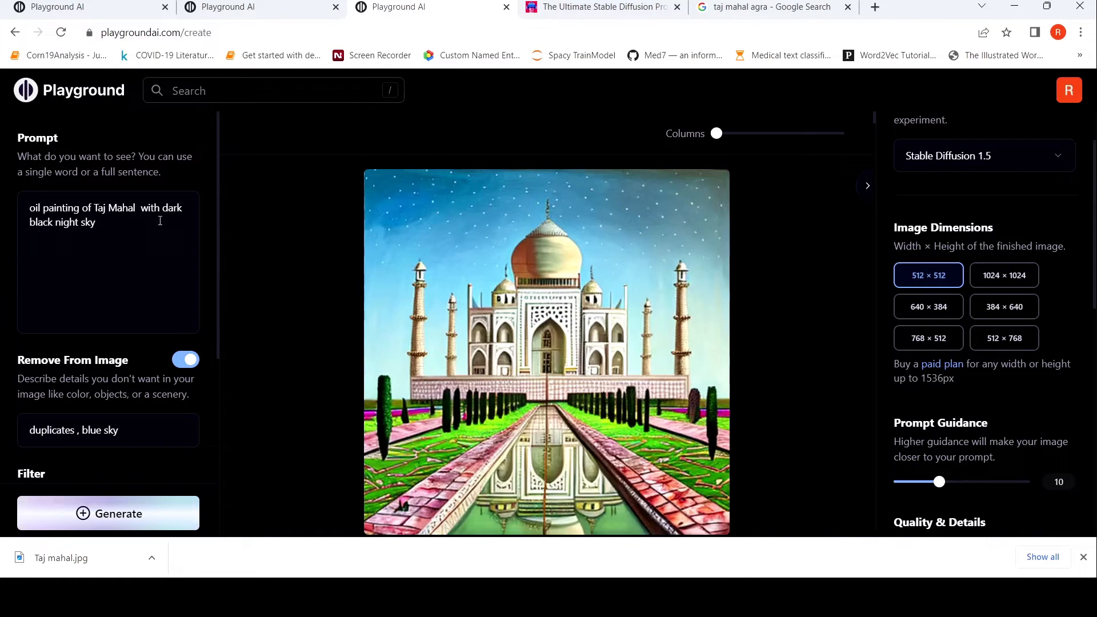
Extend the prompt with 'as background' and generate the starry-sky Taj Mahal oil painting.
{"action": "left_click", "coordinate": [96, 222]}
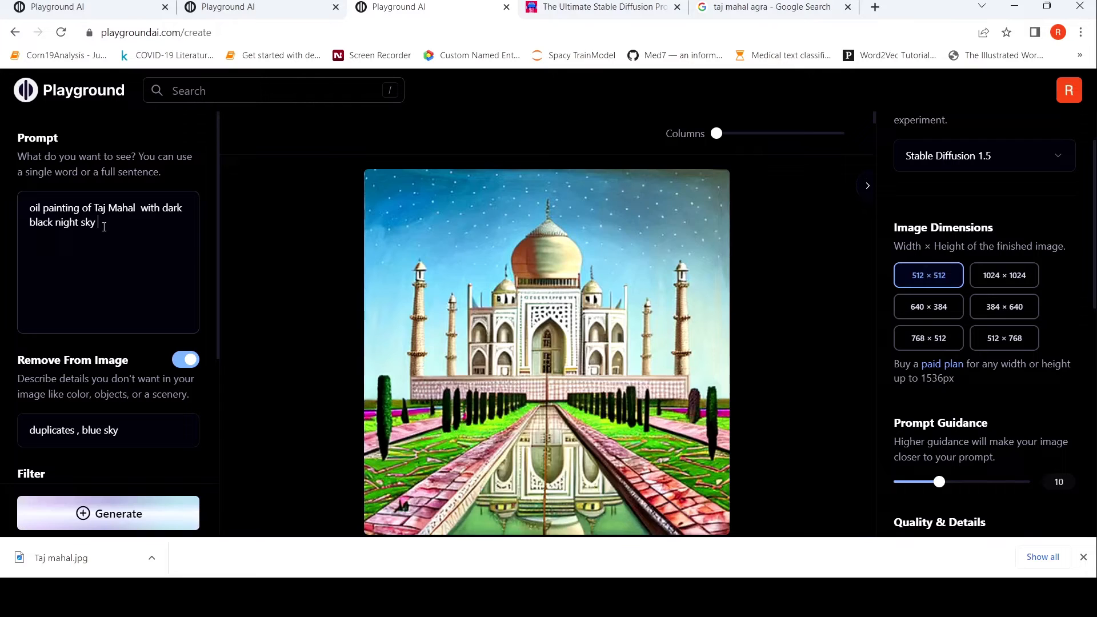
{"action": "type", "text": "as ba"}
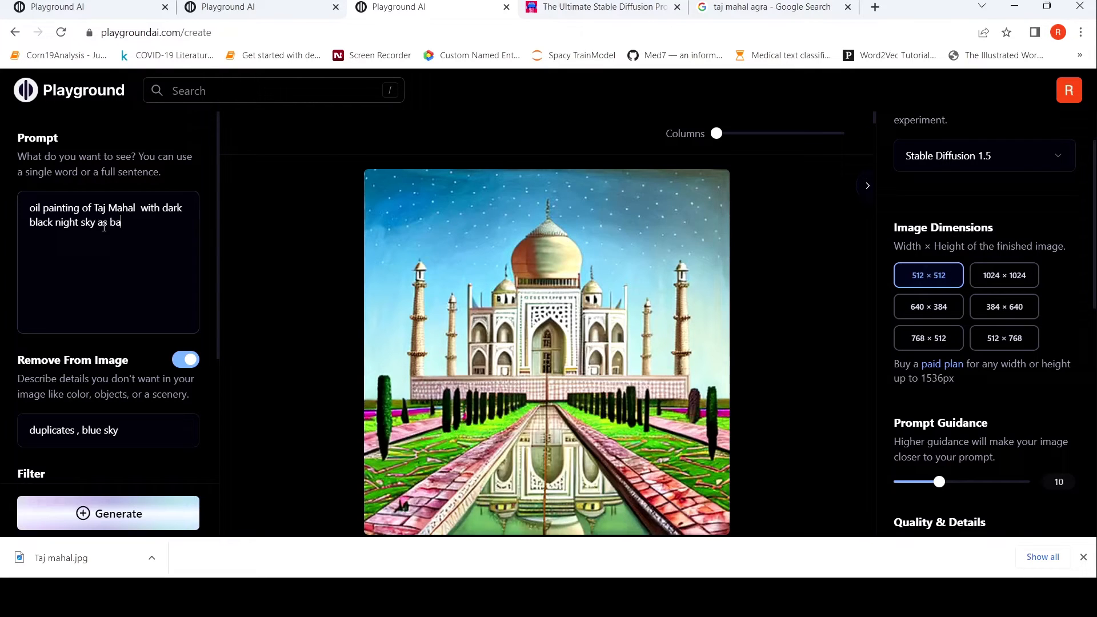
{"action": "type", "text": "ckground"}
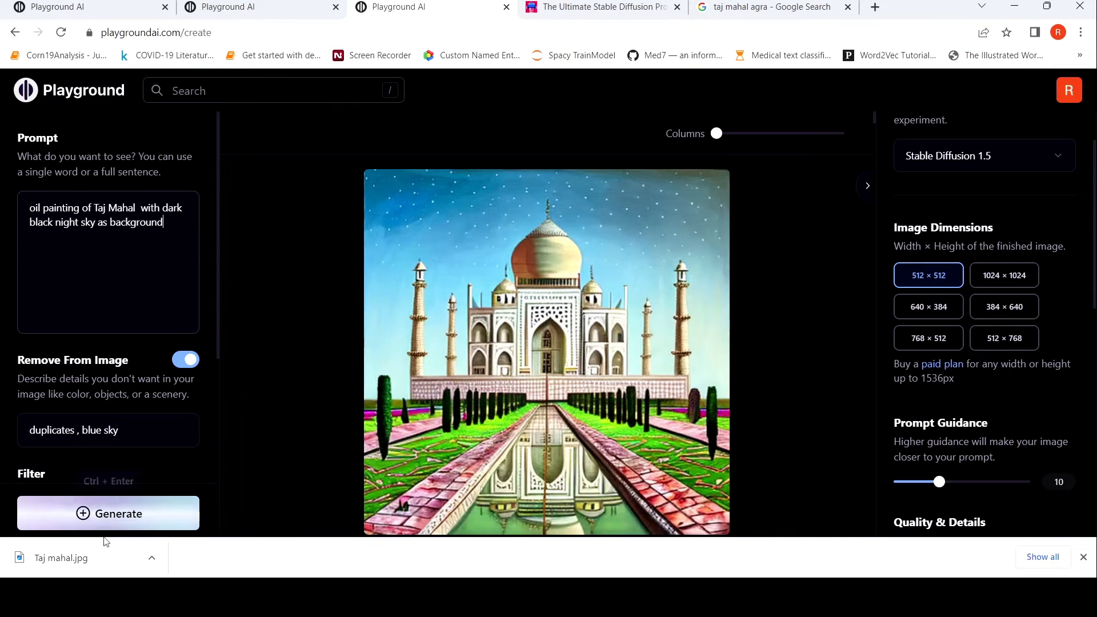
{"action": "left_click", "coordinate": [107, 513]}
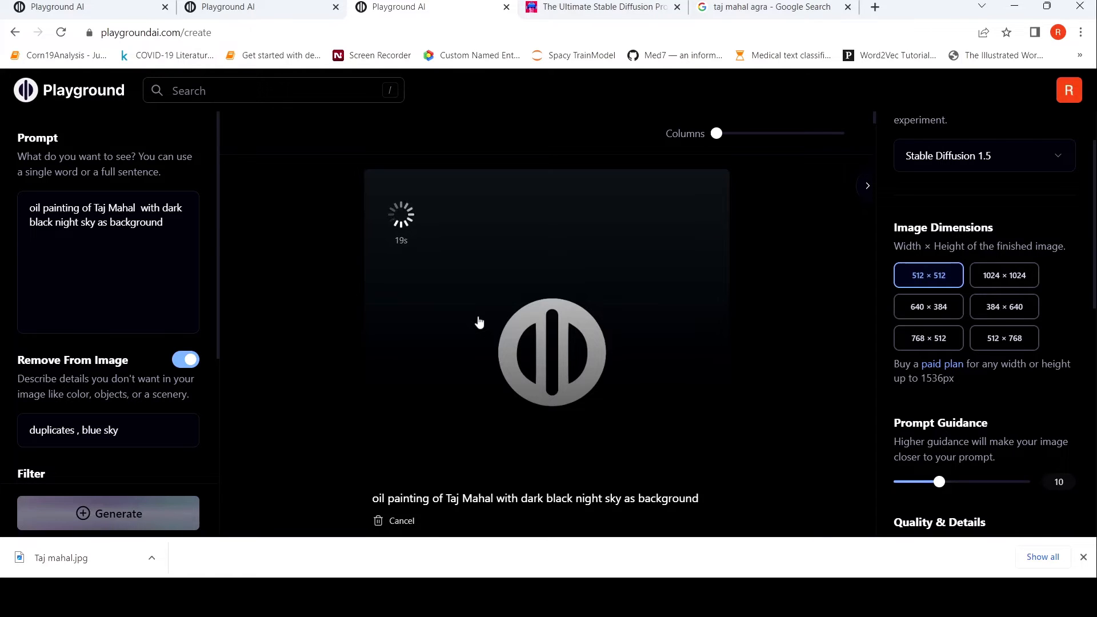
{"action": "mouse_move", "coordinate": [809, 331]}
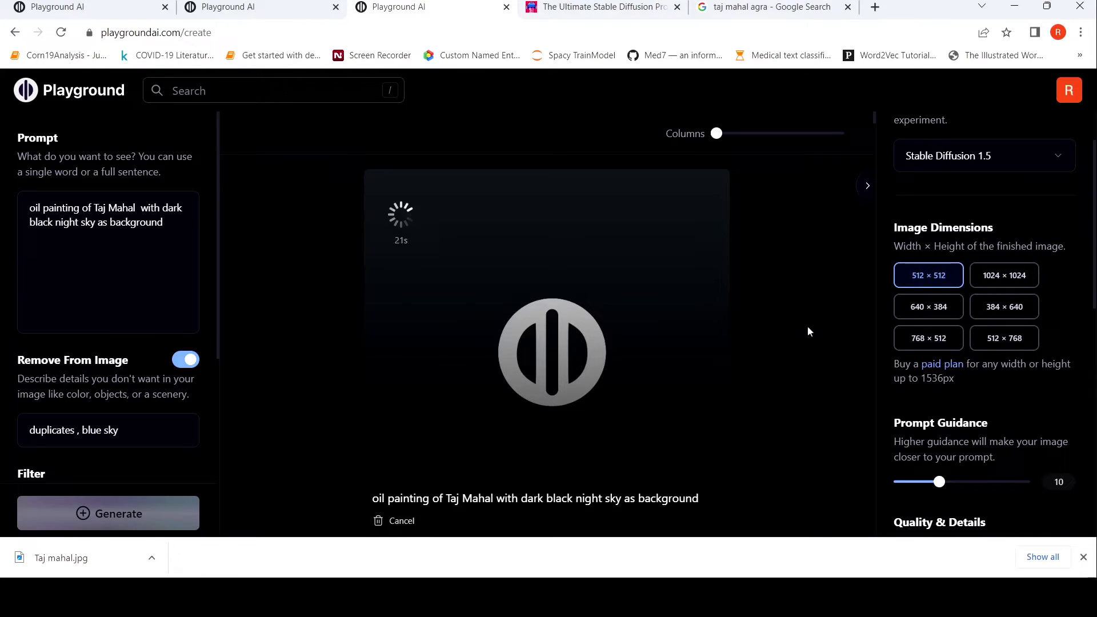
{"action": "scroll", "scroll_direction": "down", "scroll_amount": 3}
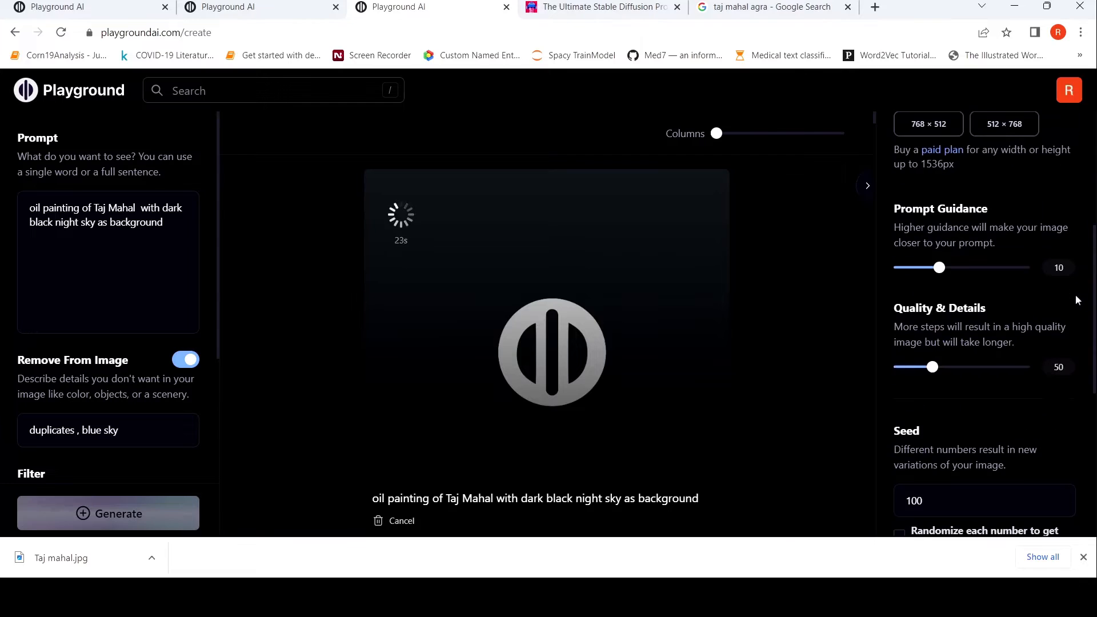
{"action": "mouse_move", "coordinate": [1012, 373]}
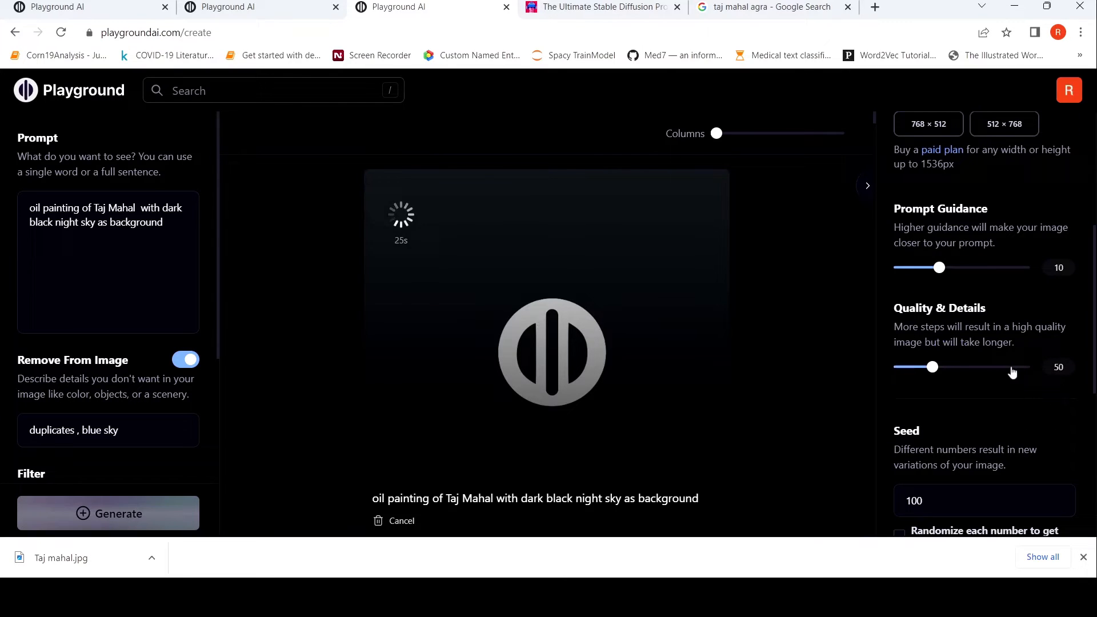
{"action": "scroll", "scroll_direction": "down", "scroll_amount": 3}
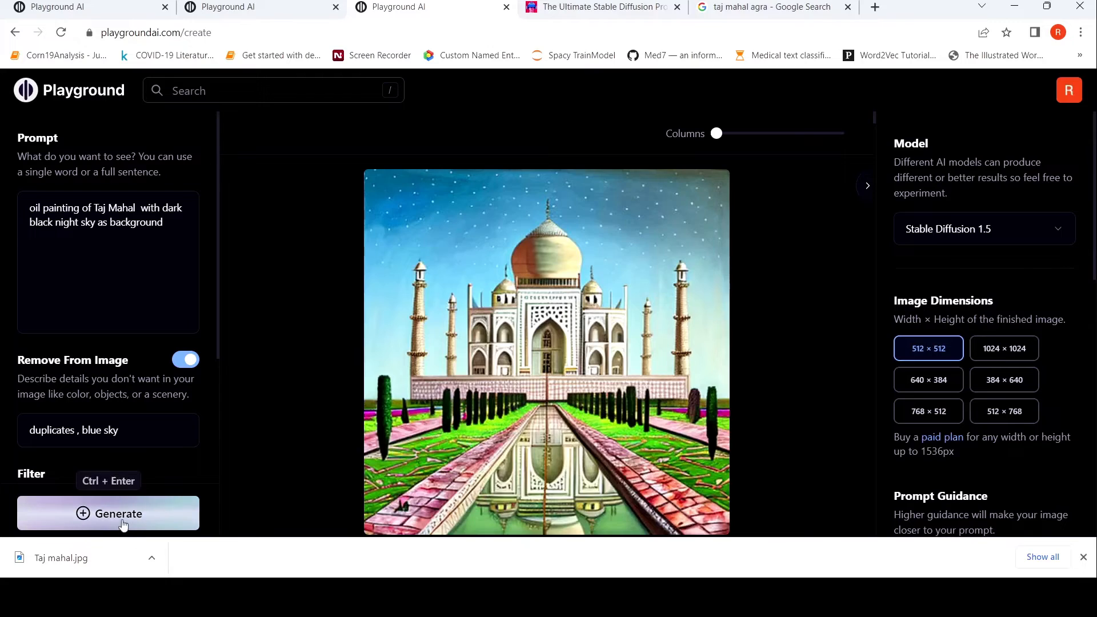
Generate the Taj Mahal twice more, the second with Stable Diffusion 2.1.
{"action": "left_click", "coordinate": [107, 513]}
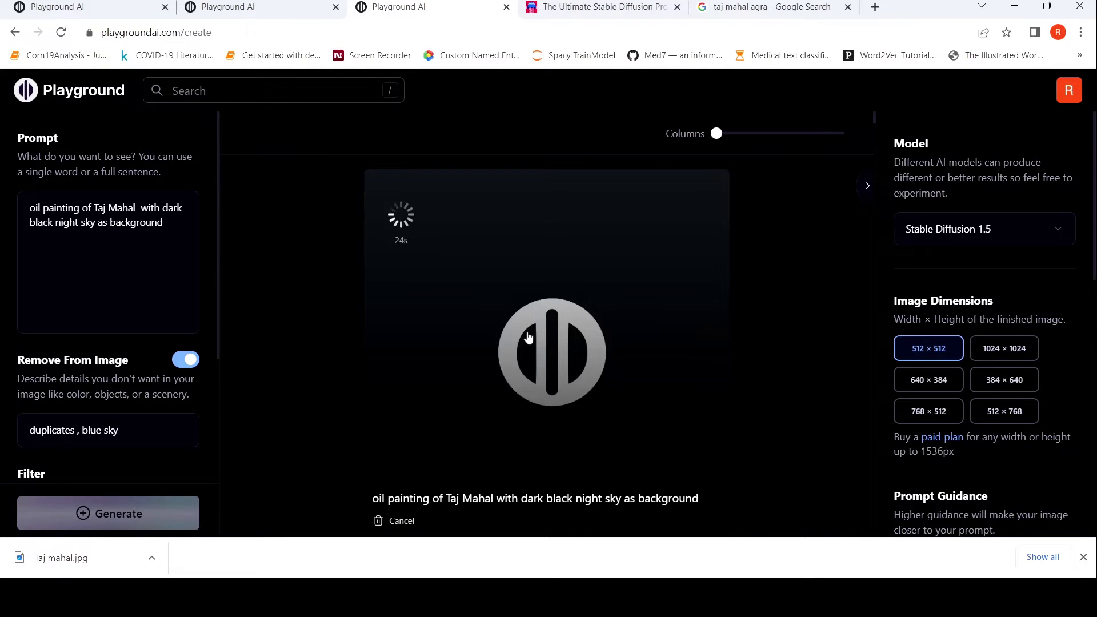
{"action": "mouse_move", "coordinate": [397, 537]}
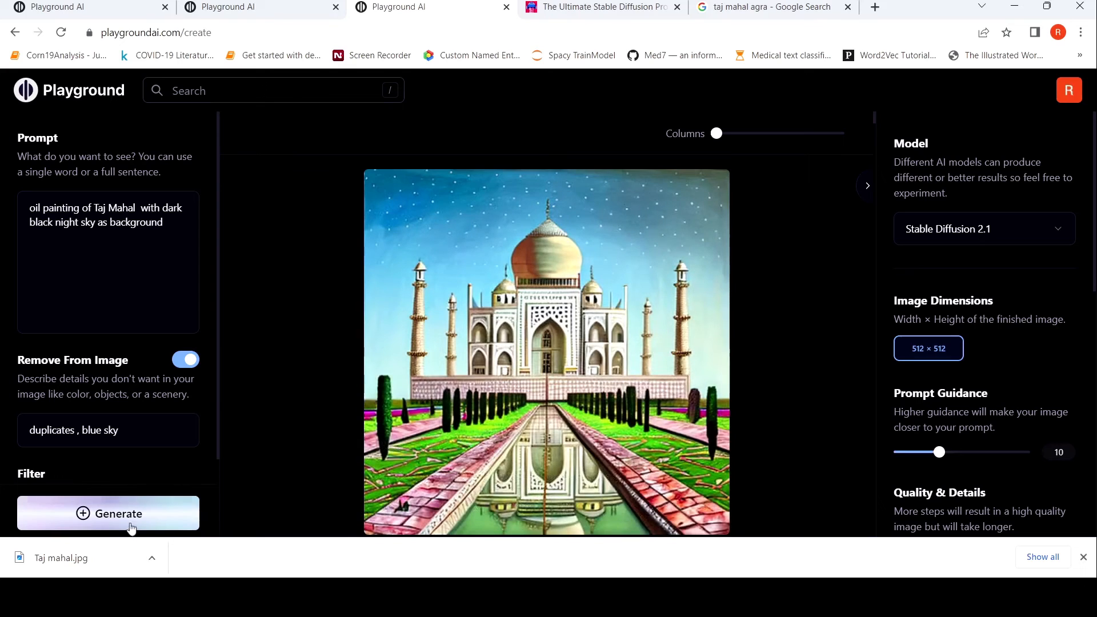
{"action": "left_click", "coordinate": [108, 513]}
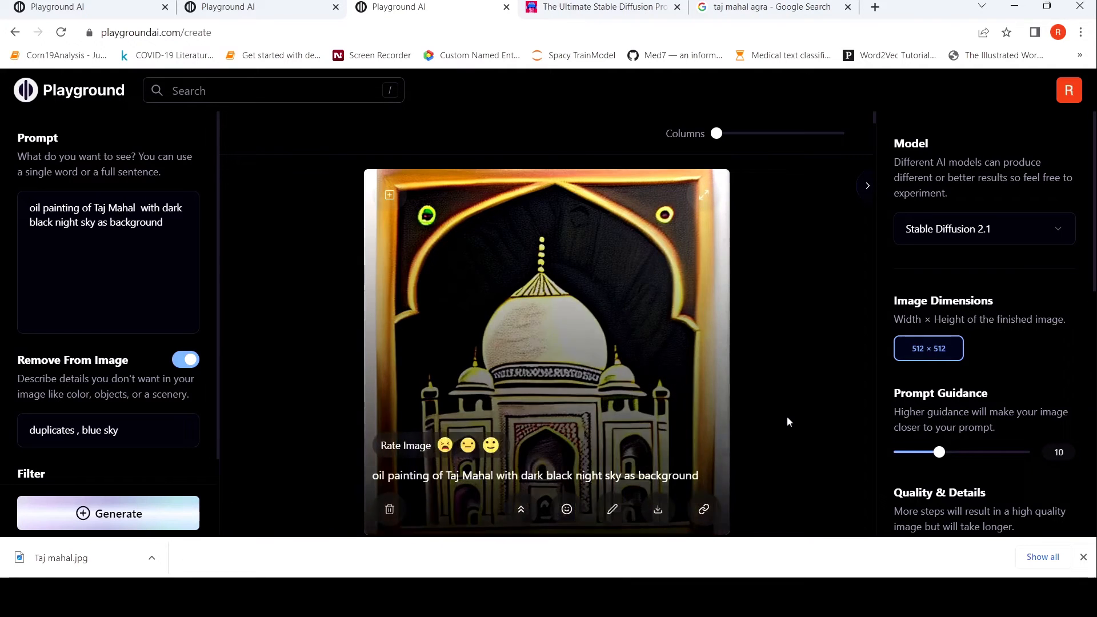
{"action": "mouse_move", "coordinate": [640, 348]}
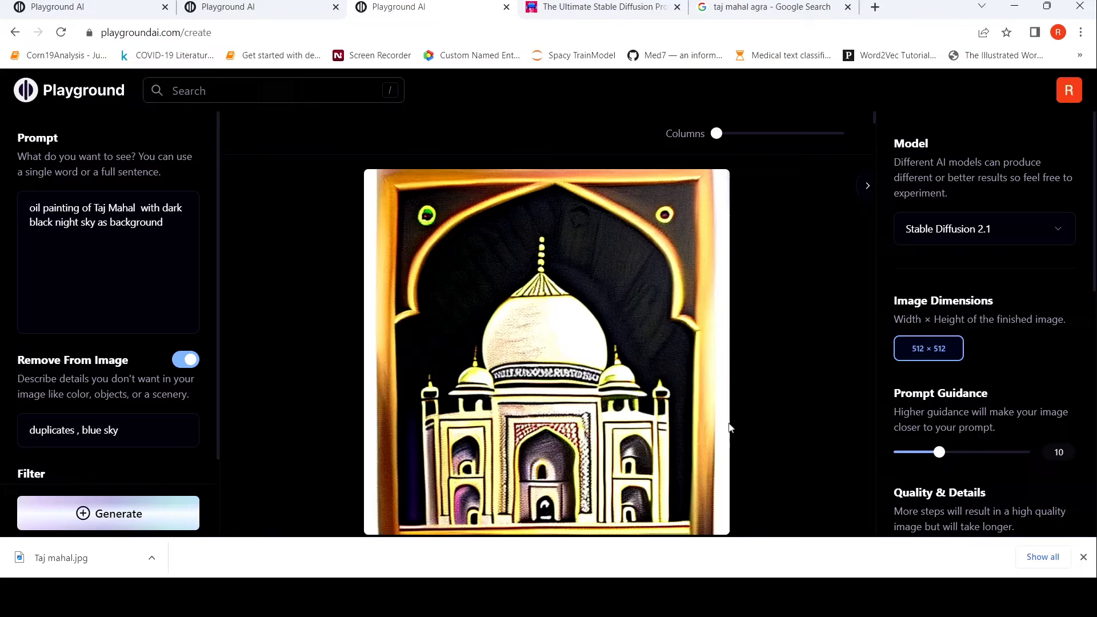
{"action": "mouse_move", "coordinate": [675, 345]}
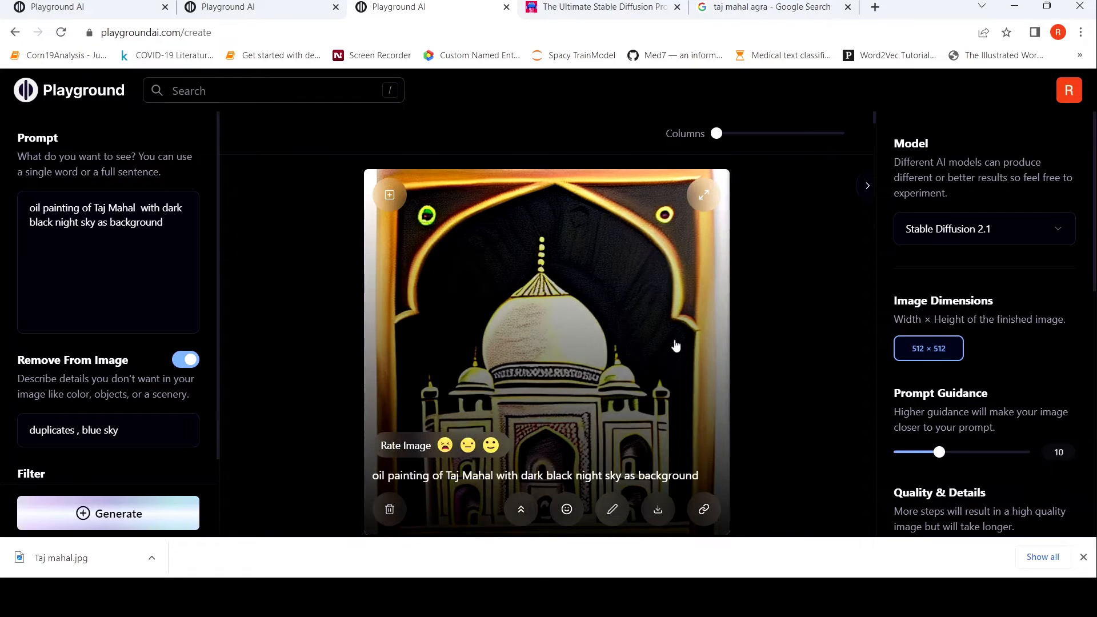
{"action": "mouse_move", "coordinate": [734, 366]}
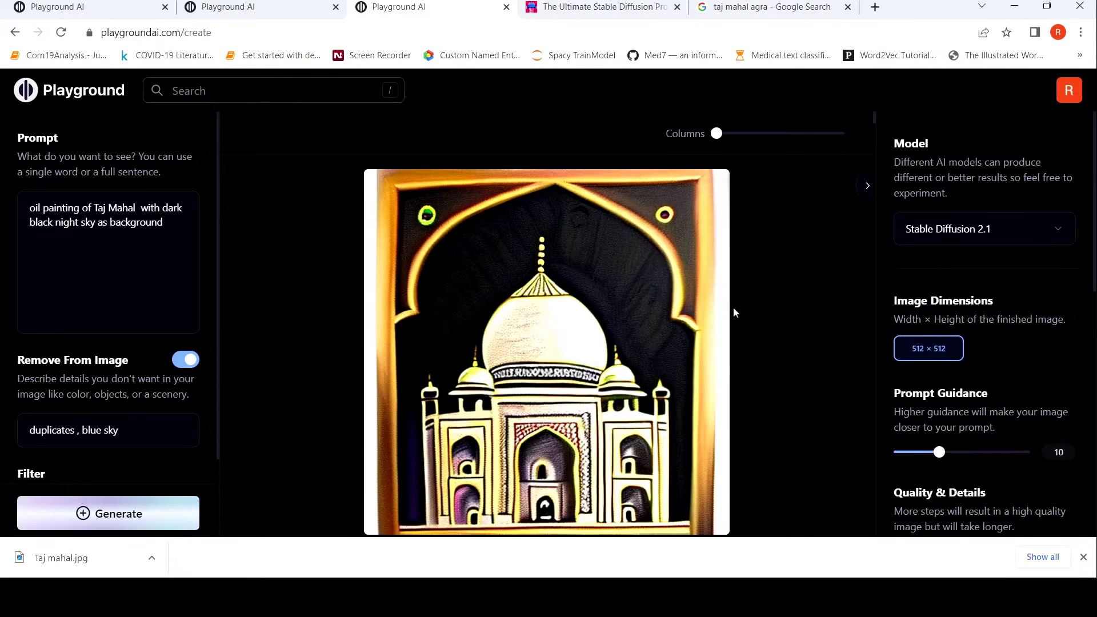
{"action": "mouse_move", "coordinate": [913, 281]}
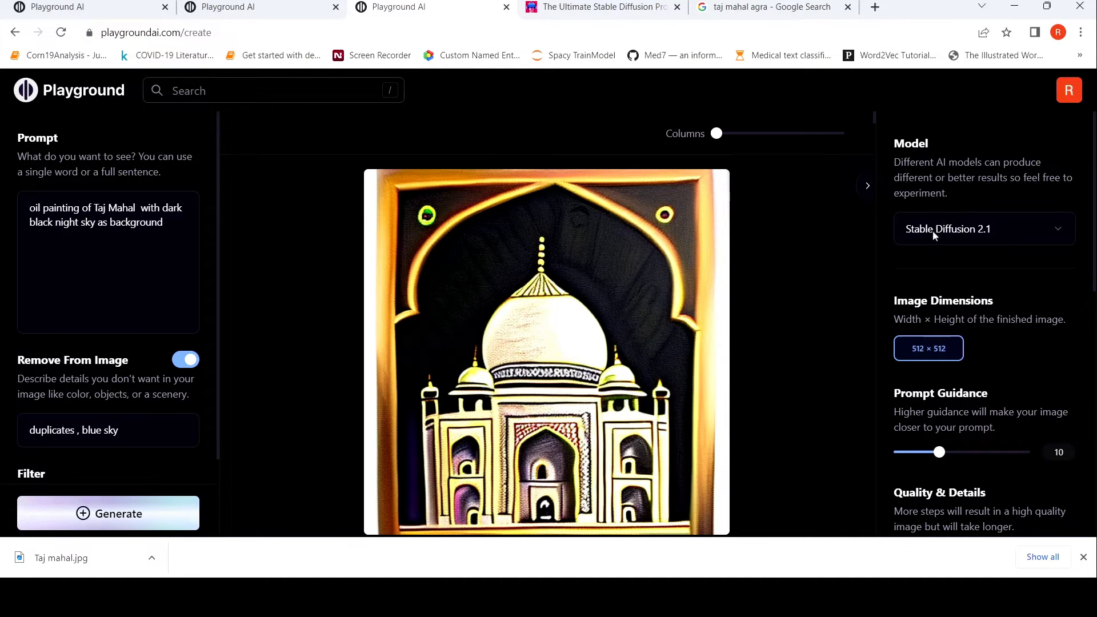
Select Stable Diffusion 1.5 from the Model list and generate the Taj Mahal under a purple starry sky.
{"action": "left_click", "coordinate": [982, 229]}
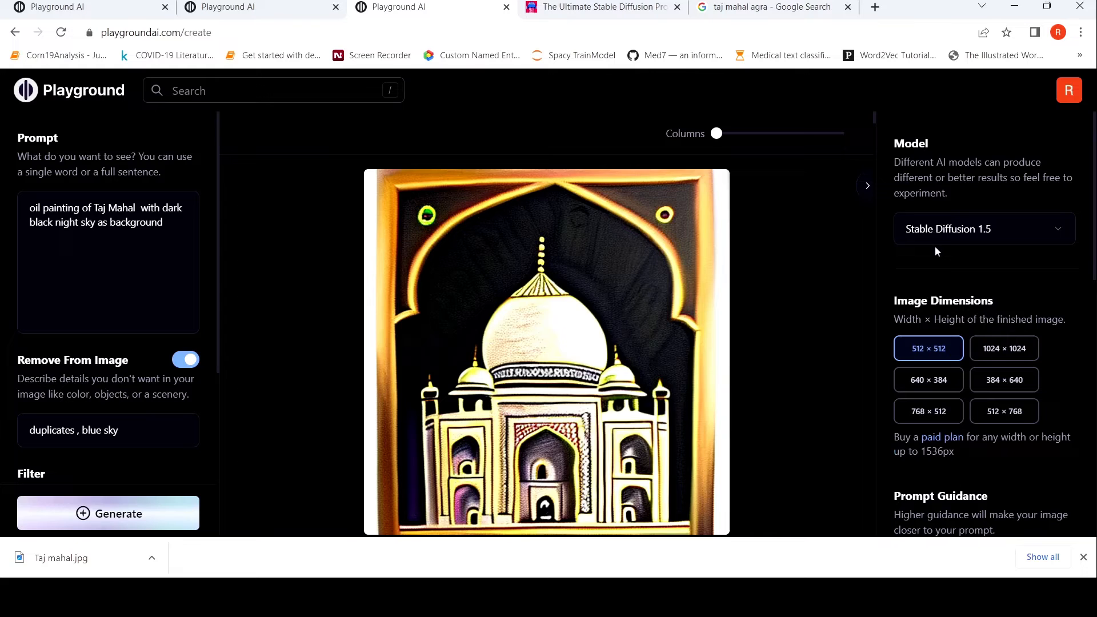
{"action": "left_click", "coordinate": [107, 513]}
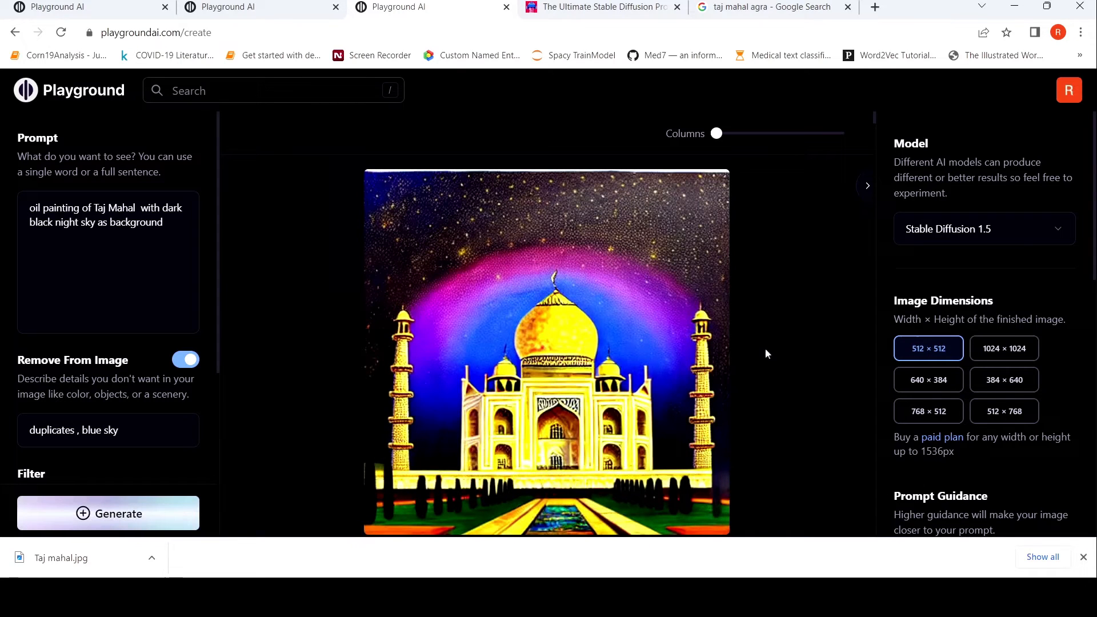
{"action": "scroll", "scroll_direction": "down", "scroll_amount": 3}
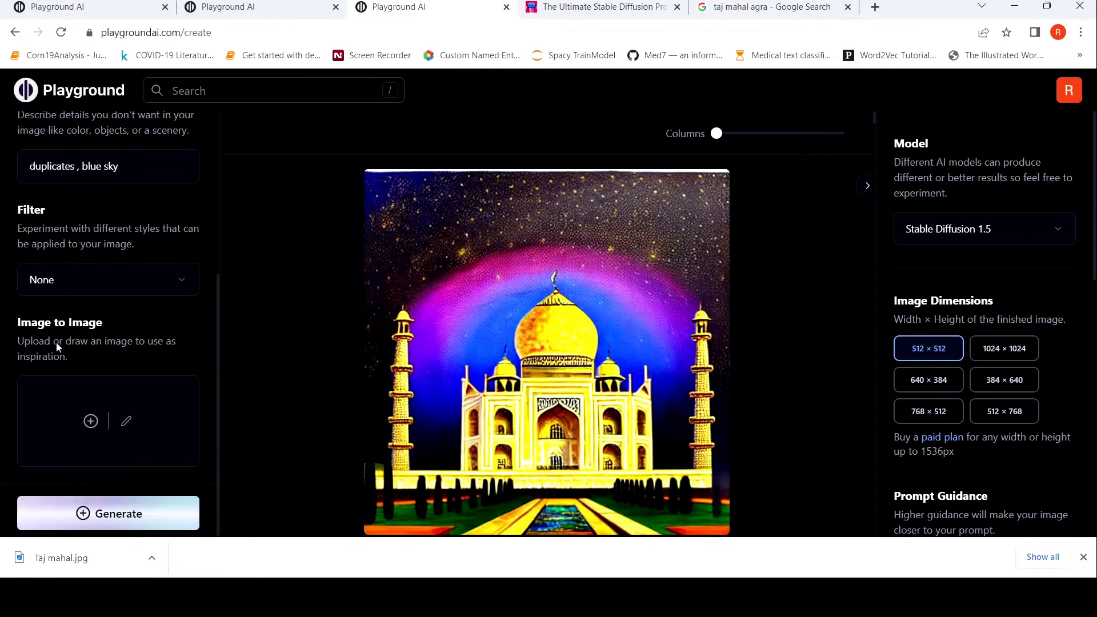
{"action": "mouse_move", "coordinate": [131, 271]}
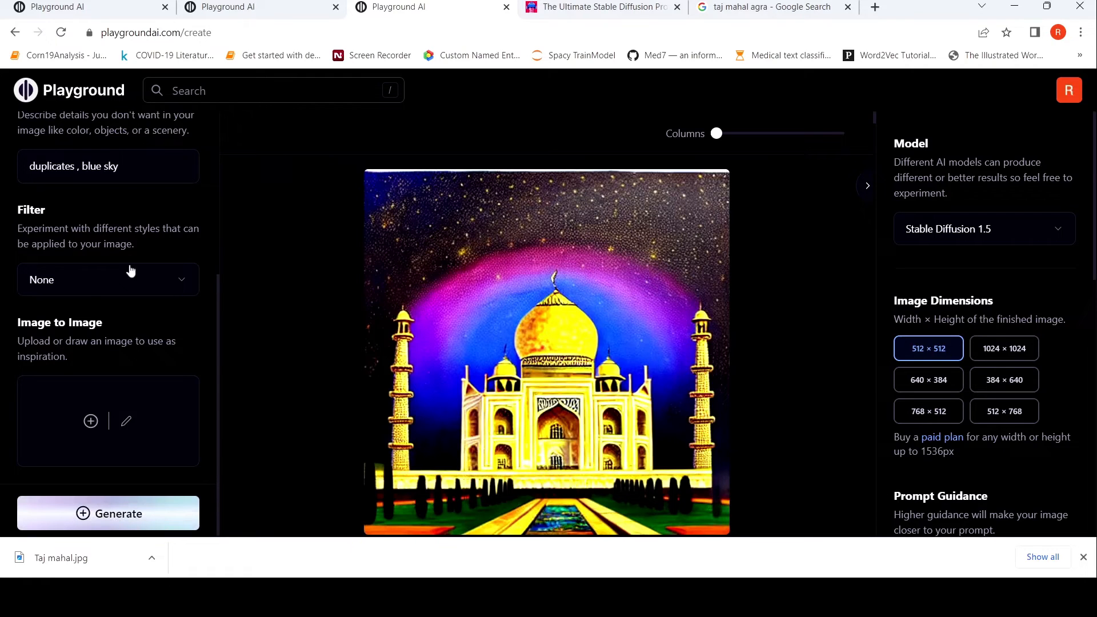
Choose the Lush illumination filter and generate a golden-domed Taj Mahal under a nebula sky.
{"action": "left_click", "coordinate": [108, 278]}
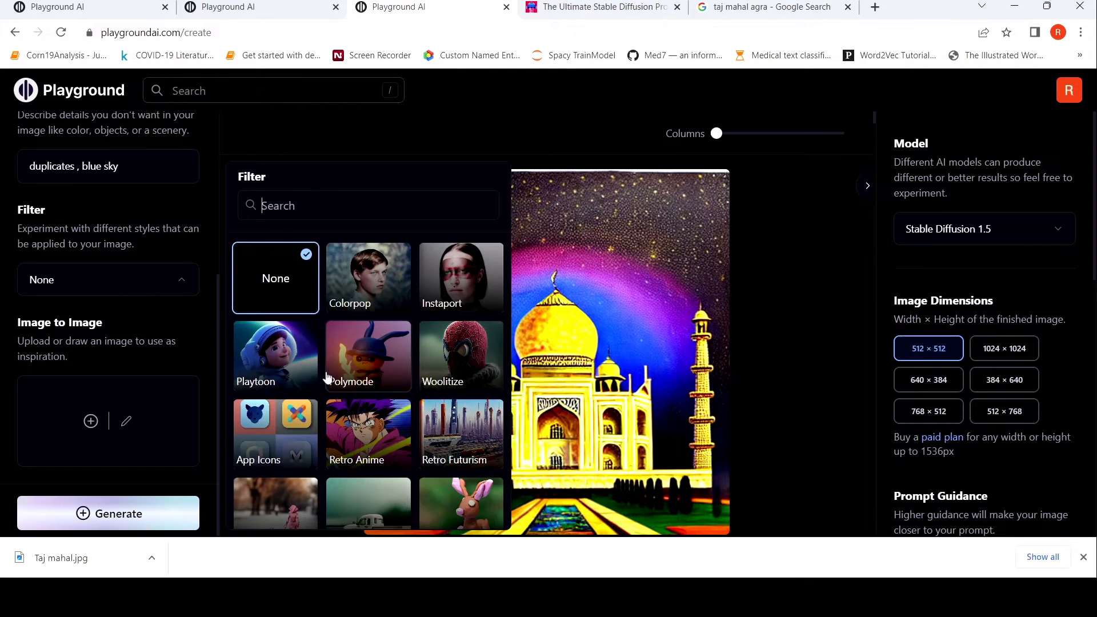
{"action": "scroll", "scroll_direction": "down", "scroll_amount": 3}
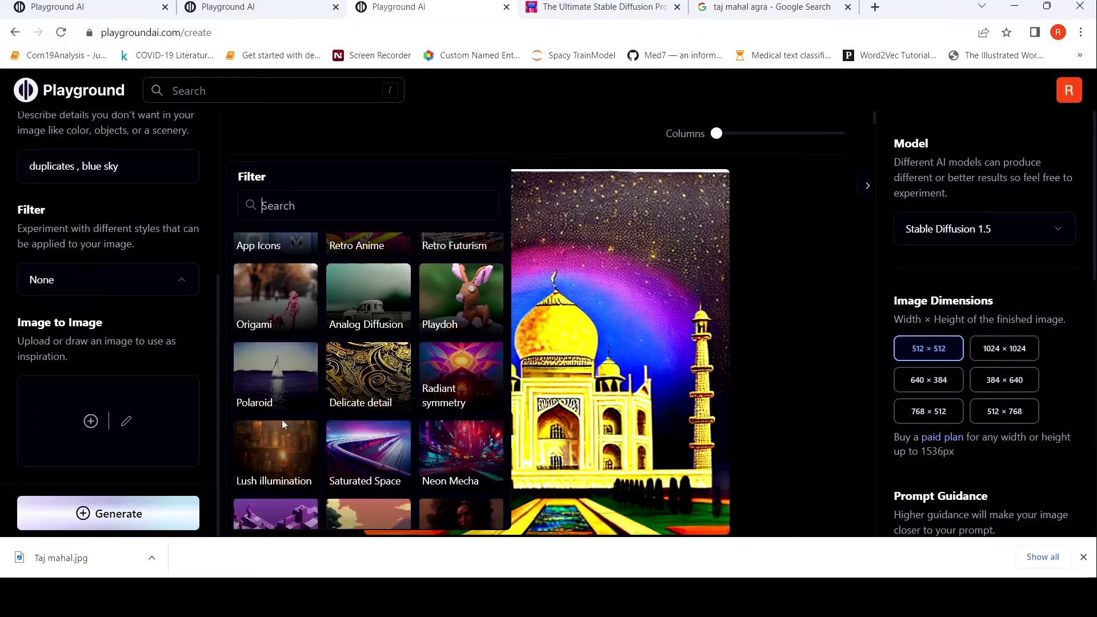
{"action": "left_click", "coordinate": [273, 455]}
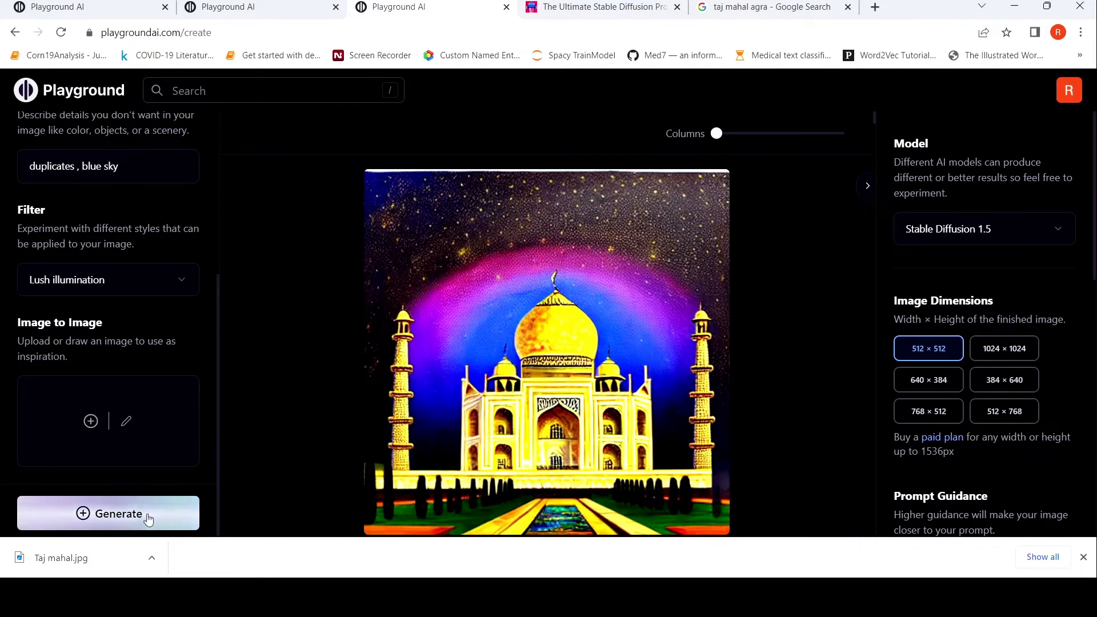
{"action": "left_click", "coordinate": [108, 513]}
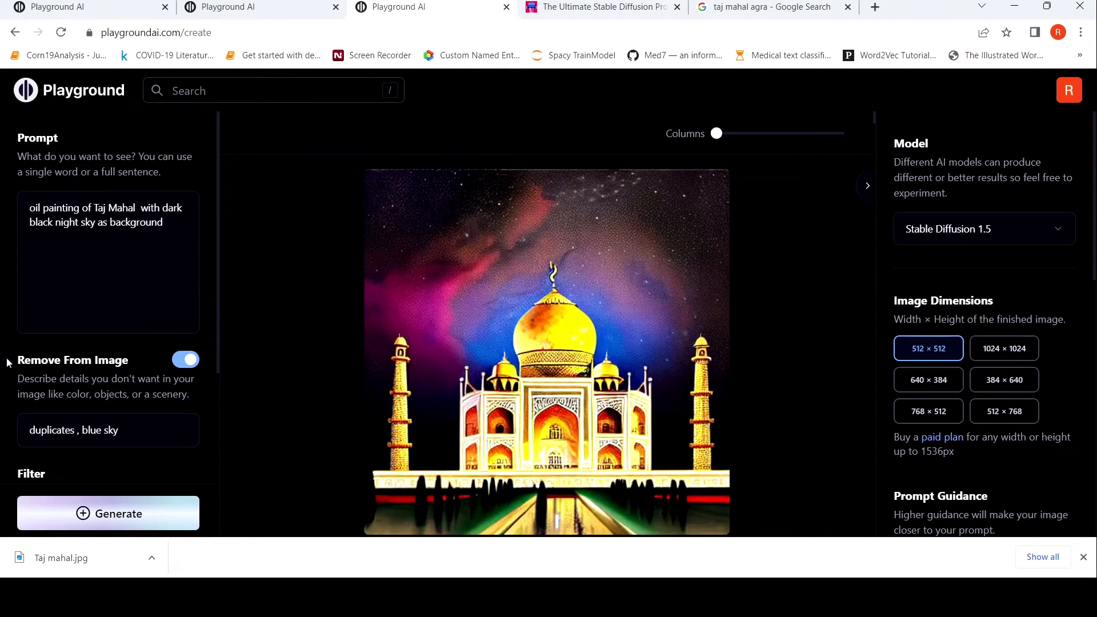
{"action": "mouse_move", "coordinate": [219, 298]}
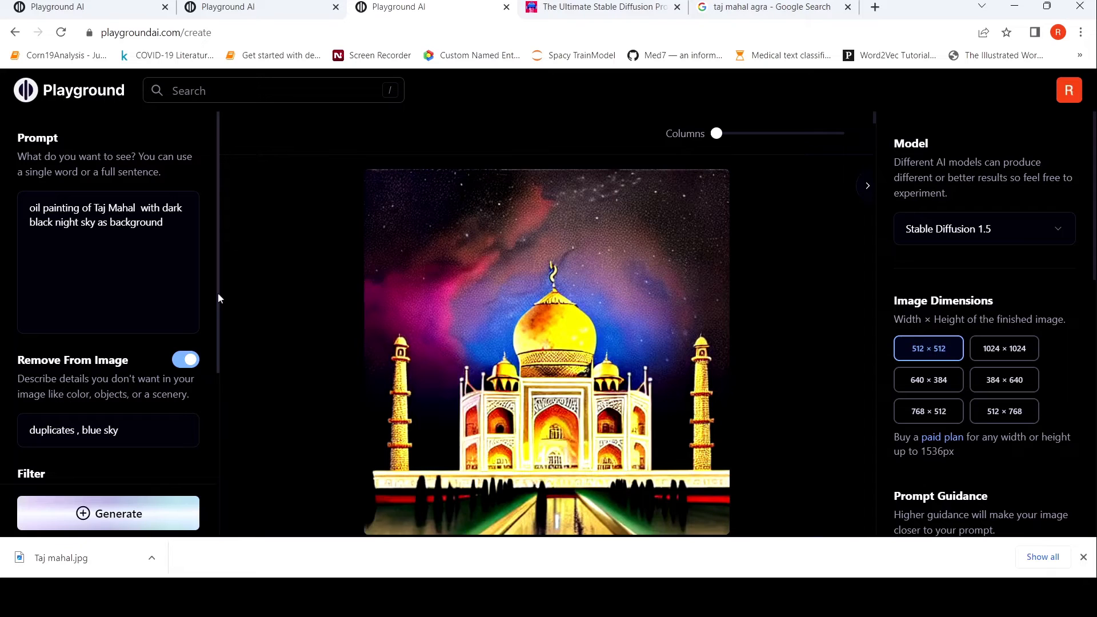
Scroll the image feed down to the tiger chasing a deer oil painting and its prompt.
{"action": "scroll", "scroll_direction": "down", "scroll_amount": 3}
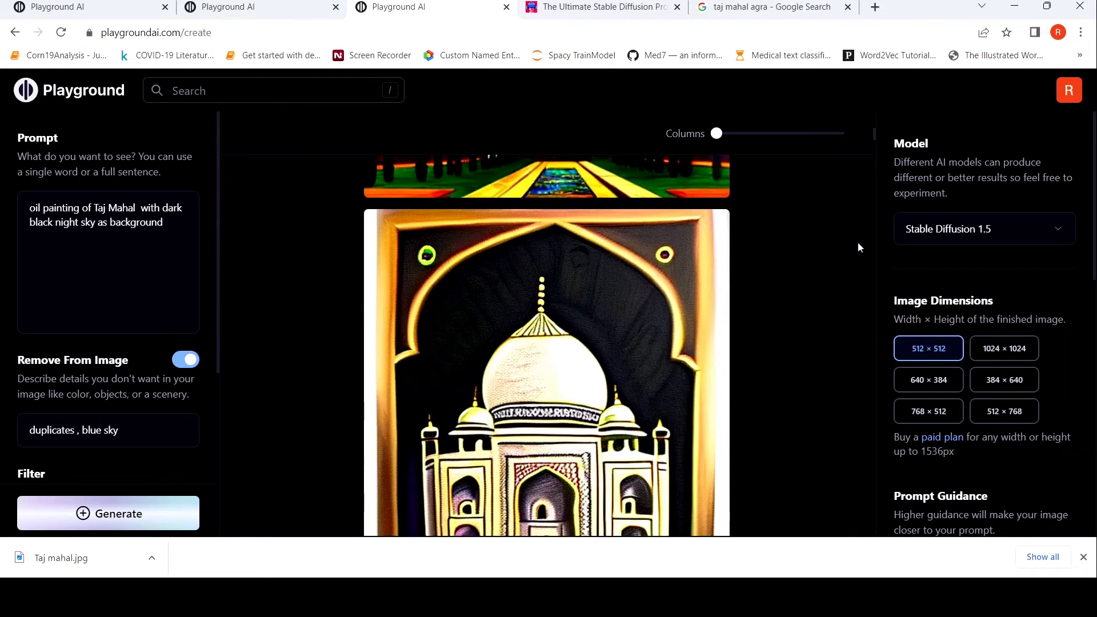
{"action": "scroll", "scroll_direction": "down", "scroll_amount": 3}
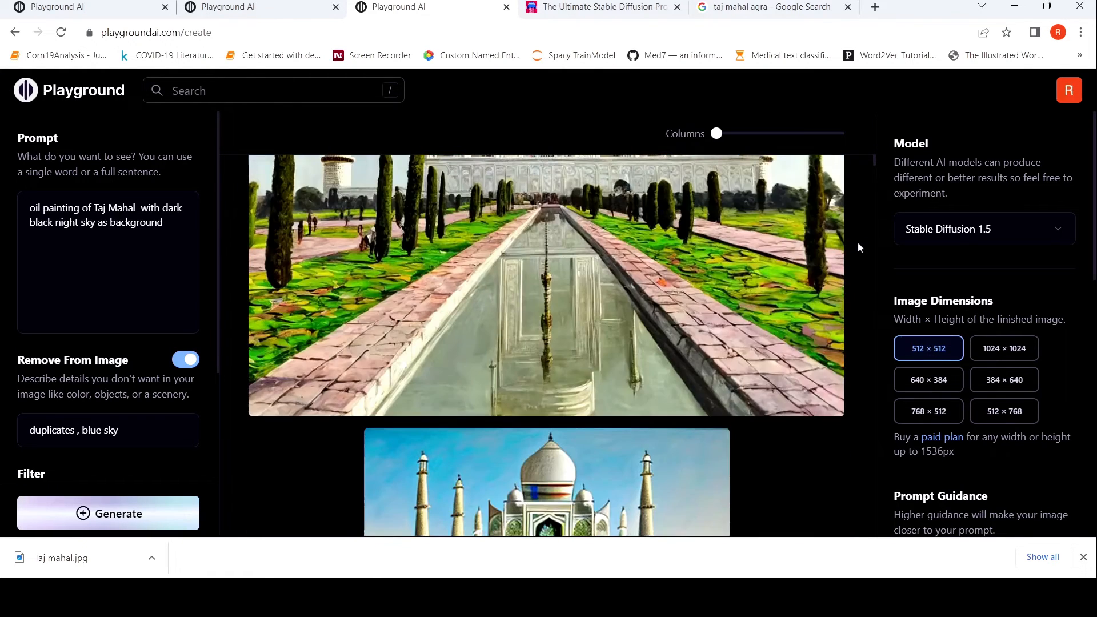
{"action": "scroll", "scroll_direction": "down", "scroll_amount": 3}
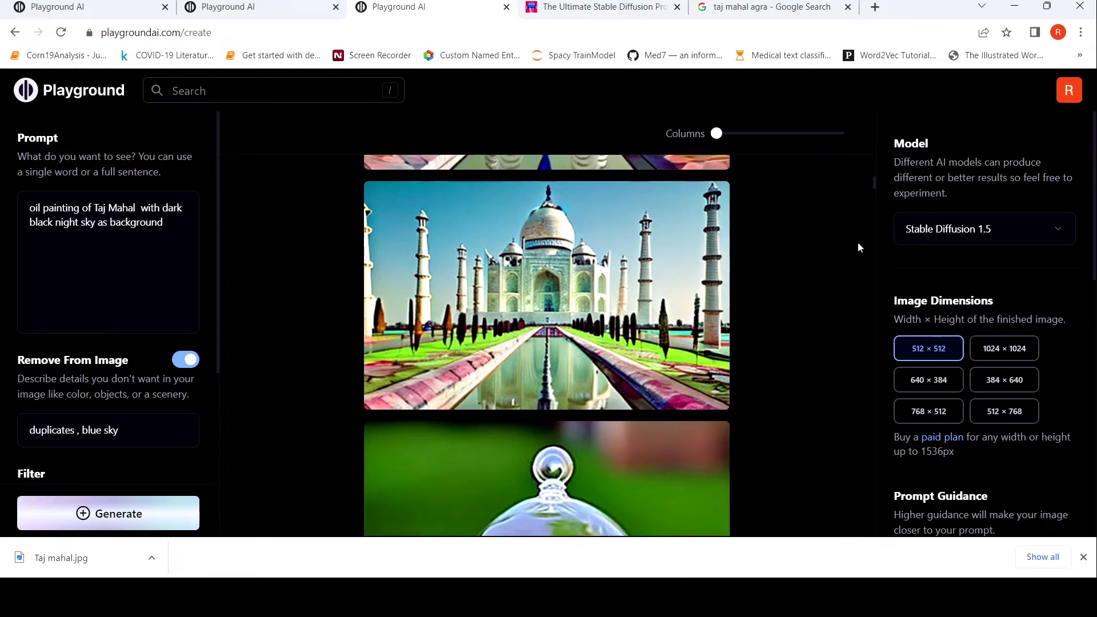
{"action": "scroll", "scroll_direction": "down", "scroll_amount": 3}
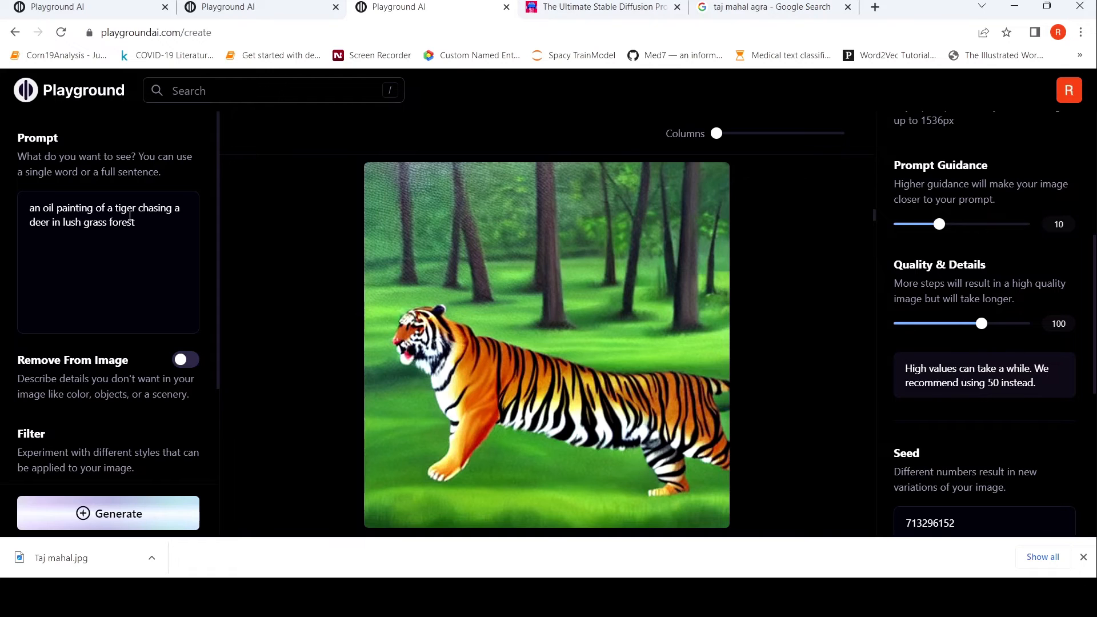
{"action": "mouse_move", "coordinate": [614, 322]}
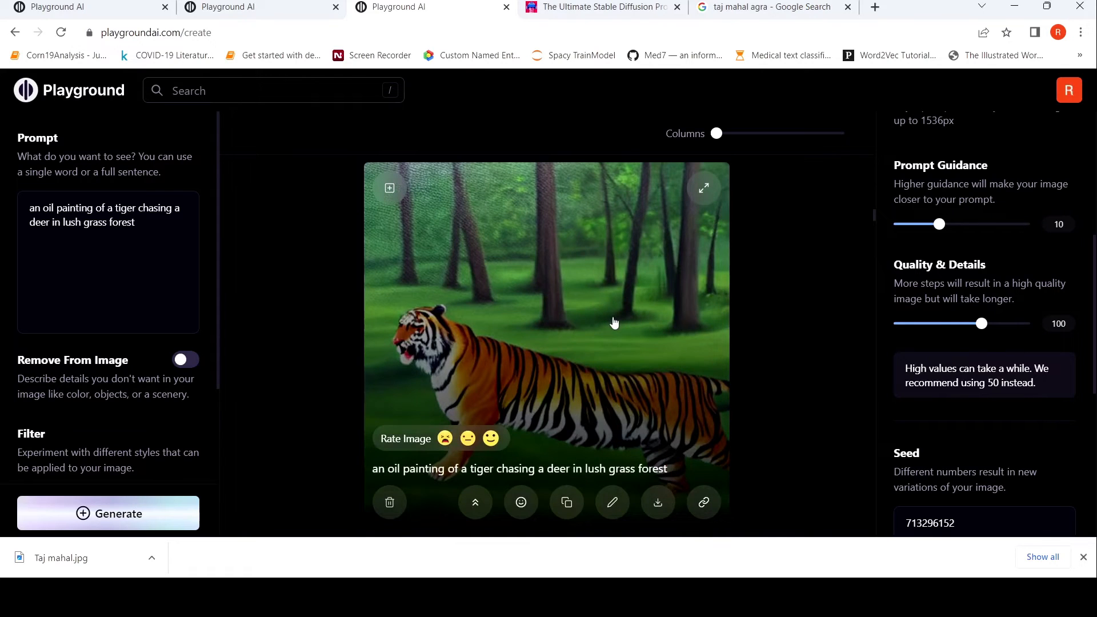
{"action": "scroll", "scroll_direction": "down", "scroll_amount": 3}
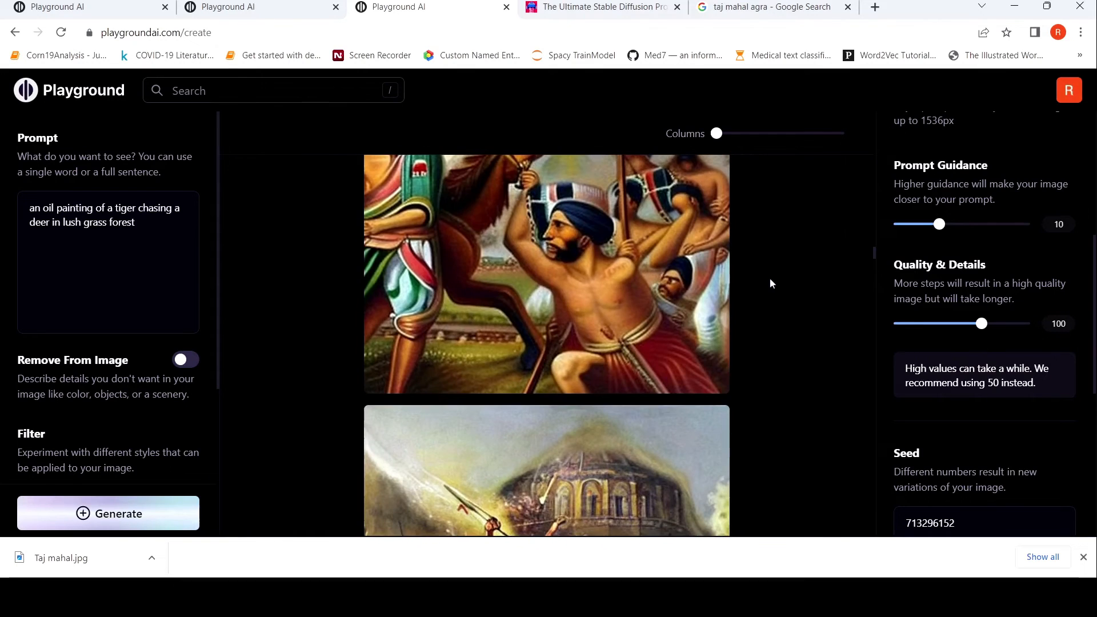
Scroll past the Mahabharata painting to the souvenir glass dome Taj Mahal and YouTube thumbnail images.
{"action": "scroll", "scroll_direction": "down", "scroll_amount": 3}
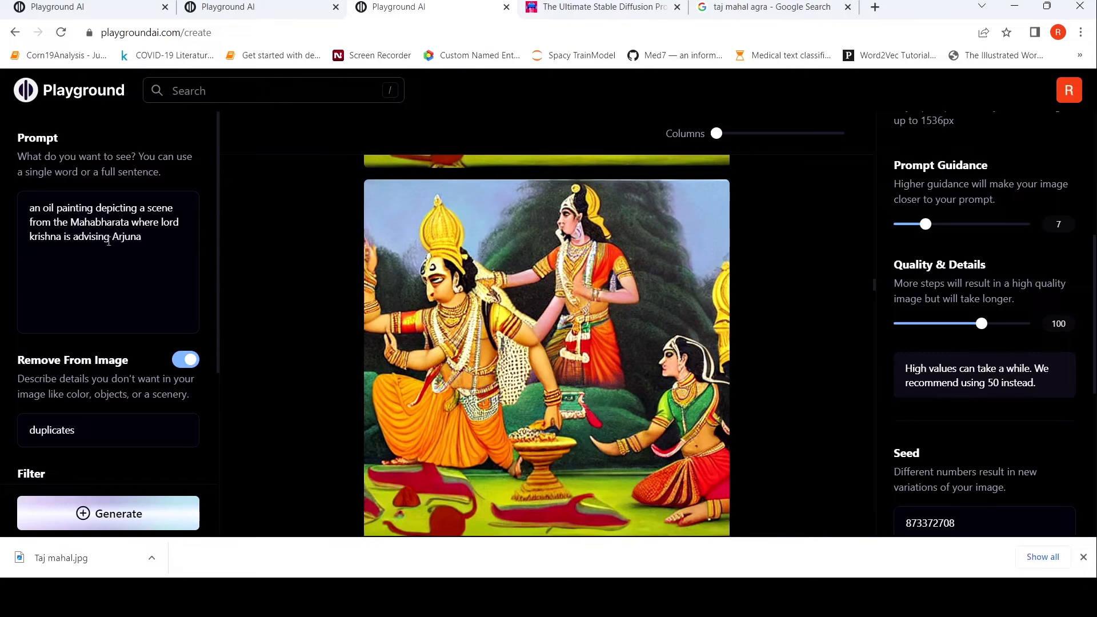
{"action": "mouse_move", "coordinate": [567, 283]}
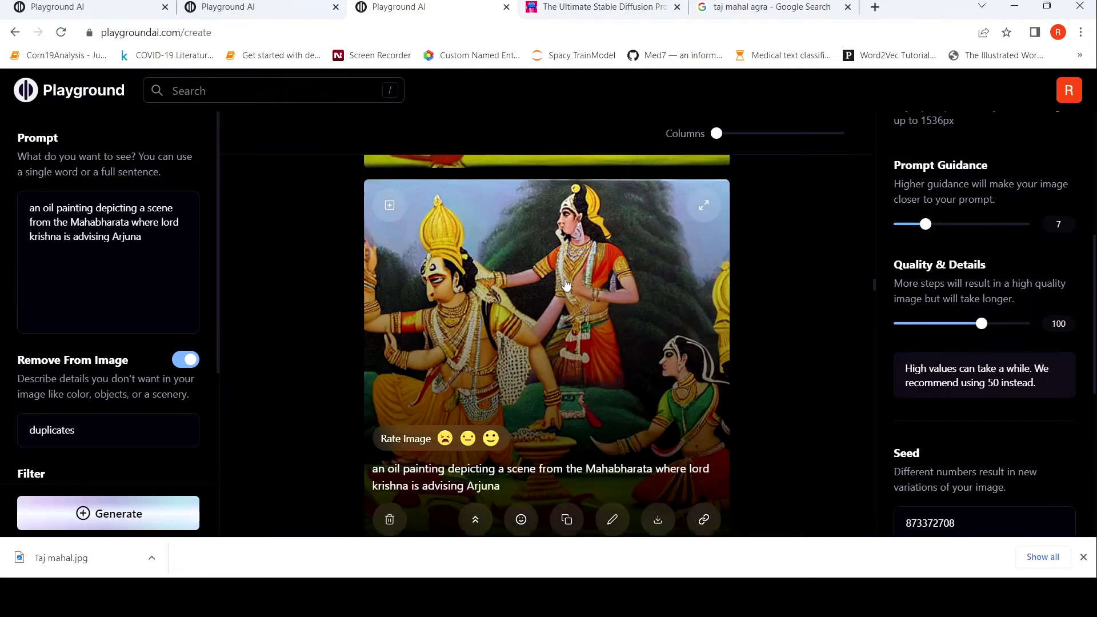
{"action": "scroll", "scroll_direction": "down", "scroll_amount": 3}
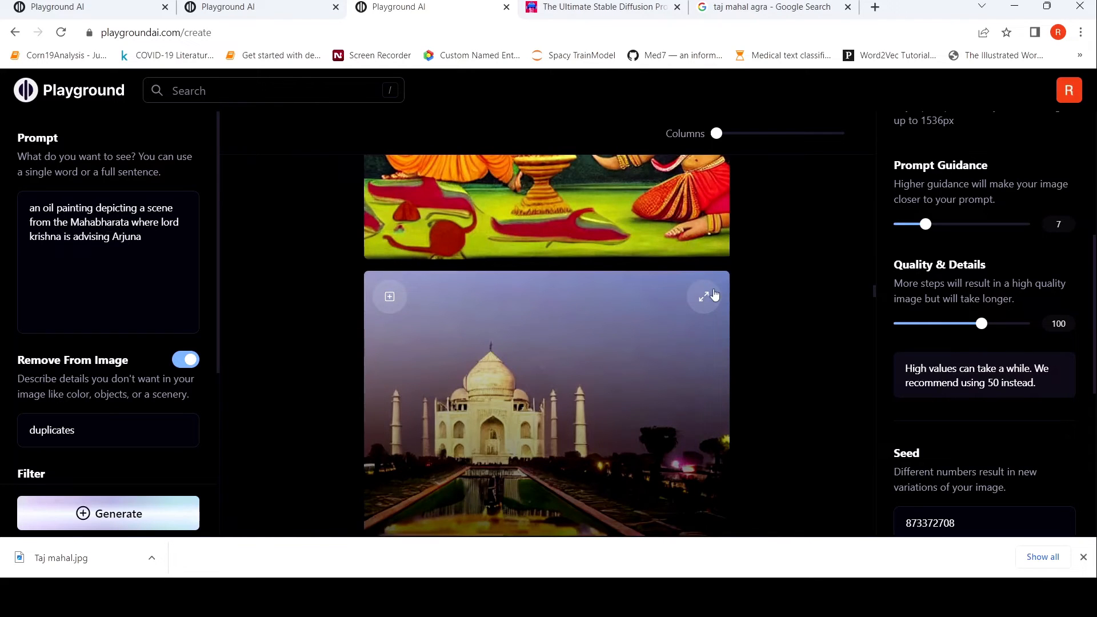
{"action": "scroll", "scroll_direction": "down", "scroll_amount": 3}
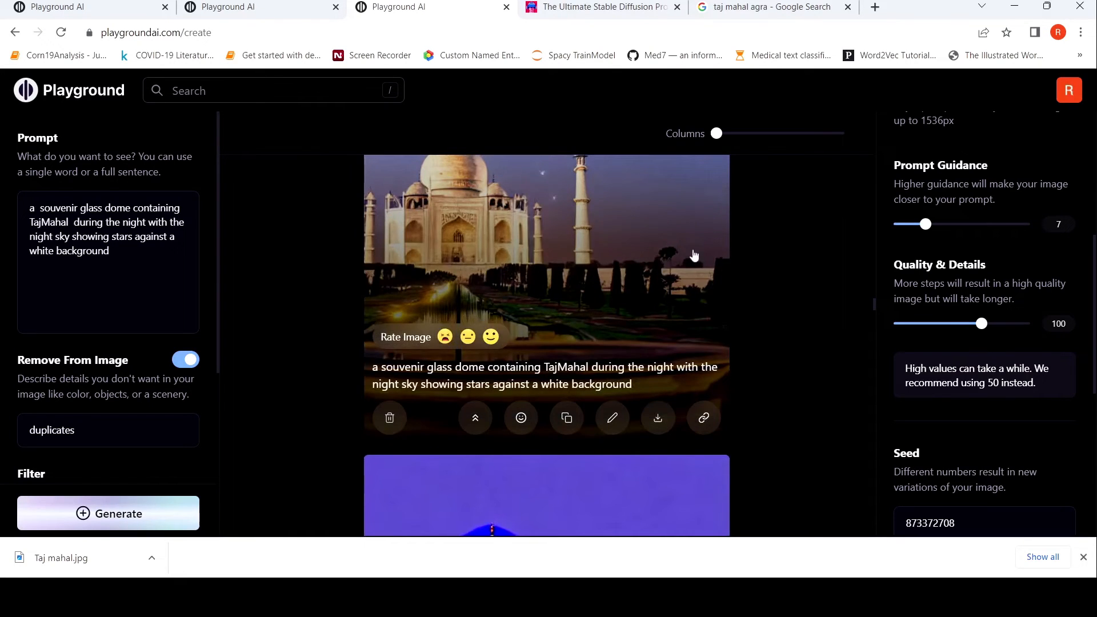
{"action": "scroll", "scroll_direction": "down", "scroll_amount": 3}
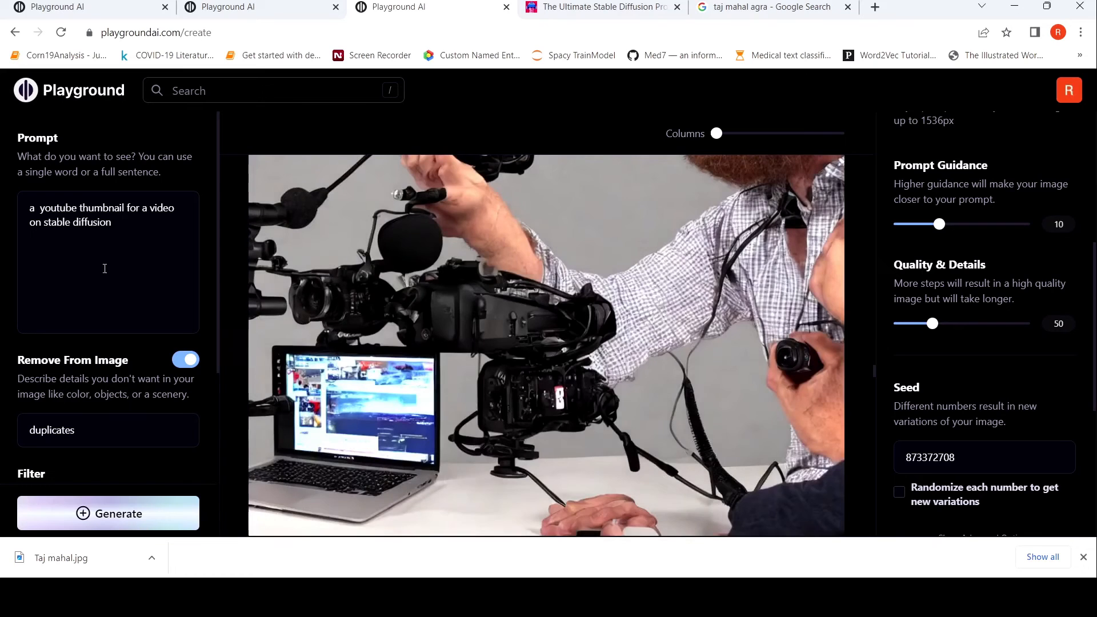
{"action": "mouse_move", "coordinate": [122, 246]}
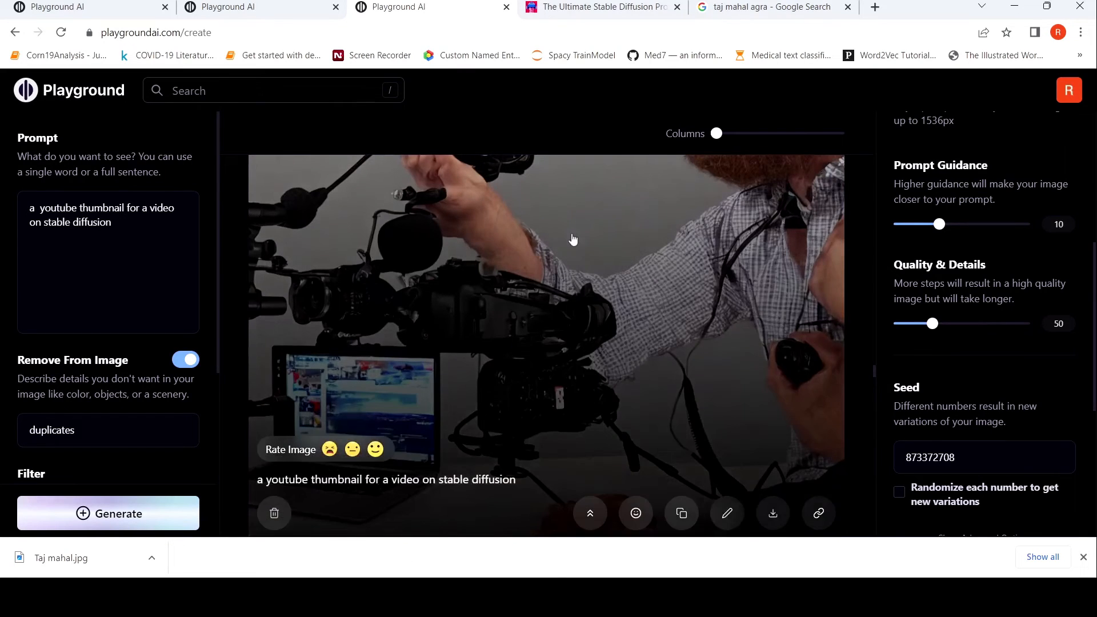
Scroll past the YouTube thumbnail results to the windmill glass-dome image.
{"action": "scroll", "scroll_direction": "down", "scroll_amount": 3}
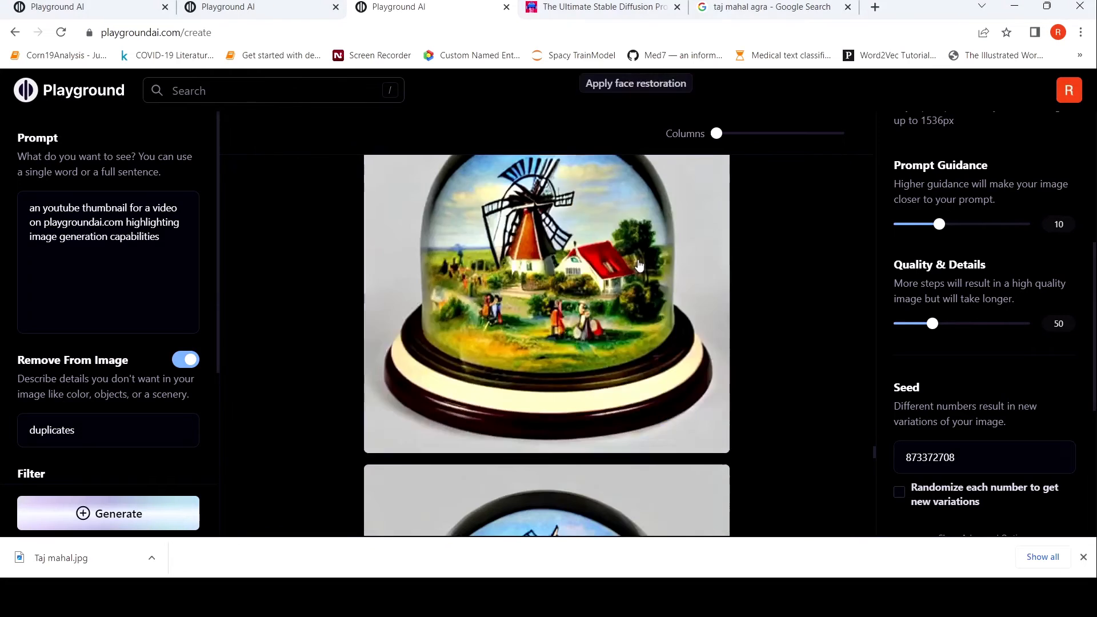
Select the windmill dome image and scroll through its Netherlands-themed variations down to the Swiss cows dome.
{"action": "left_click", "coordinate": [185, 358]}
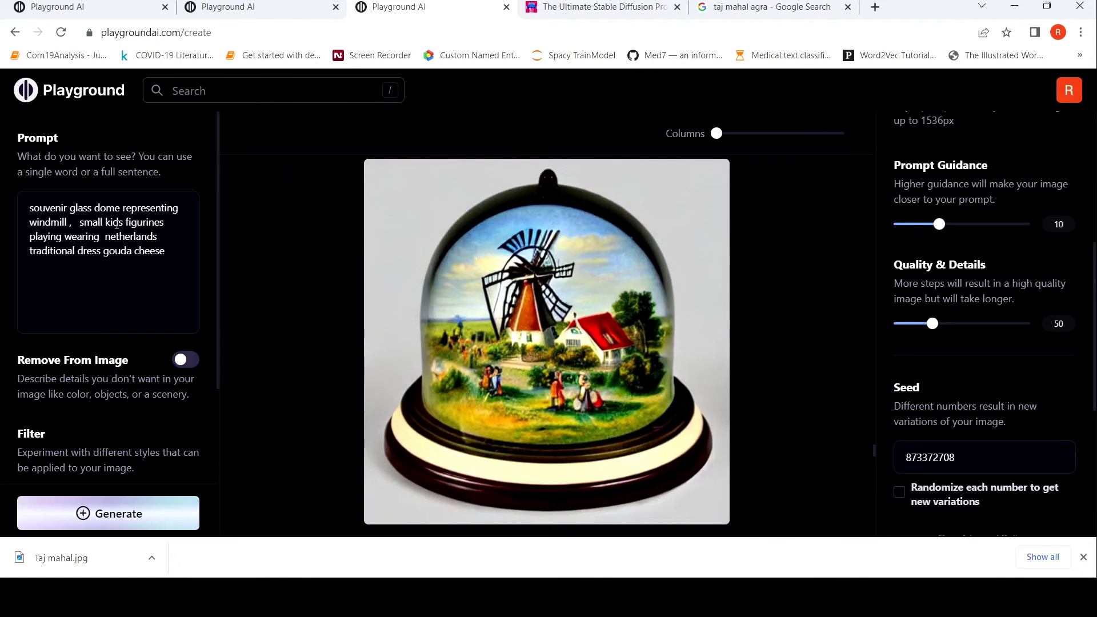
{"action": "mouse_move", "coordinate": [254, 257]}
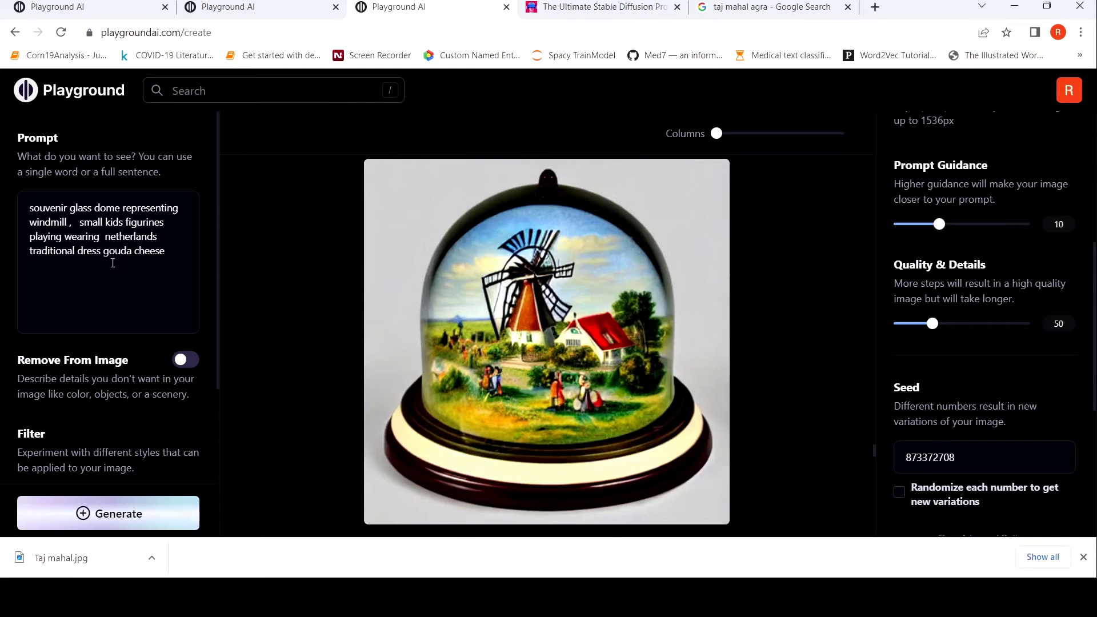
{"action": "mouse_move", "coordinate": [606, 299]}
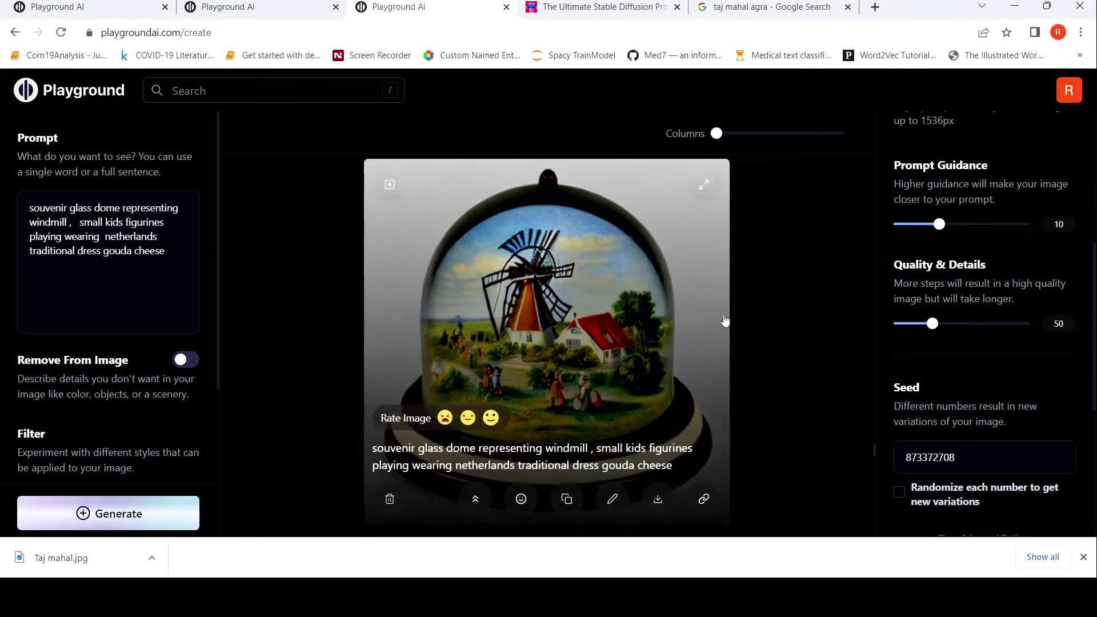
{"action": "scroll", "scroll_direction": "down", "scroll_amount": 3}
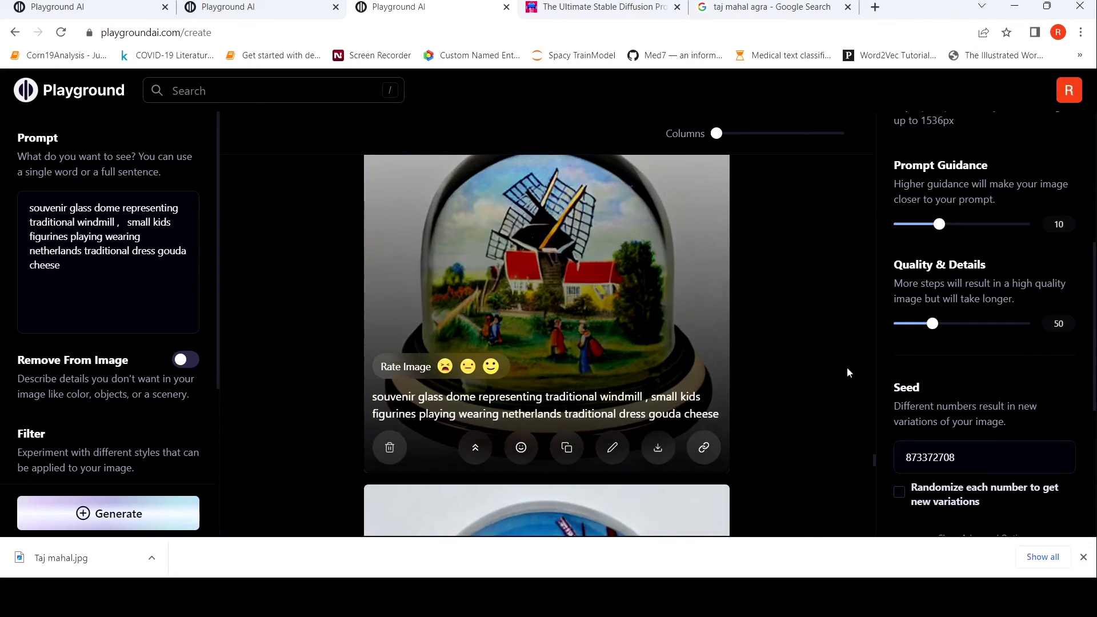
{"action": "mouse_move", "coordinate": [525, 297]}
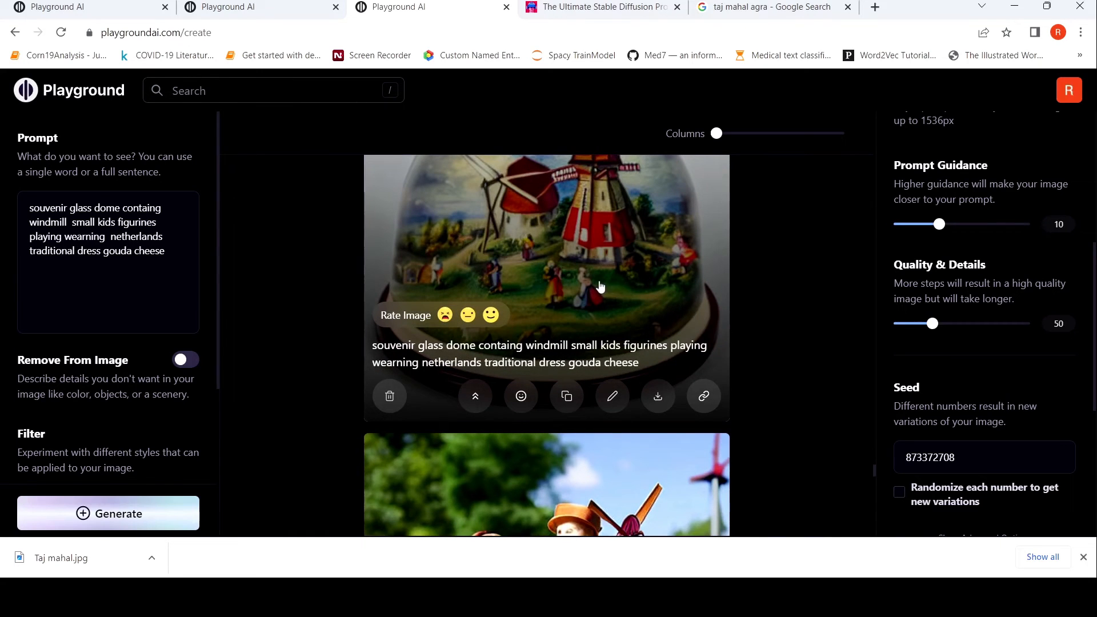
{"action": "mouse_move", "coordinate": [785, 297]}
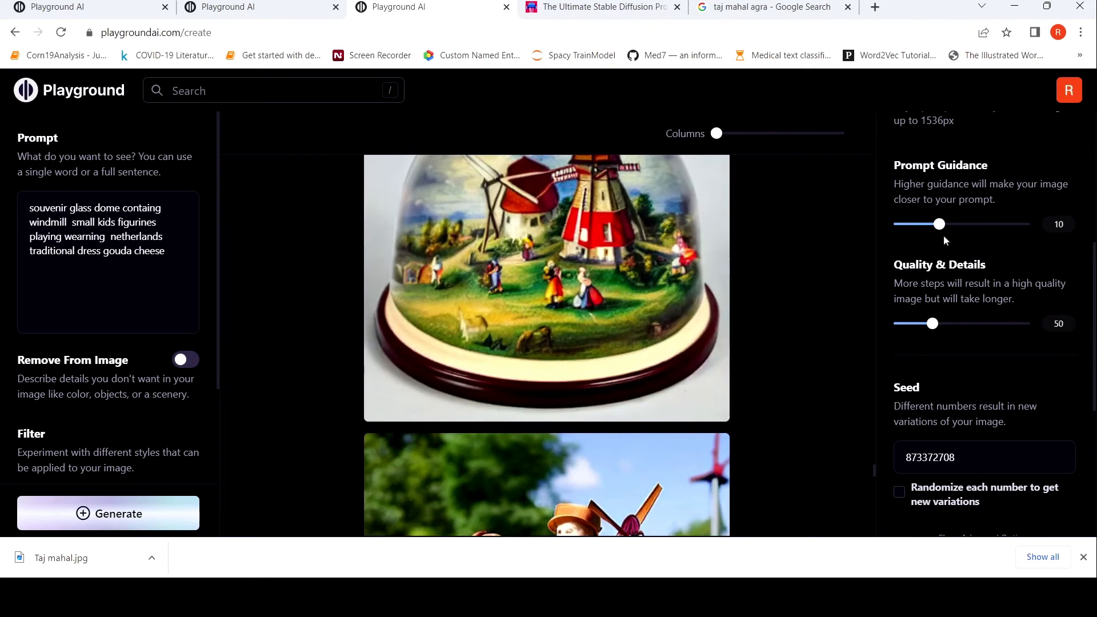
{"action": "mouse_move", "coordinate": [590, 270]}
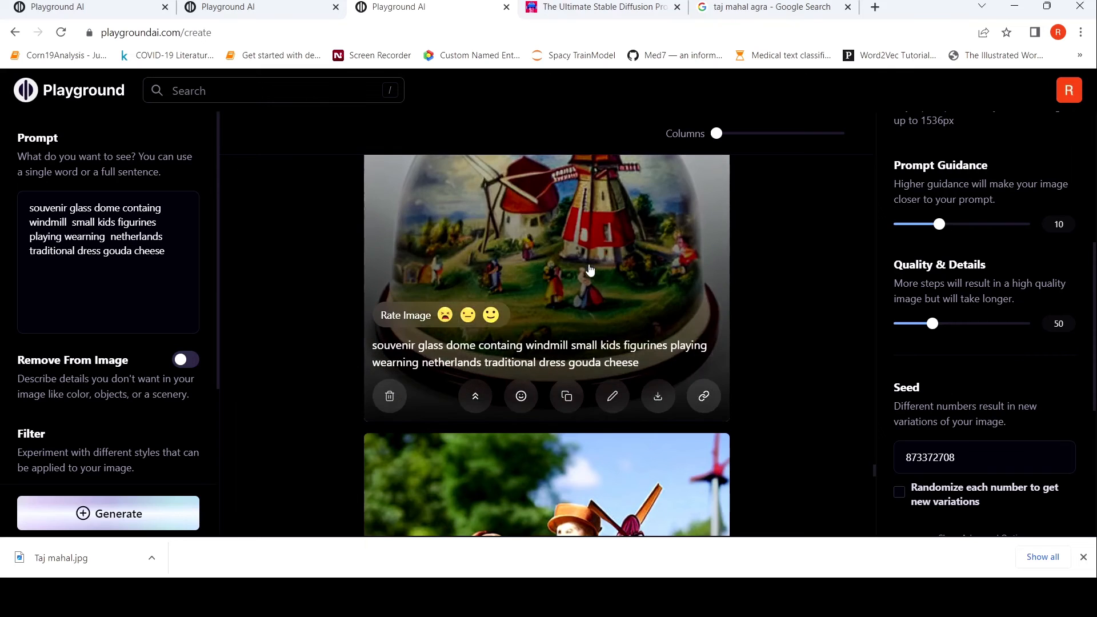
{"action": "scroll", "scroll_direction": "down", "scroll_amount": 3}
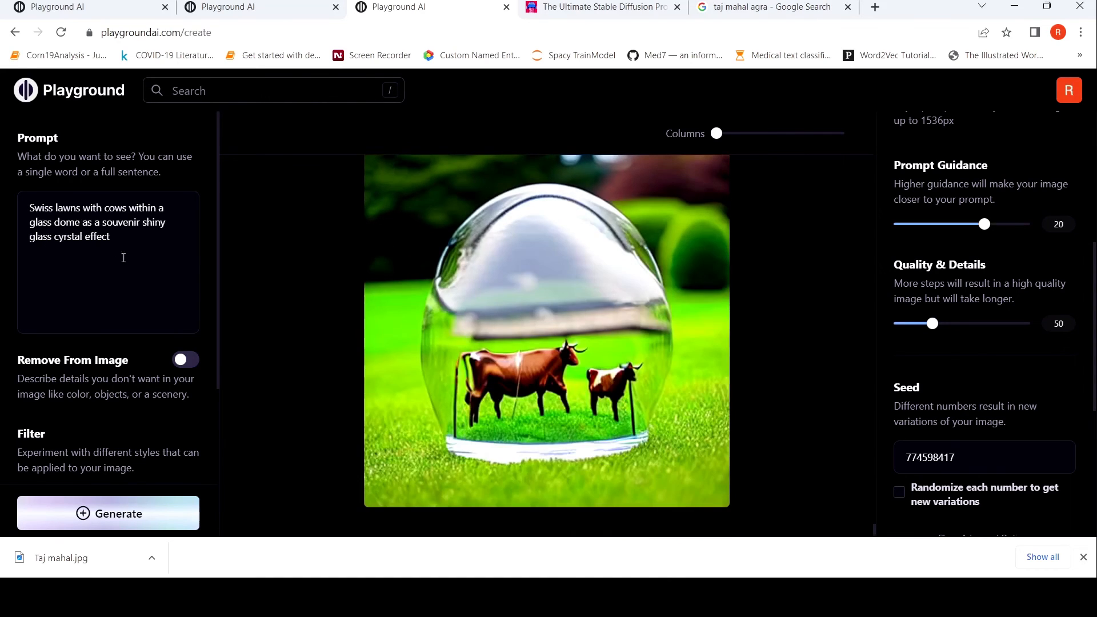
{"action": "mouse_move", "coordinate": [590, 344]}
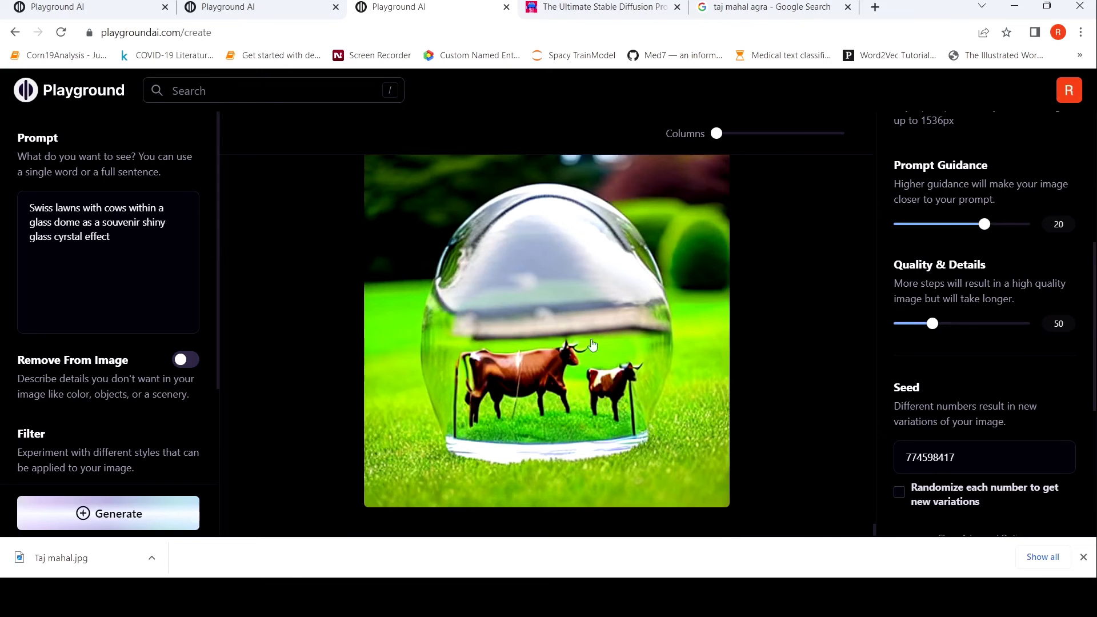
{"action": "mouse_move", "coordinate": [770, 323]}
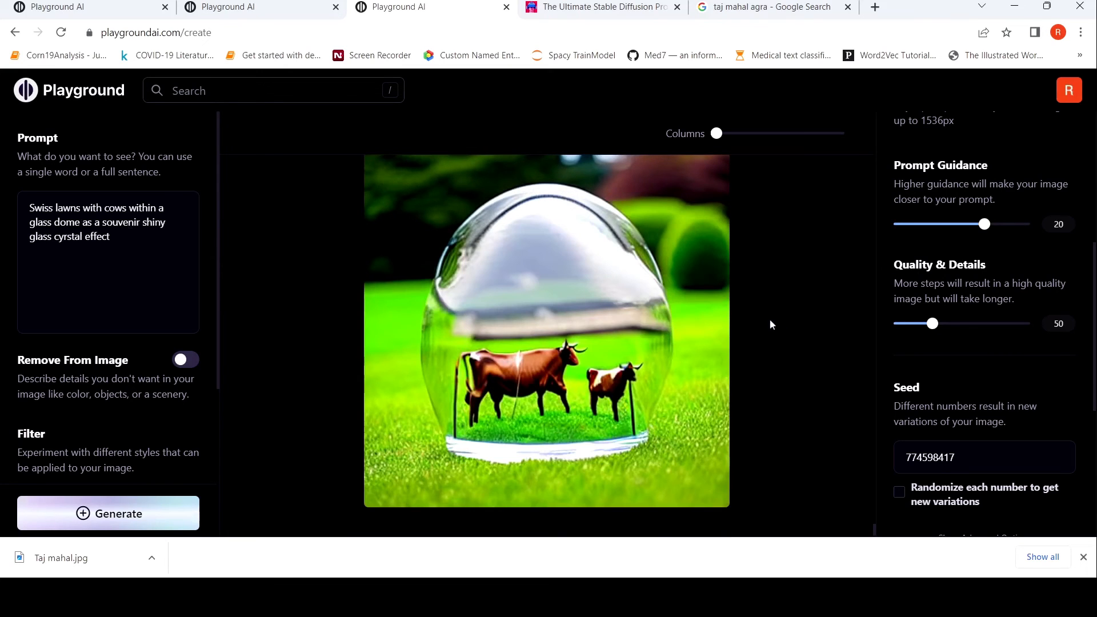
Scroll down to the Swiss lawns with cows glass-dome result.
{"action": "scroll", "scroll_direction": "down", "scroll_amount": 3}
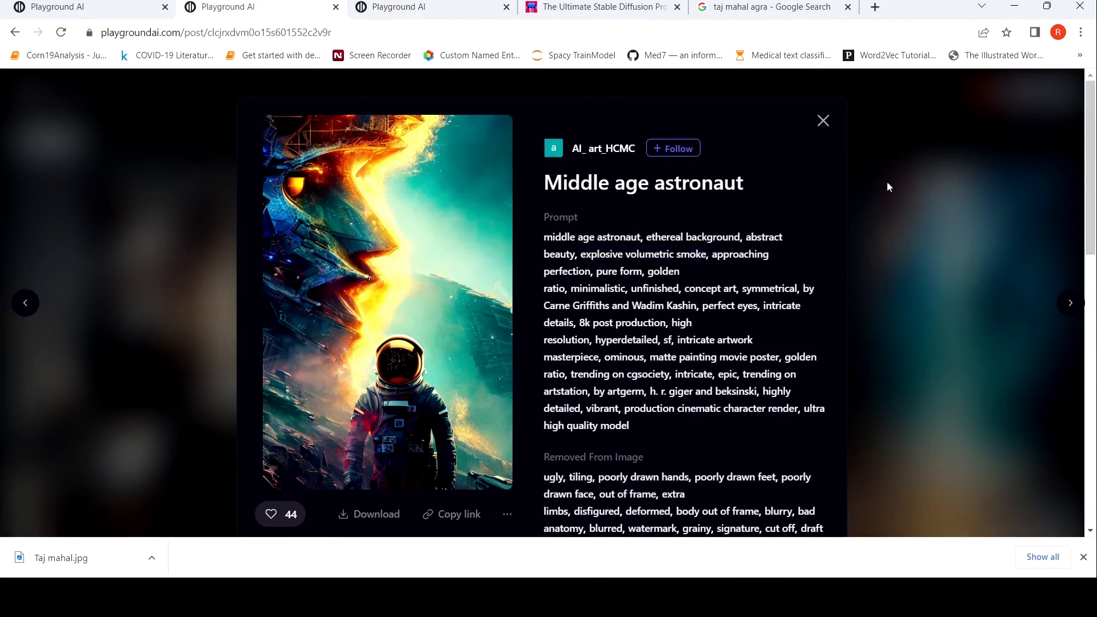
{"action": "mouse_move", "coordinate": [639, 198]}
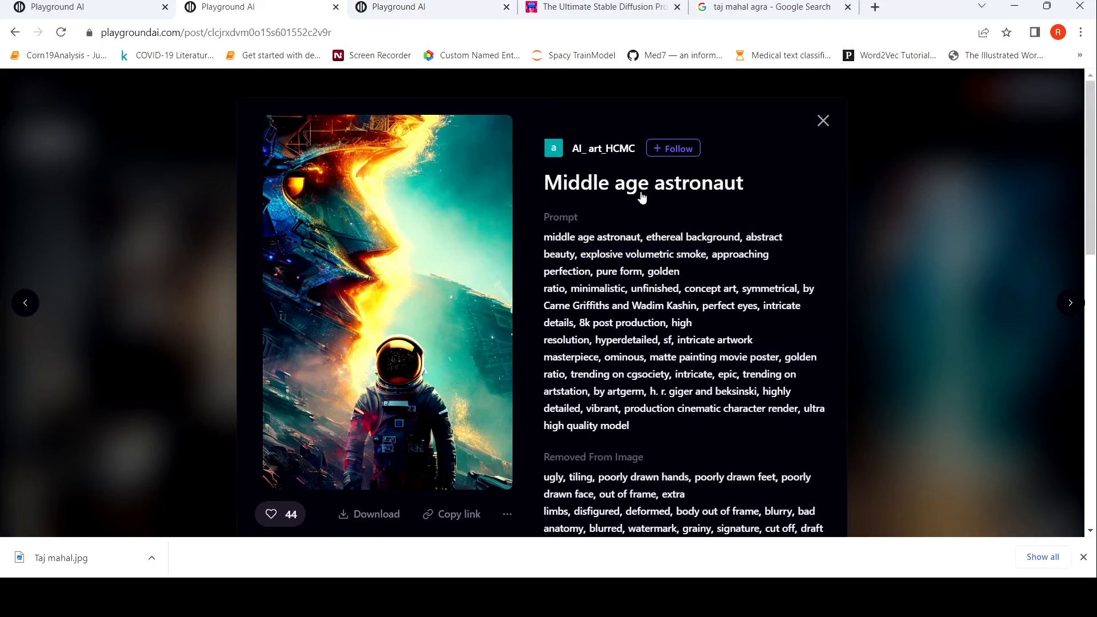
View the next astronaut variant, highlight the 8k post production phrase and read its removed-from-image terms.
{"action": "left_click", "coordinate": [822, 120]}
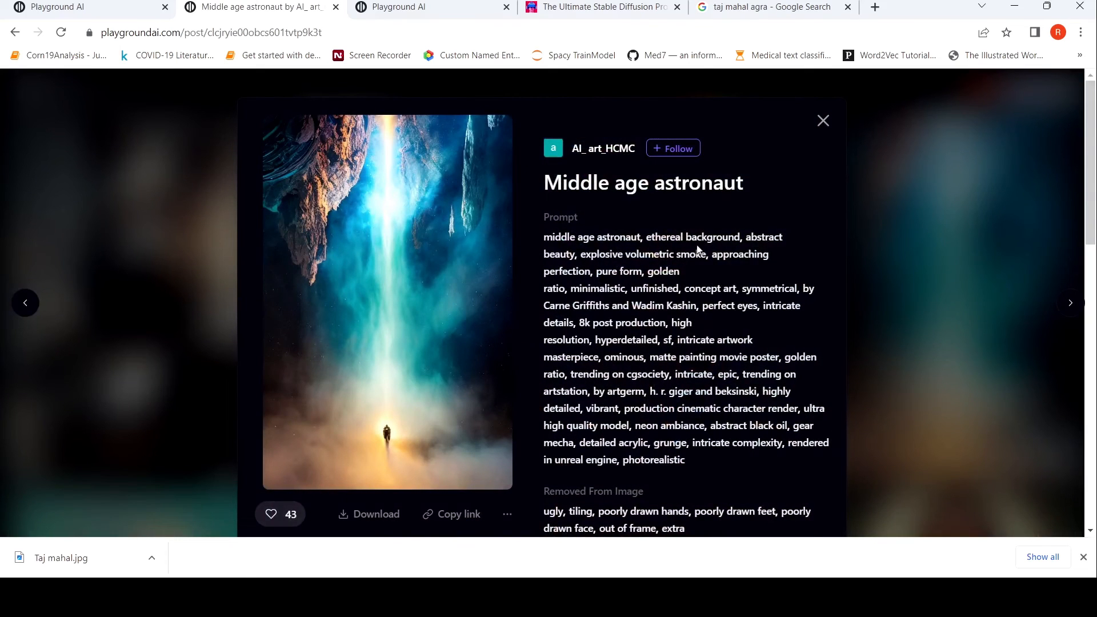
{"action": "scroll", "scroll_direction": "down", "scroll_amount": 3}
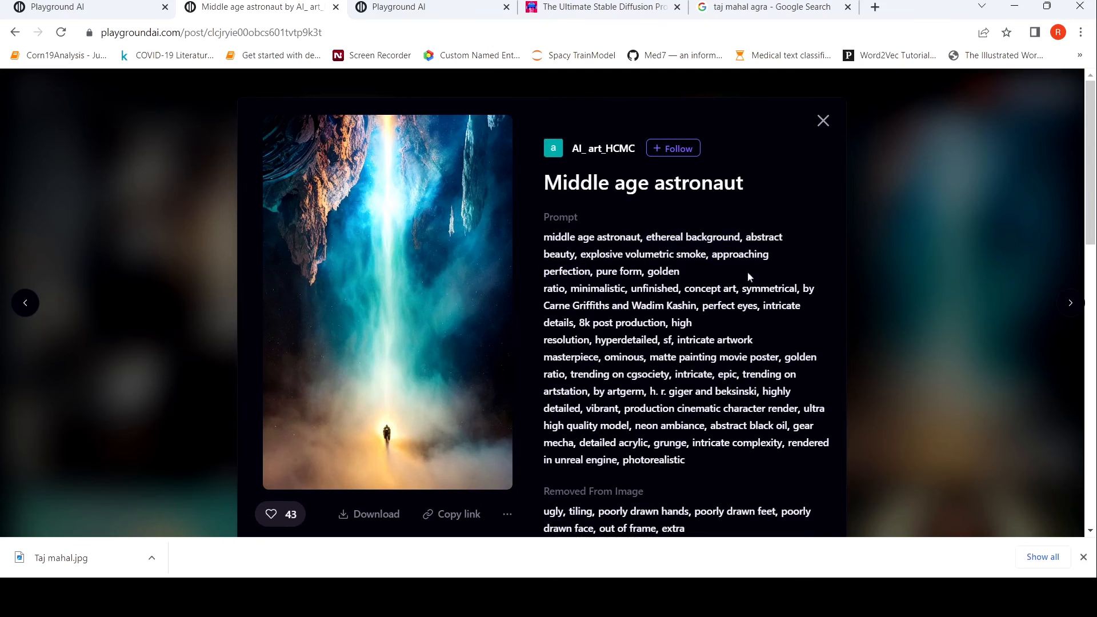
{"action": "double_click", "coordinate": [621, 322]}
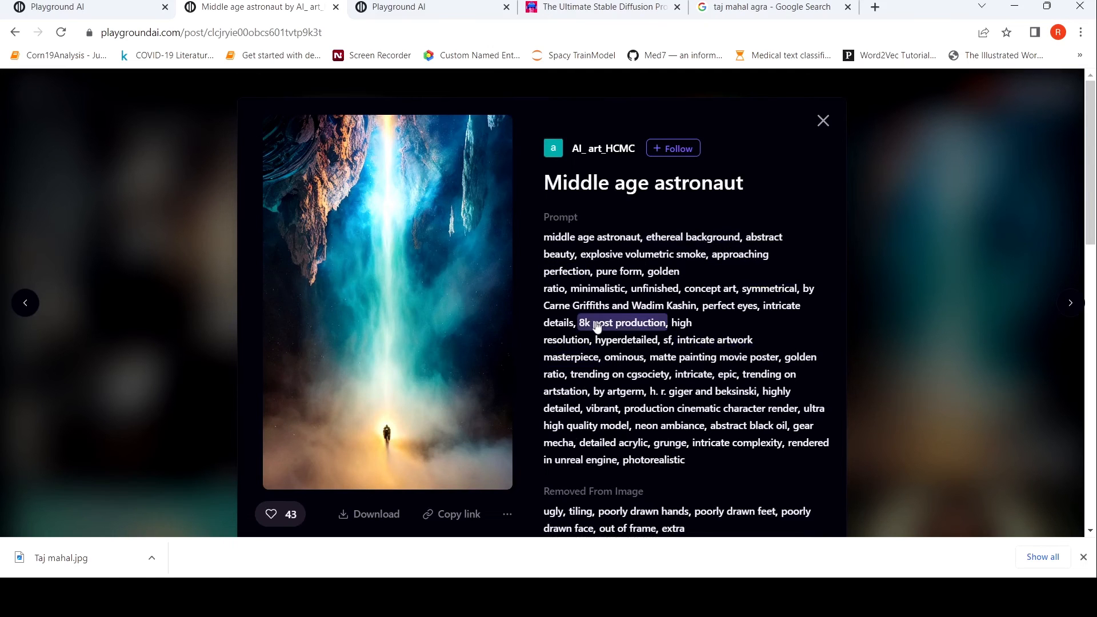
{"action": "scroll", "scroll_direction": "down", "scroll_amount": 3}
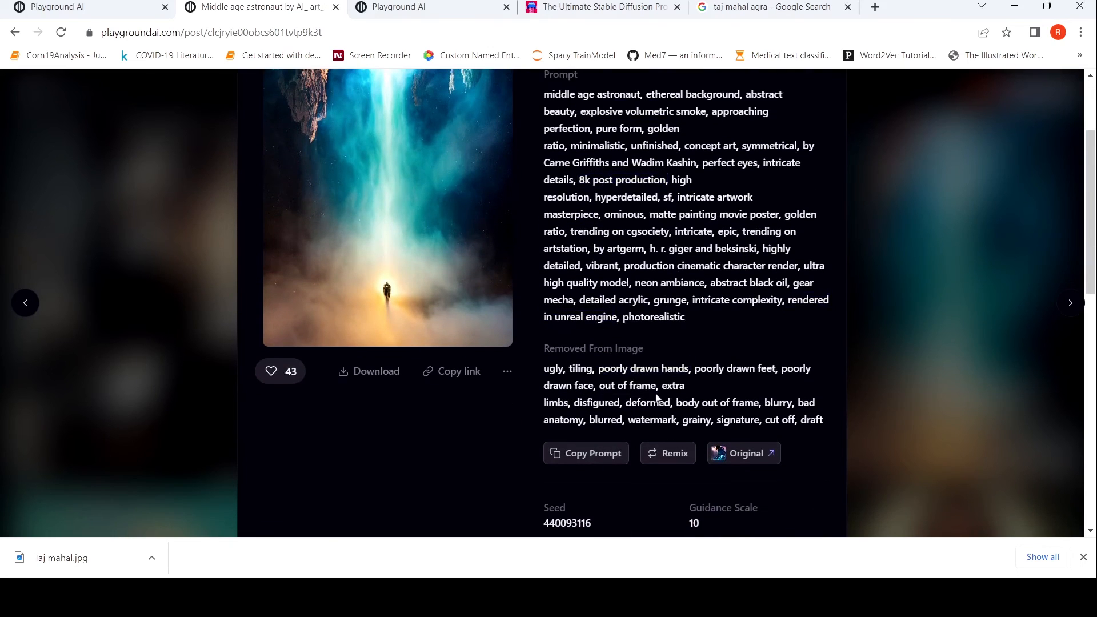
{"action": "scroll", "scroll_direction": "up", "scroll_amount": 3}
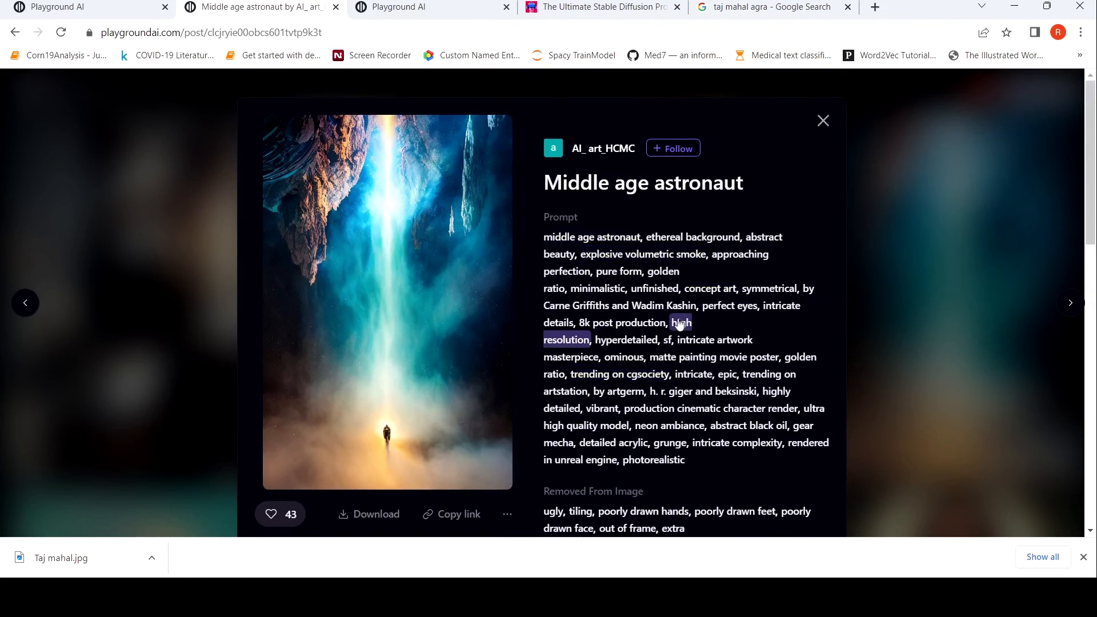
{"action": "scroll", "scroll_direction": "down", "scroll_amount": 3}
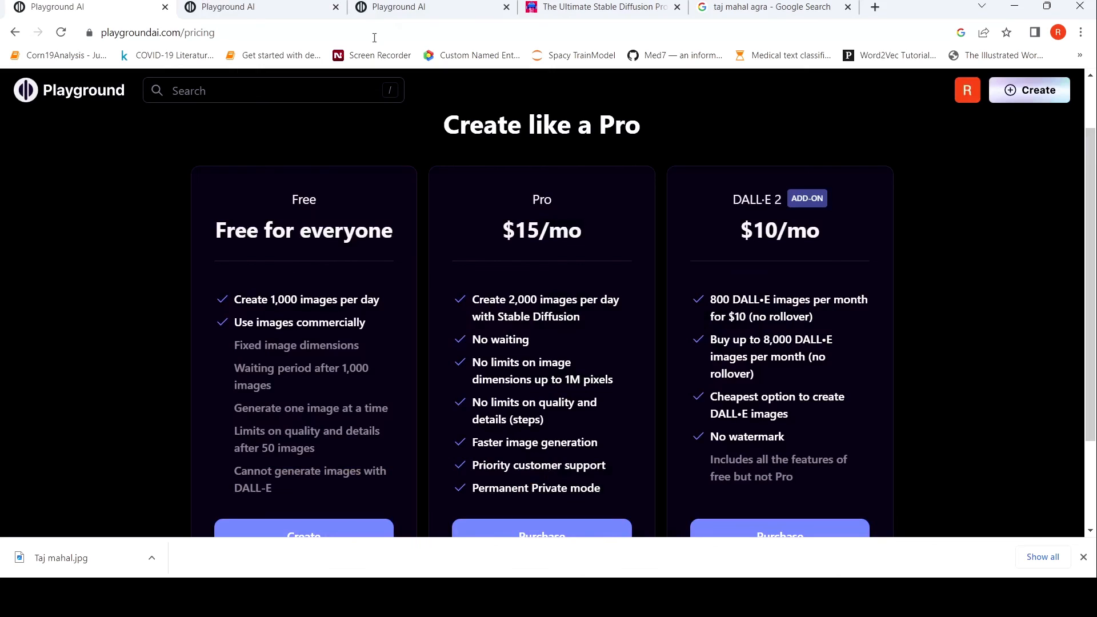
{"action": "mouse_move", "coordinate": [274, 338]}
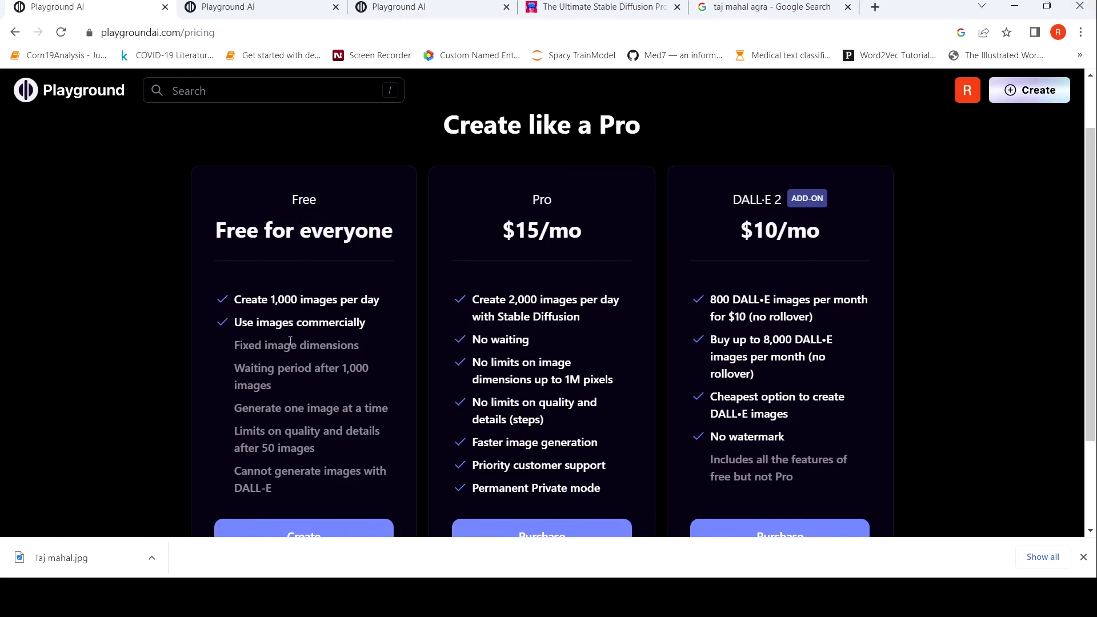
{"action": "mouse_move", "coordinate": [909, 266]}
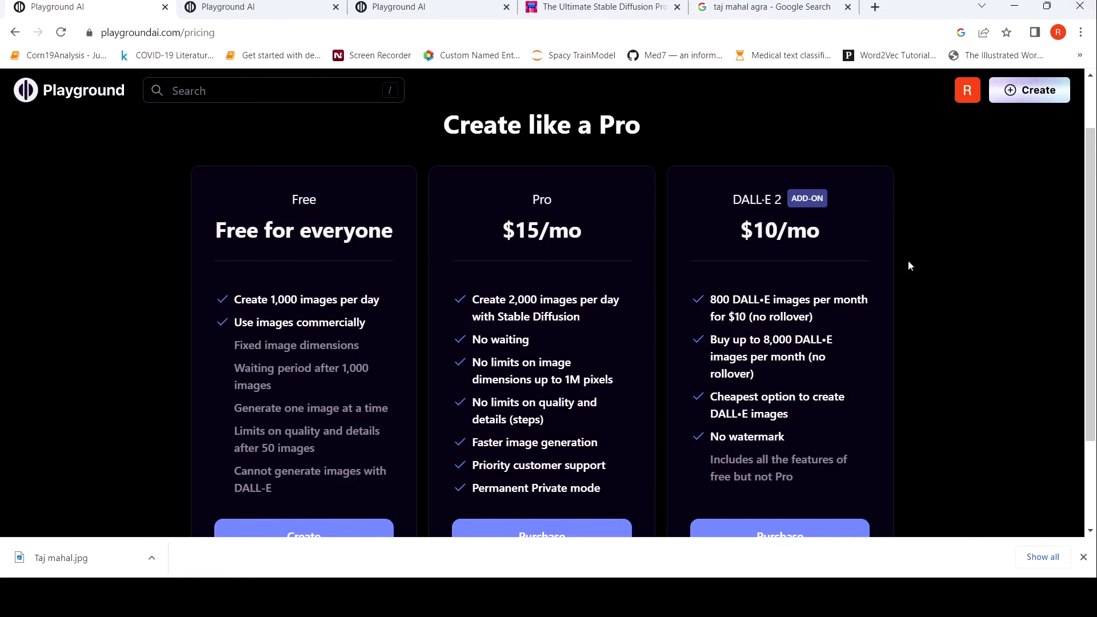
Scroll the pricing page to the Free, Pro ($15/mo) and DALL-E 2 ($10/mo) plan cards.
{"action": "scroll", "scroll_direction": "down", "scroll_amount": 3}
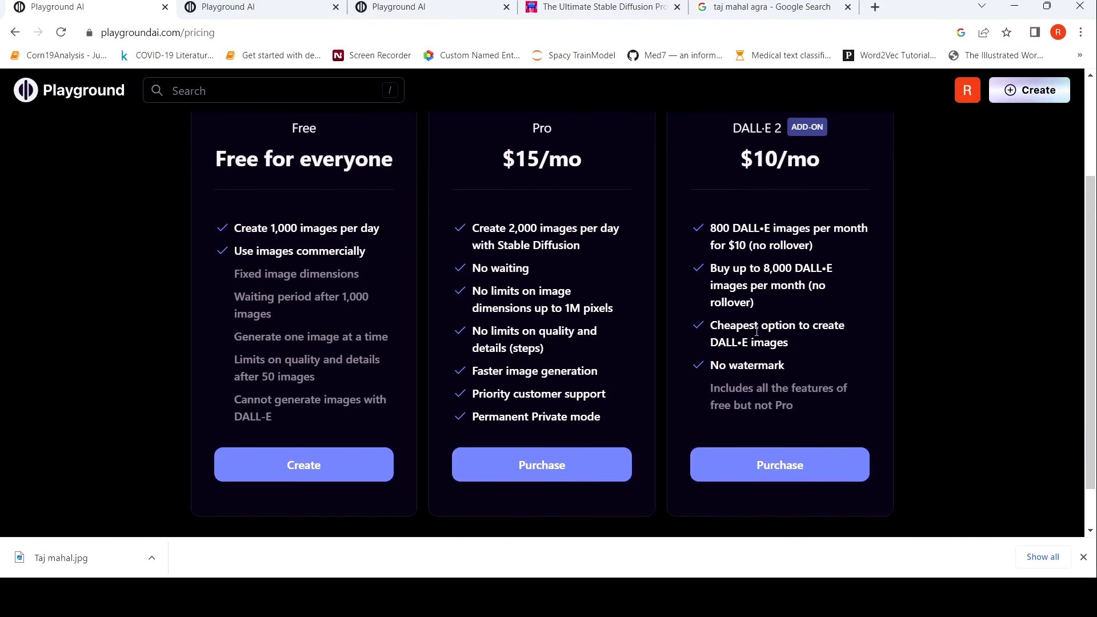
{"action": "mouse_move", "coordinate": [687, 216]}
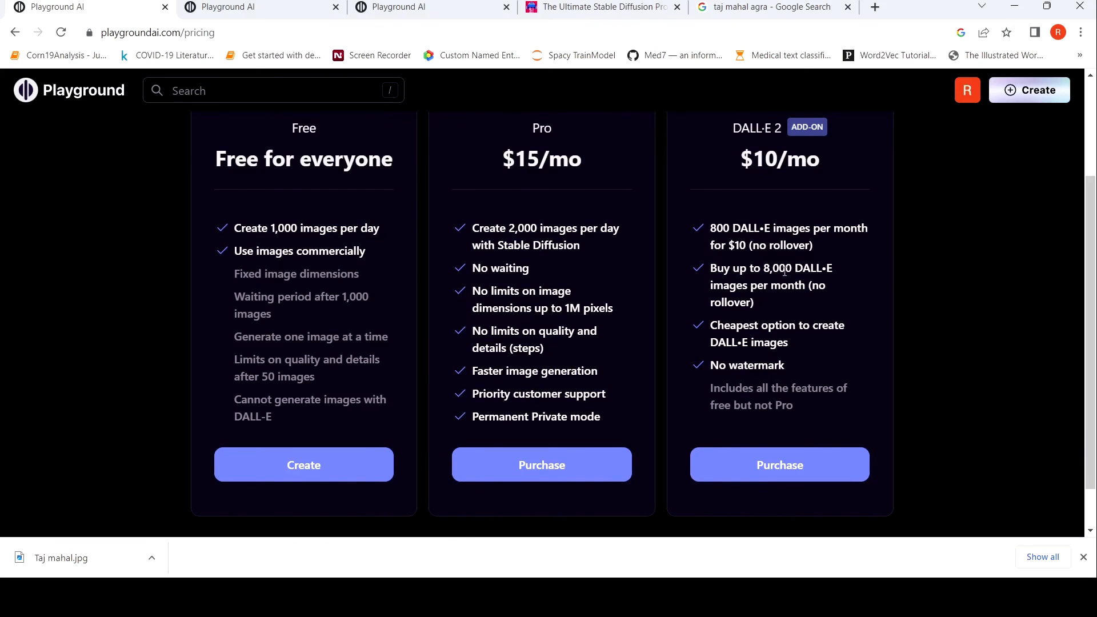
{"action": "mouse_move", "coordinate": [89, 207]}
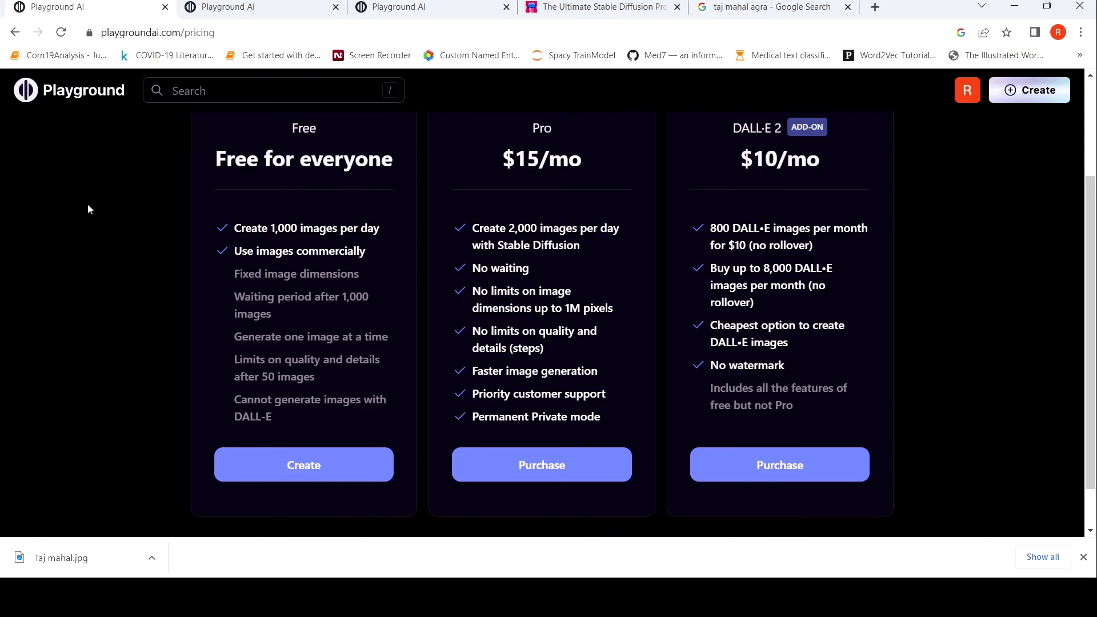
{"action": "mouse_move", "coordinate": [79, 167]}
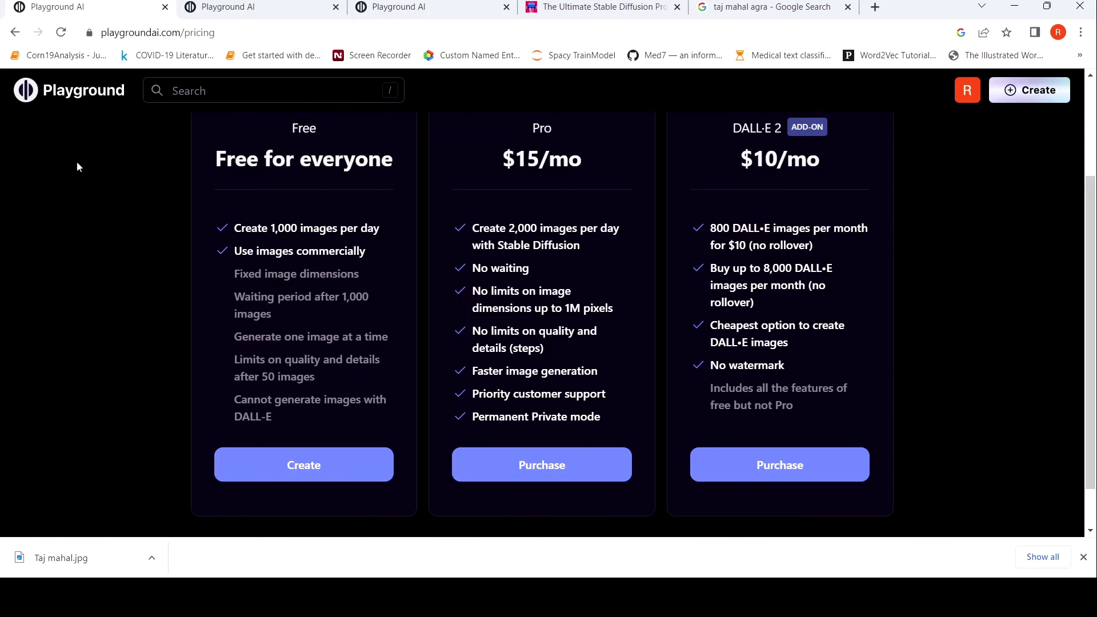
{"action": "mouse_move", "coordinate": [187, 321]}
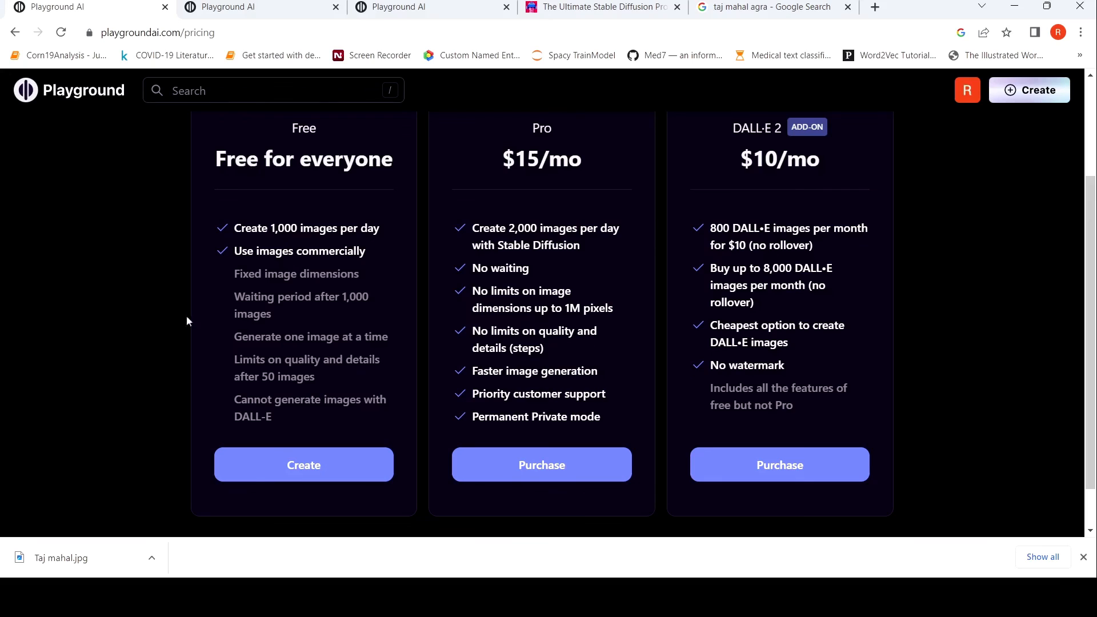
{"action": "mouse_move", "coordinate": [235, 263]}
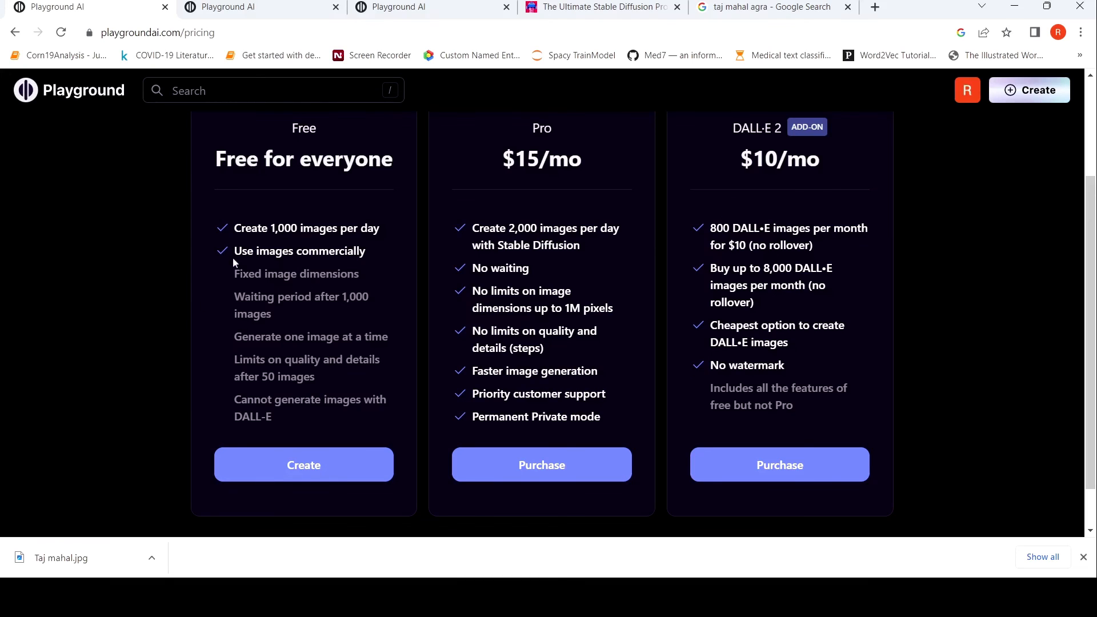
{"action": "mouse_move", "coordinate": [310, 293]}
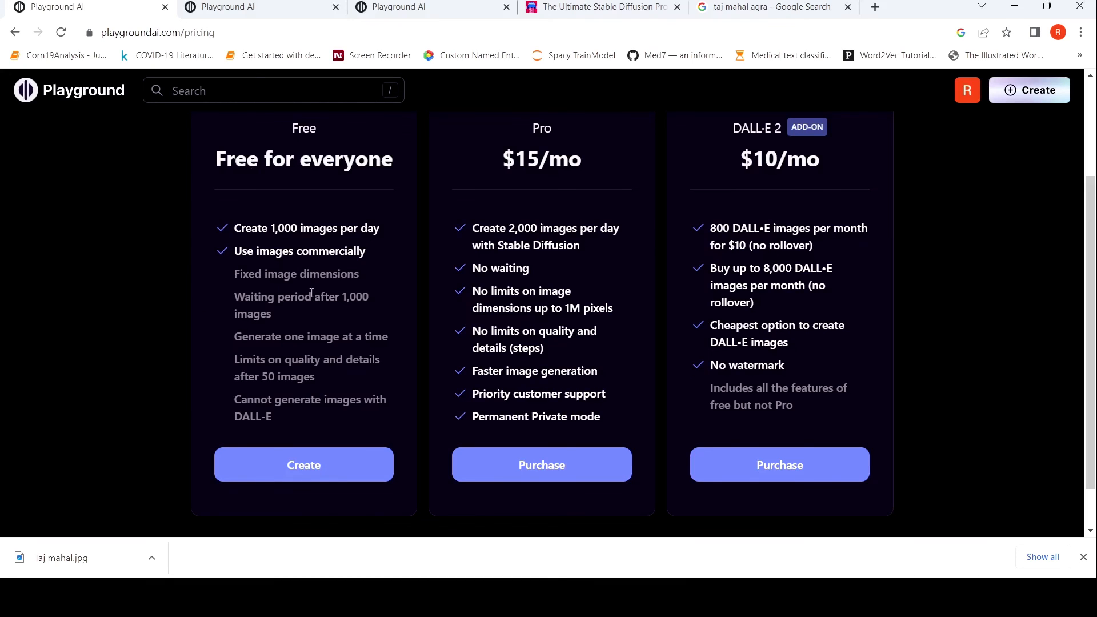